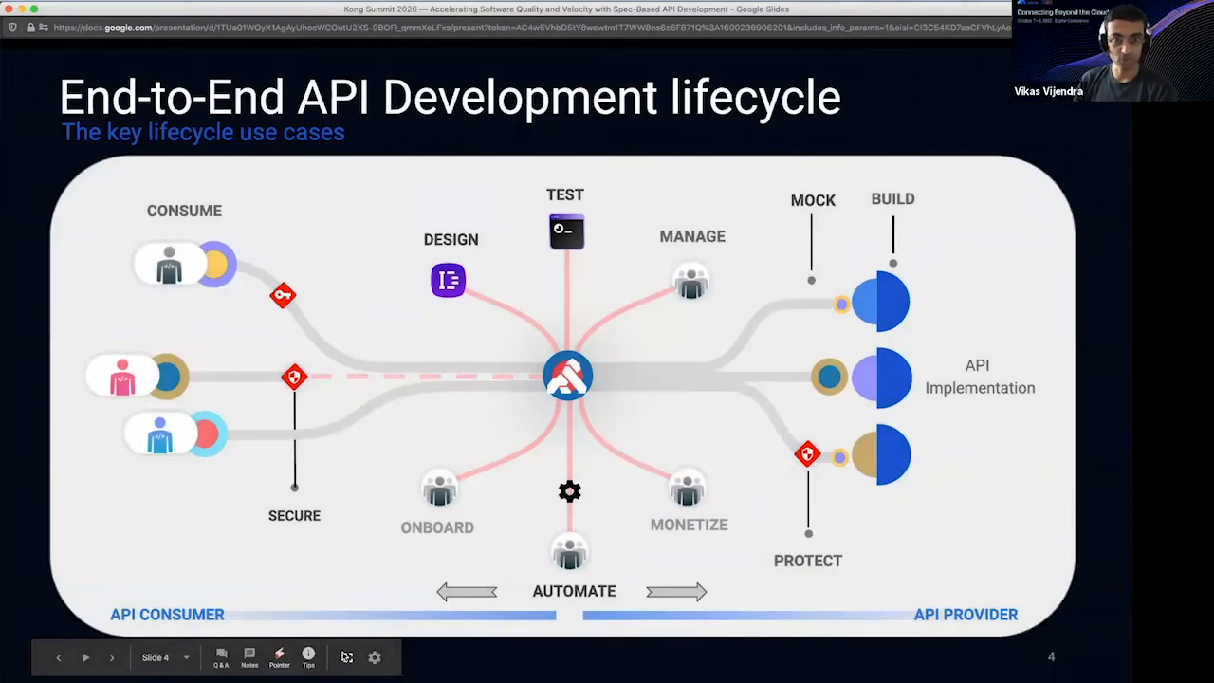
# Resend the Fetch all orders request and get a 200 OK list of pizza orders
pyautogui.click(347, 657)
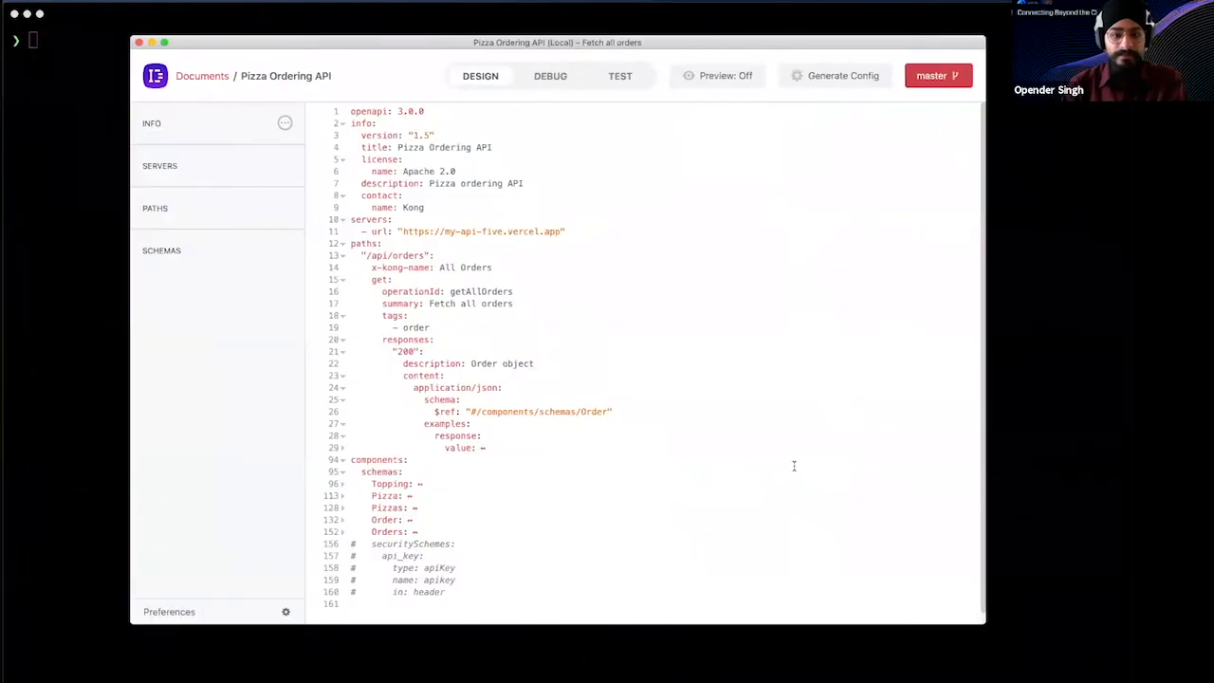
pyautogui.click(201, 76)
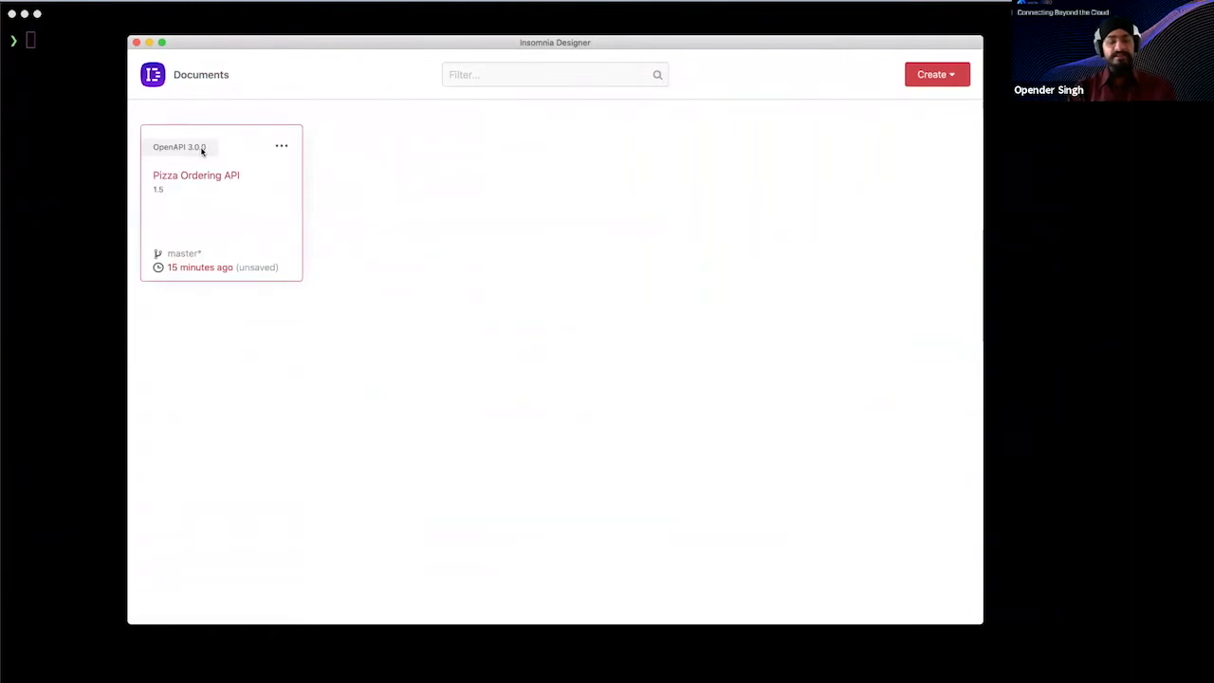
pyautogui.moveTo(431, 193)
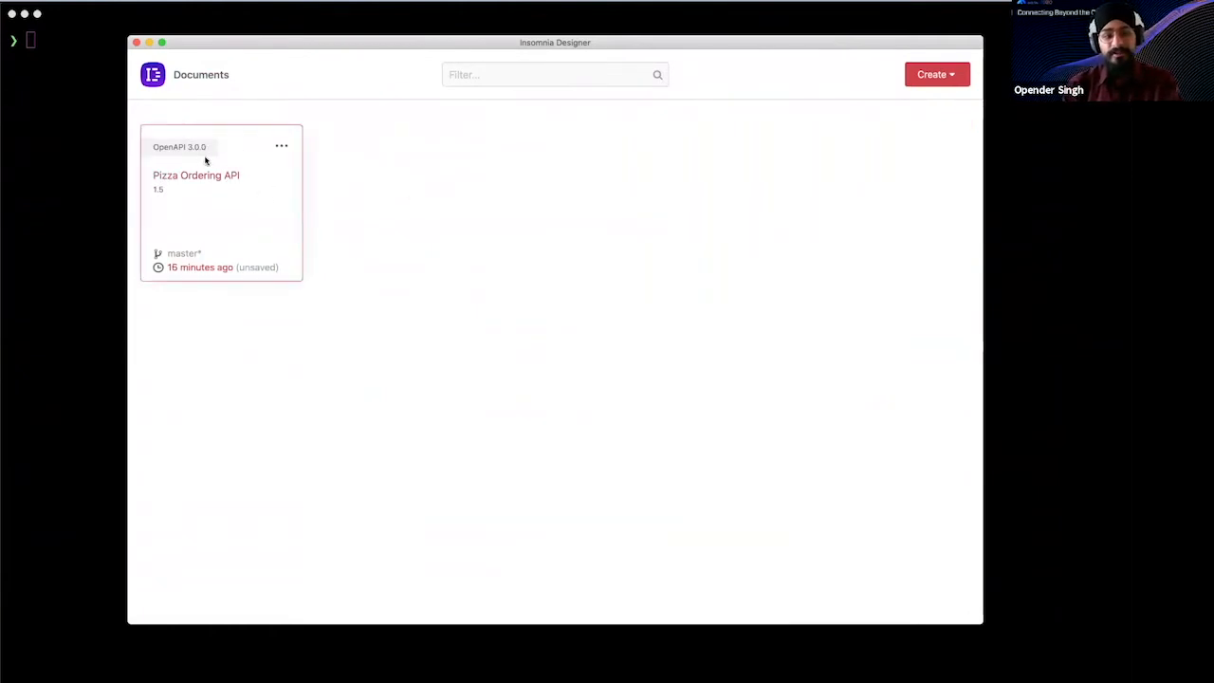
pyautogui.moveTo(218, 195)
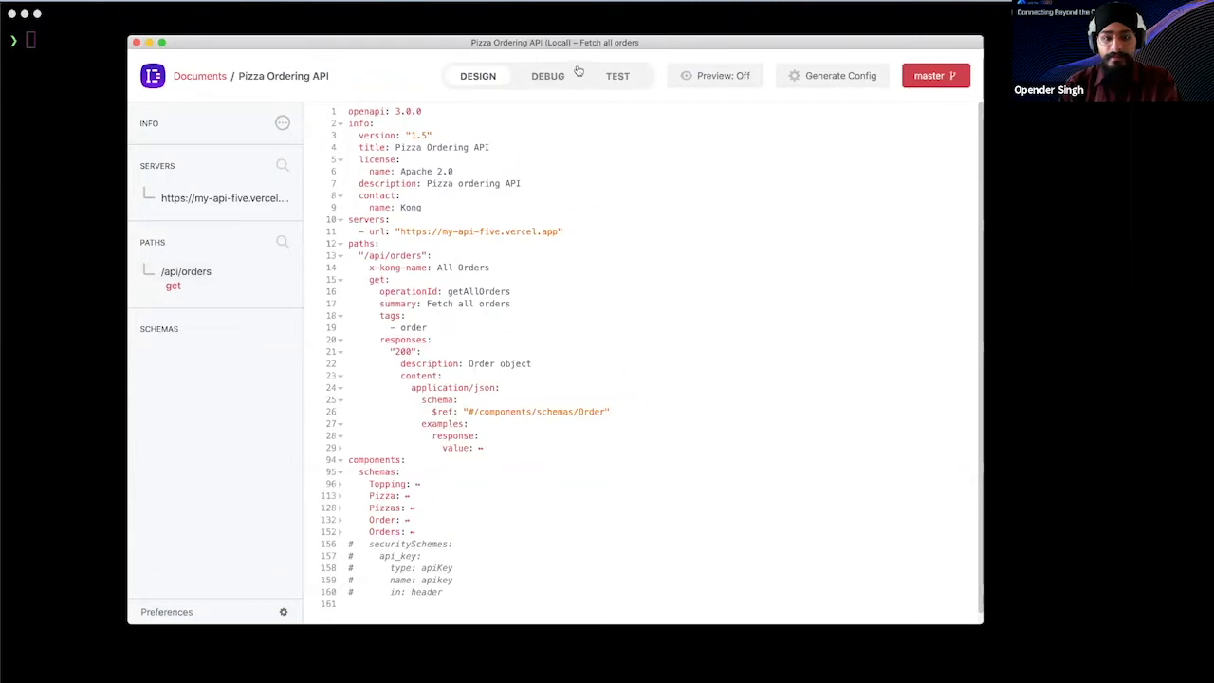
pyautogui.moveTo(524, 234)
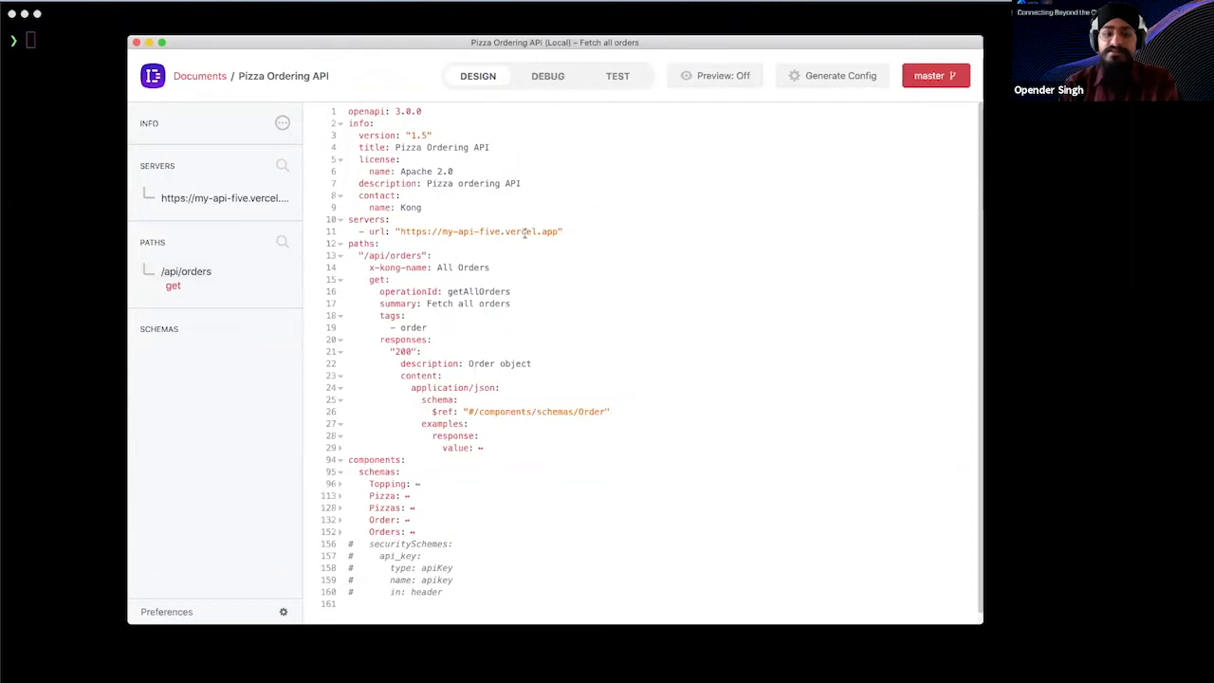
pyautogui.moveTo(410, 205)
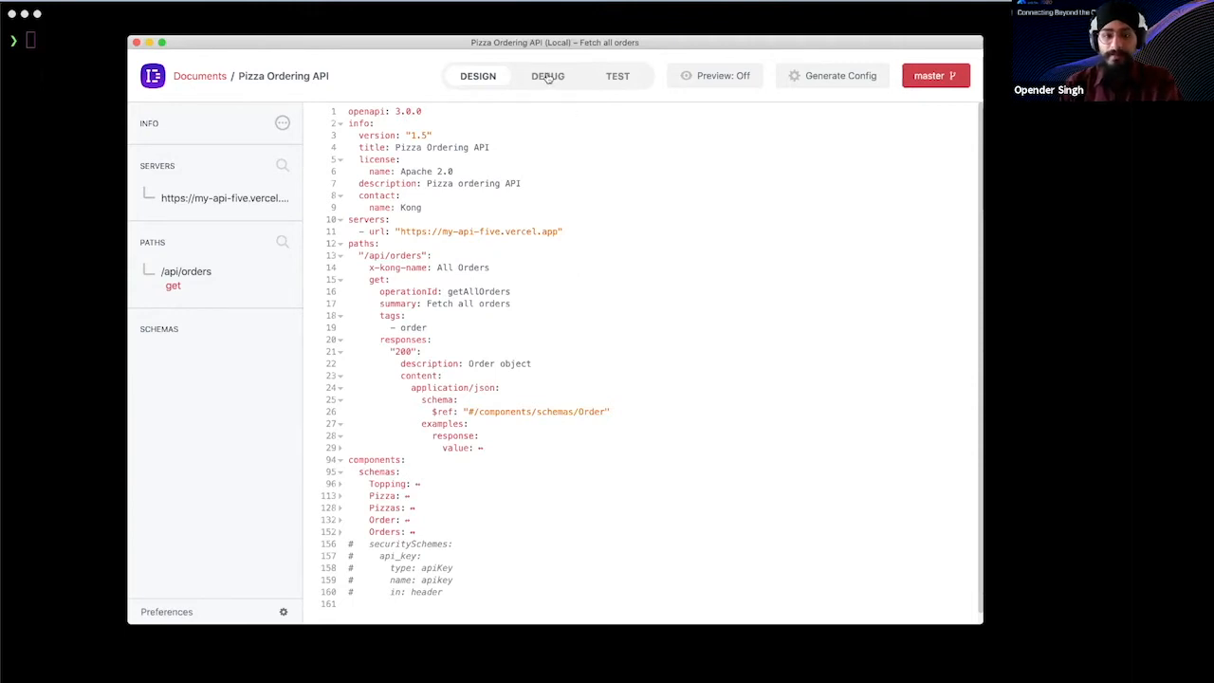
pyautogui.click(548, 75)
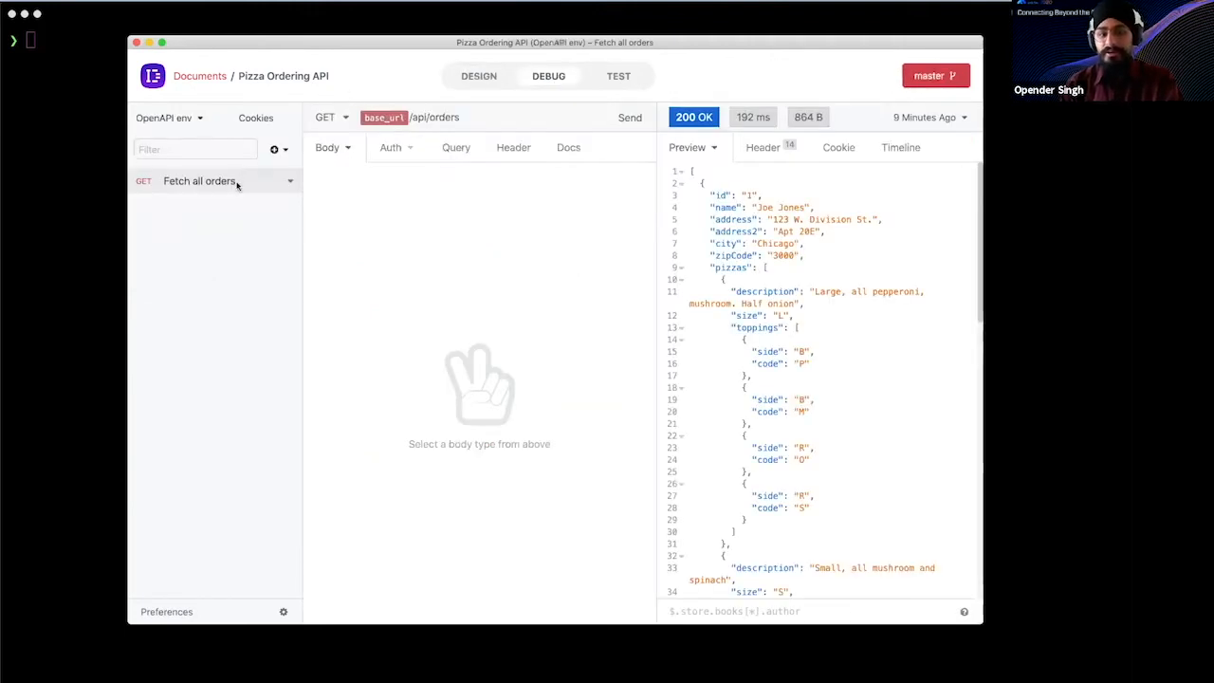
pyautogui.moveTo(261, 205)
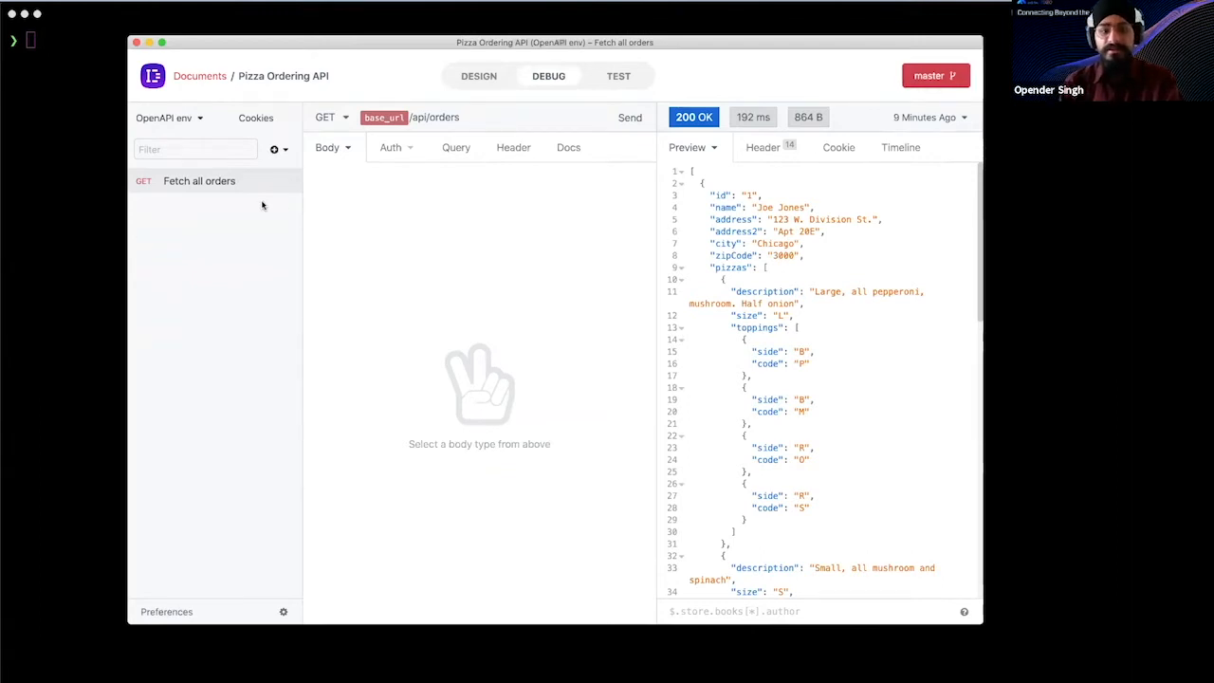
pyautogui.moveTo(505, 213)
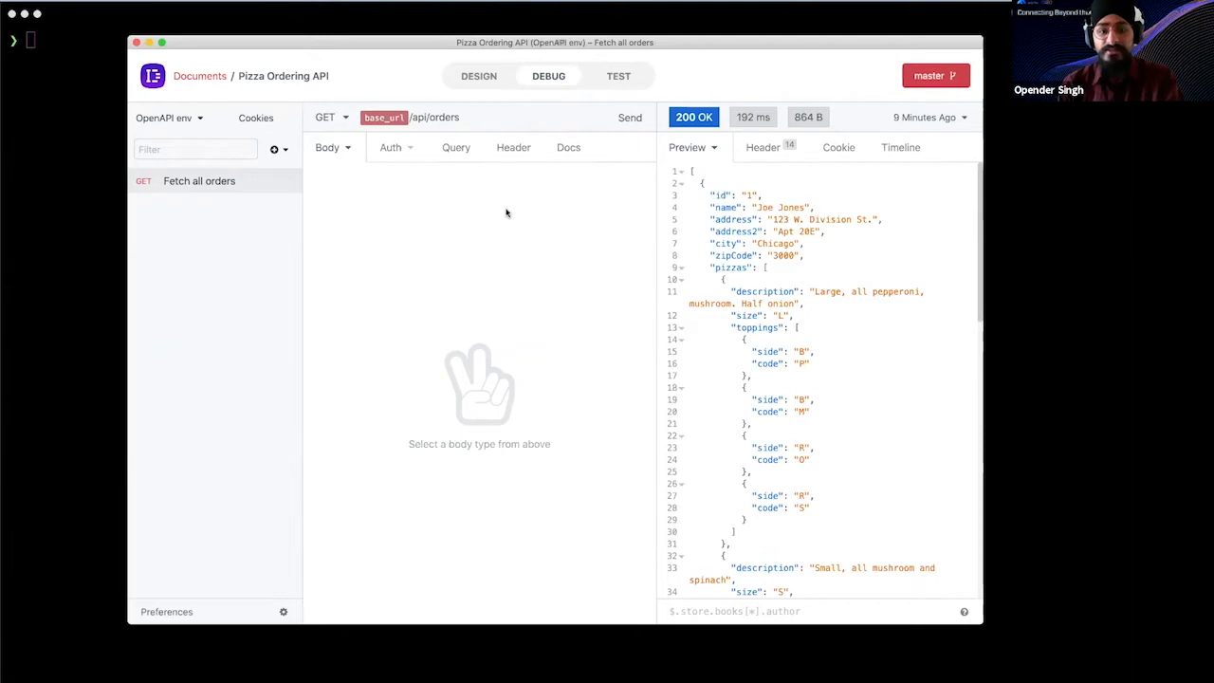
pyautogui.moveTo(630, 118)
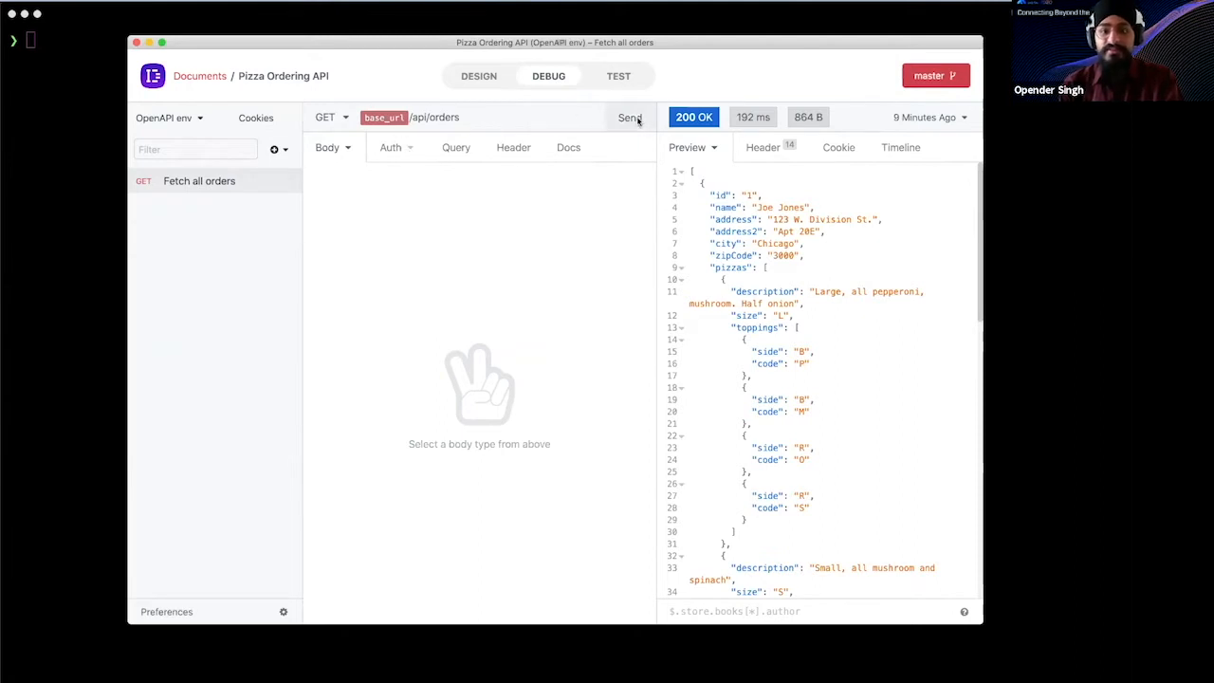
pyautogui.click(630, 118)
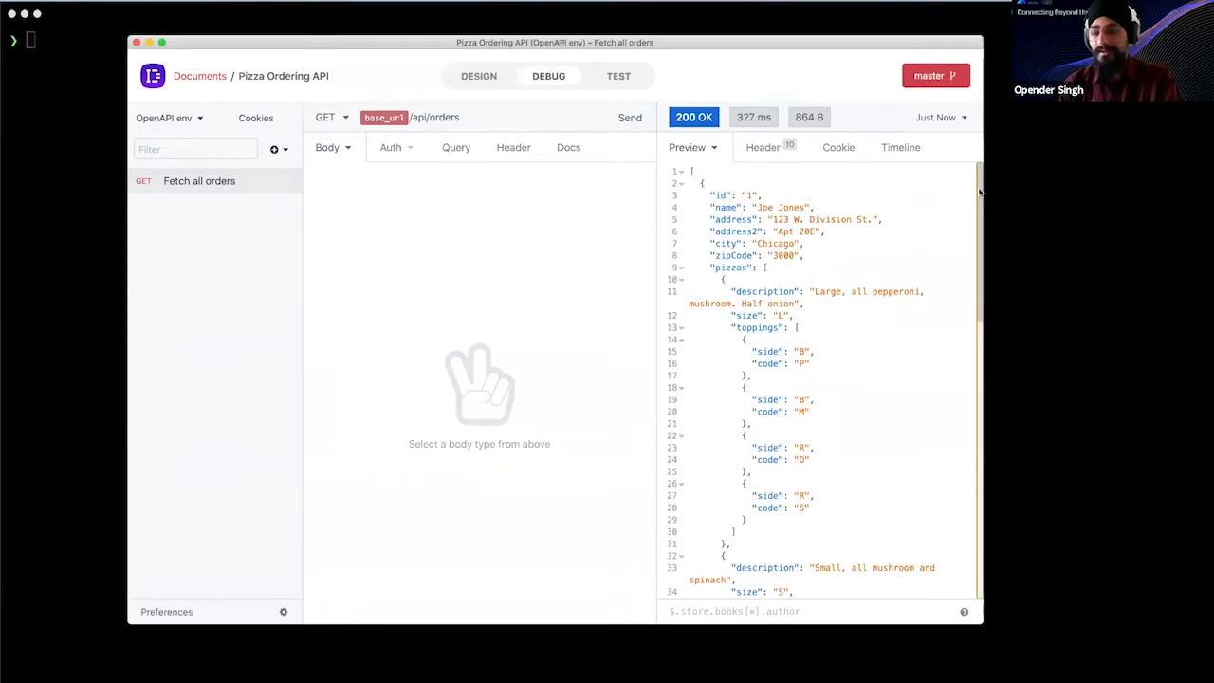
pyautogui.scroll(-3)
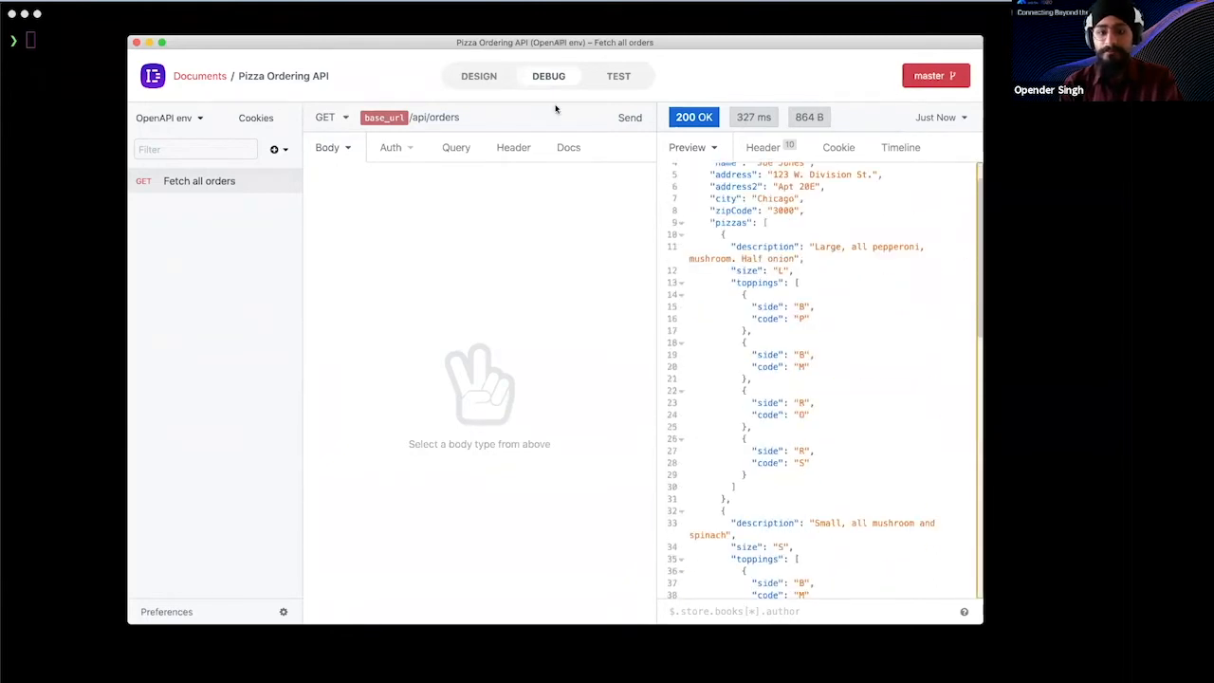
pyautogui.moveTo(618, 78)
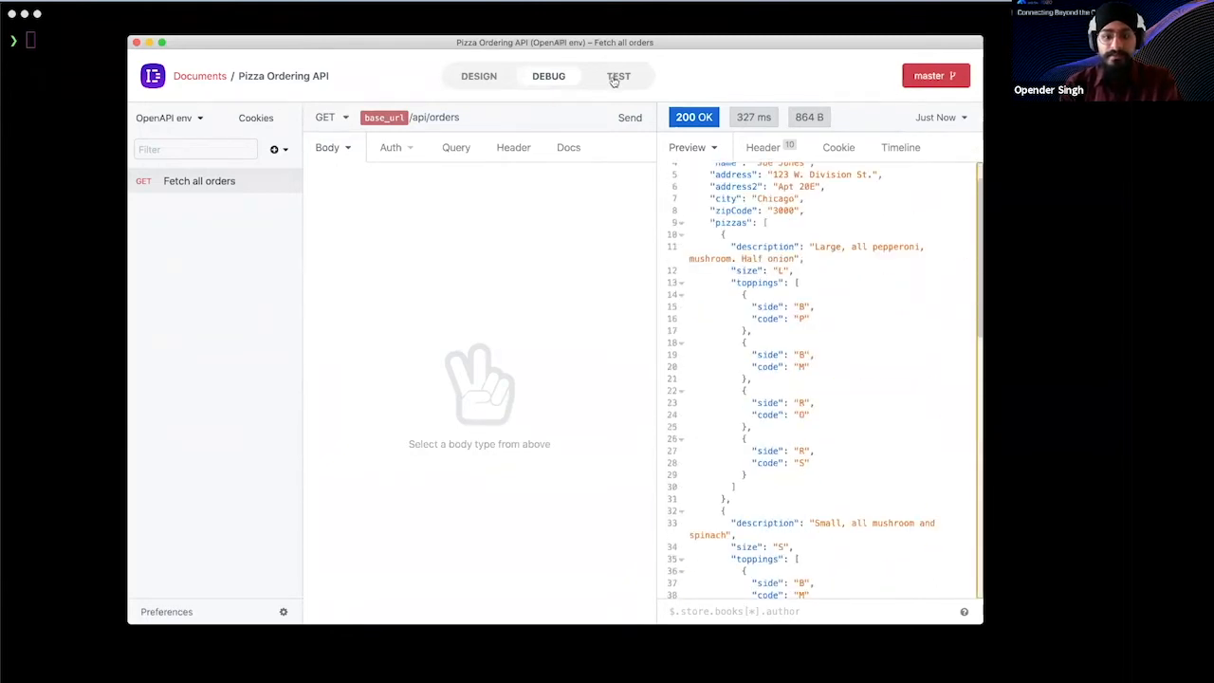
# Bring up the API's test suites, where one test now expects 401
pyautogui.click(619, 76)
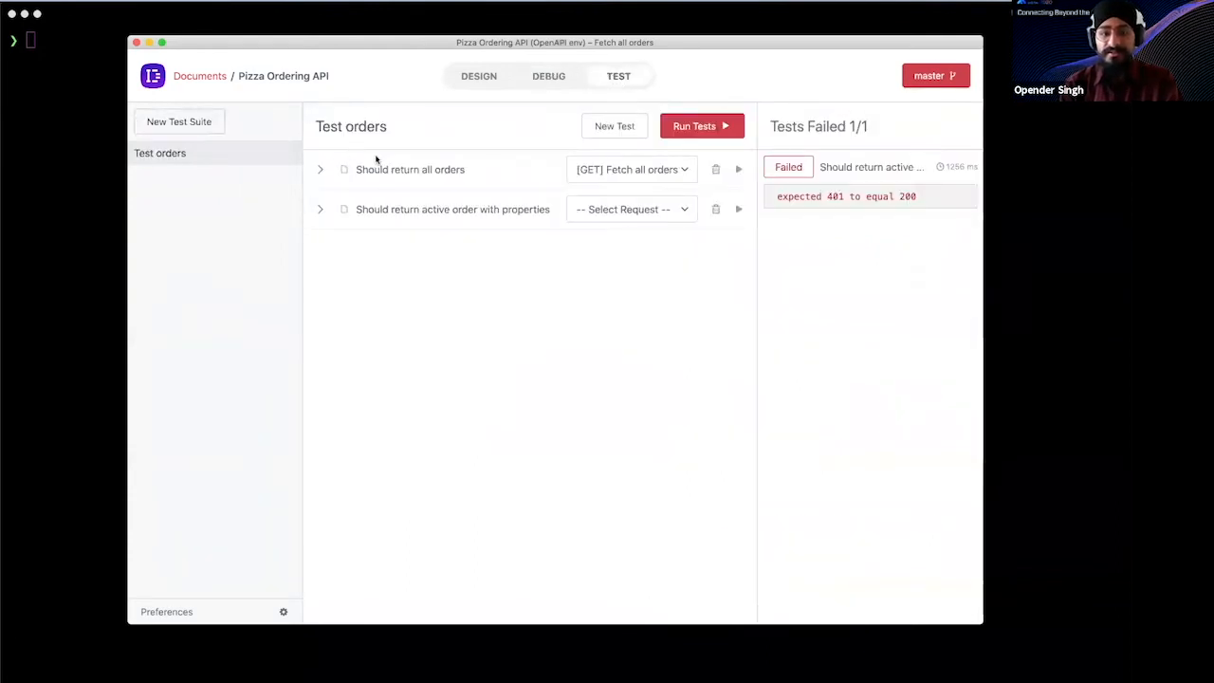
# Run the 'Should return all orders' test to pass 1/1, then go back to the spec
pyautogui.click(321, 168)
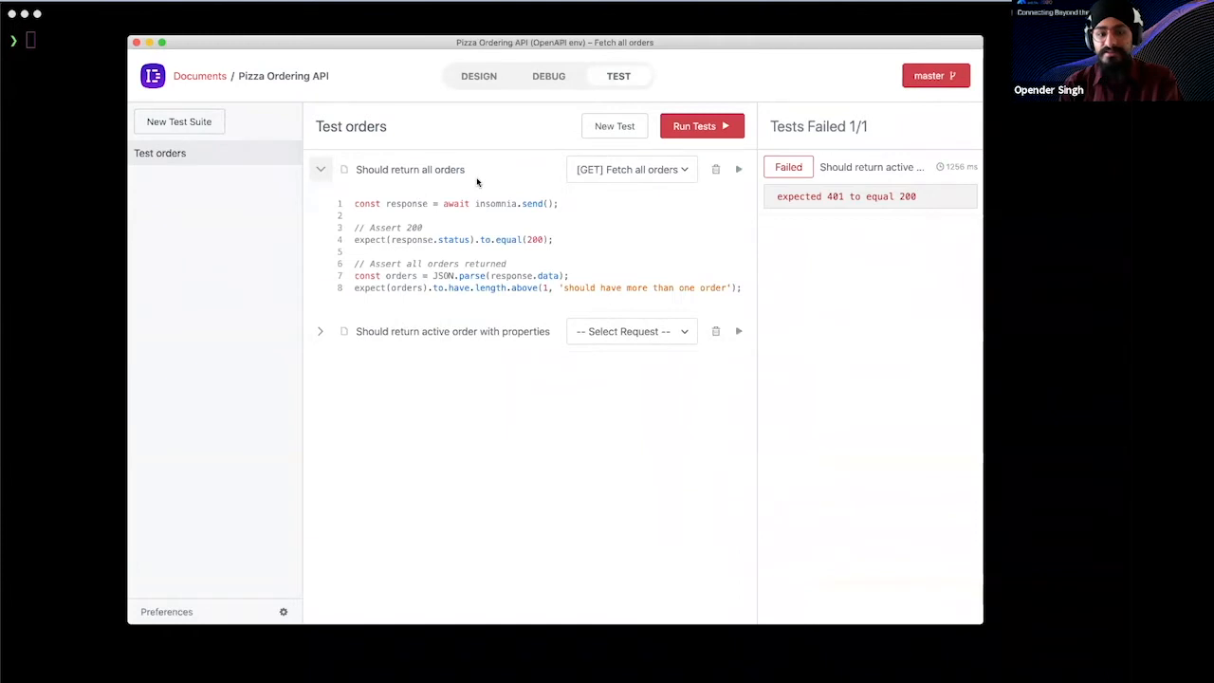
pyautogui.moveTo(607, 169)
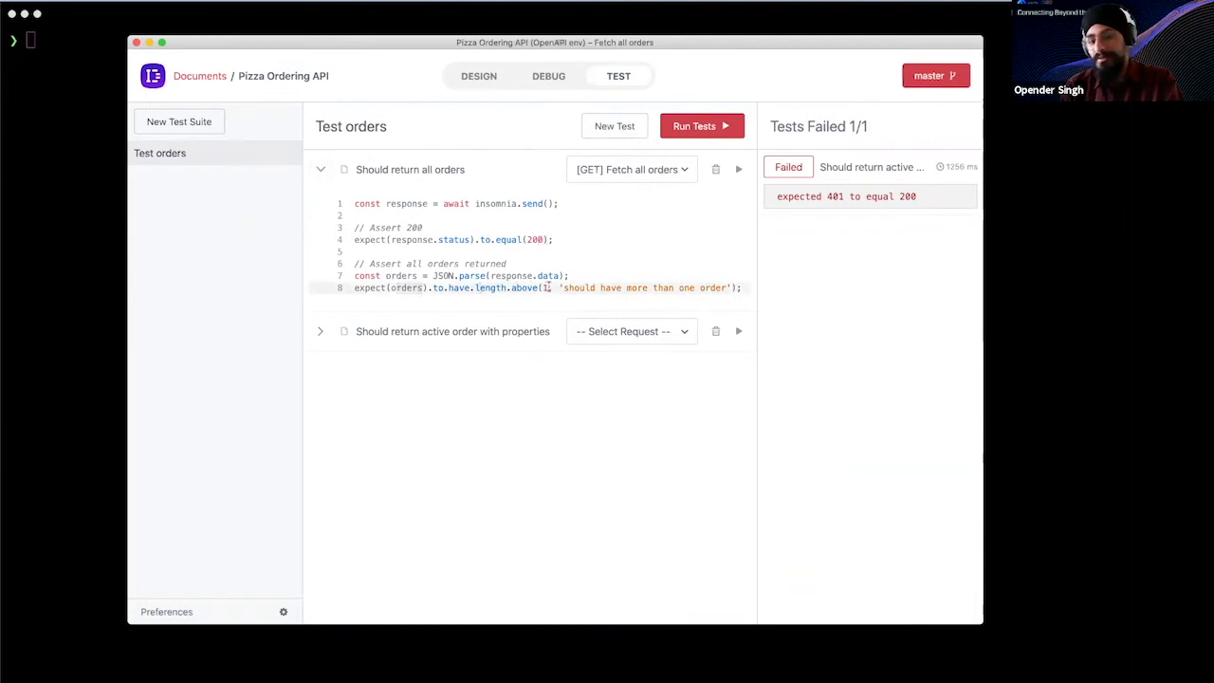
pyautogui.click(702, 125)
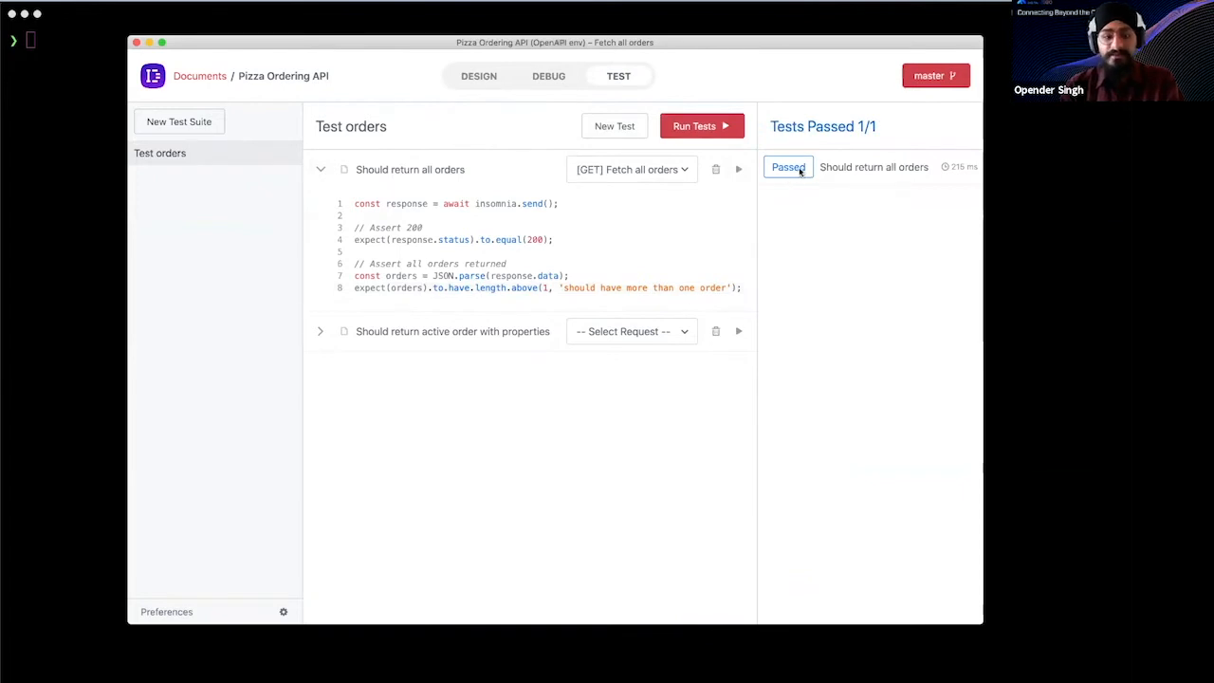
pyautogui.click(478, 76)
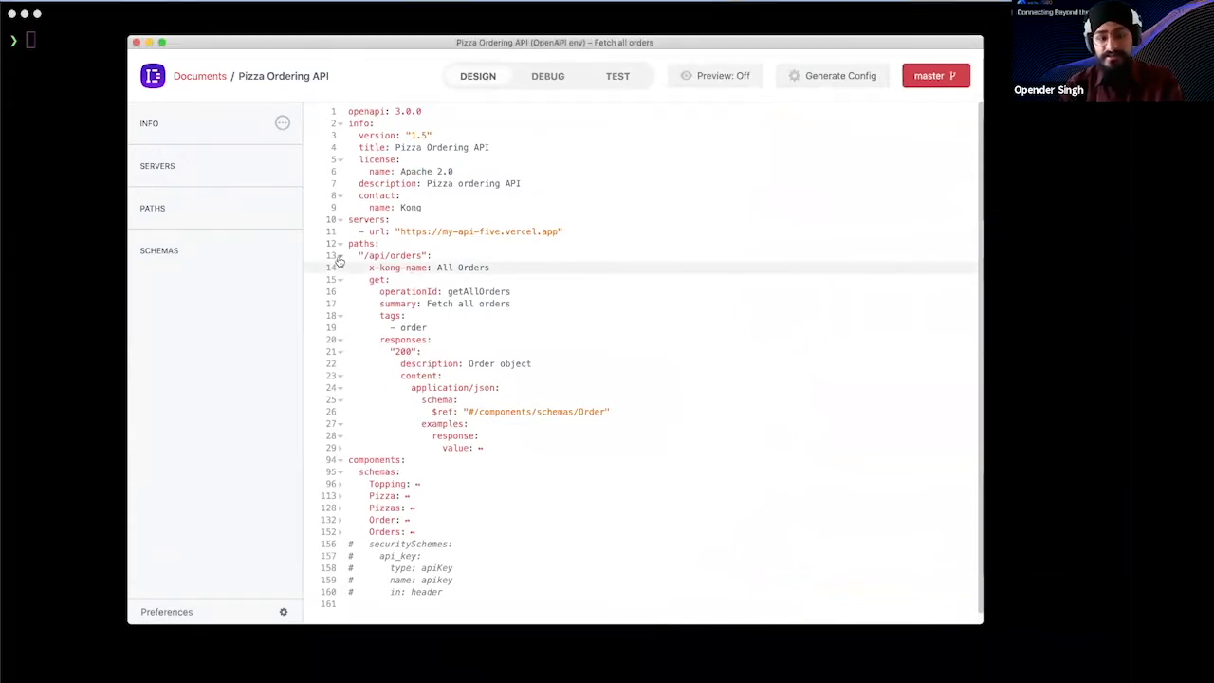
# Fold /api/orders and expose the /api/order/active path so a Fetch active order request appears
pyautogui.click(340, 254)
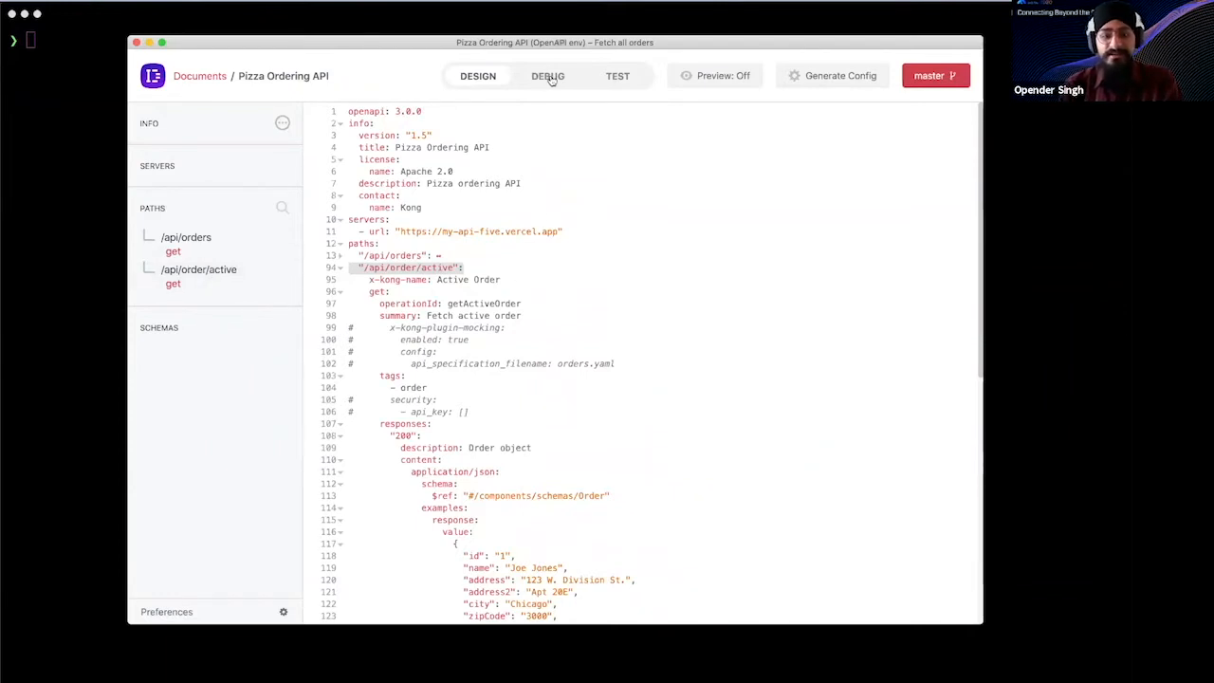
pyautogui.click(548, 76)
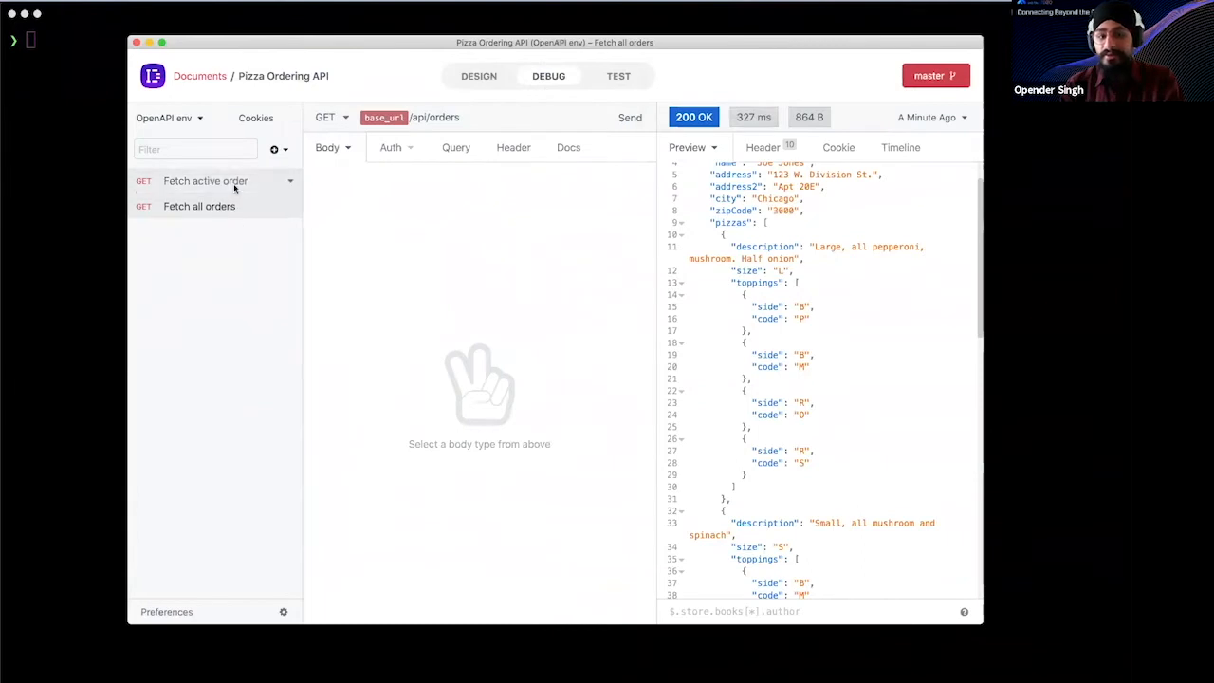
# Send the Fetch active order request, receiving 200 OK with an empty object
pyautogui.click(205, 180)
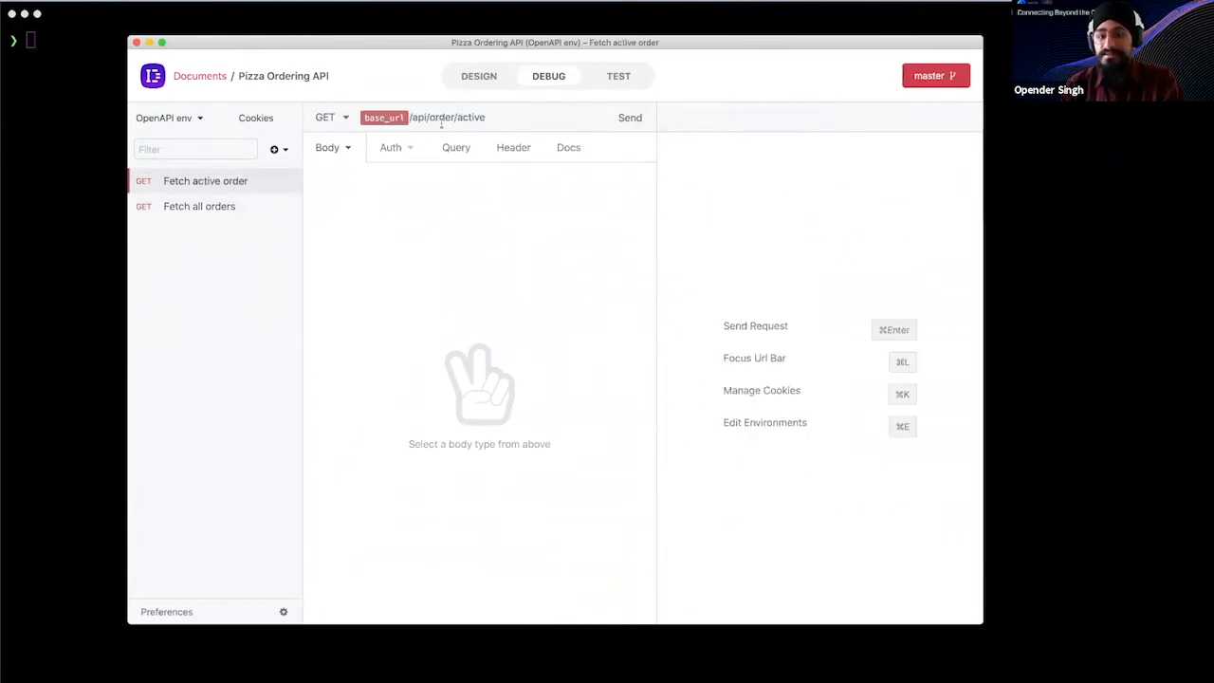
pyautogui.click(629, 118)
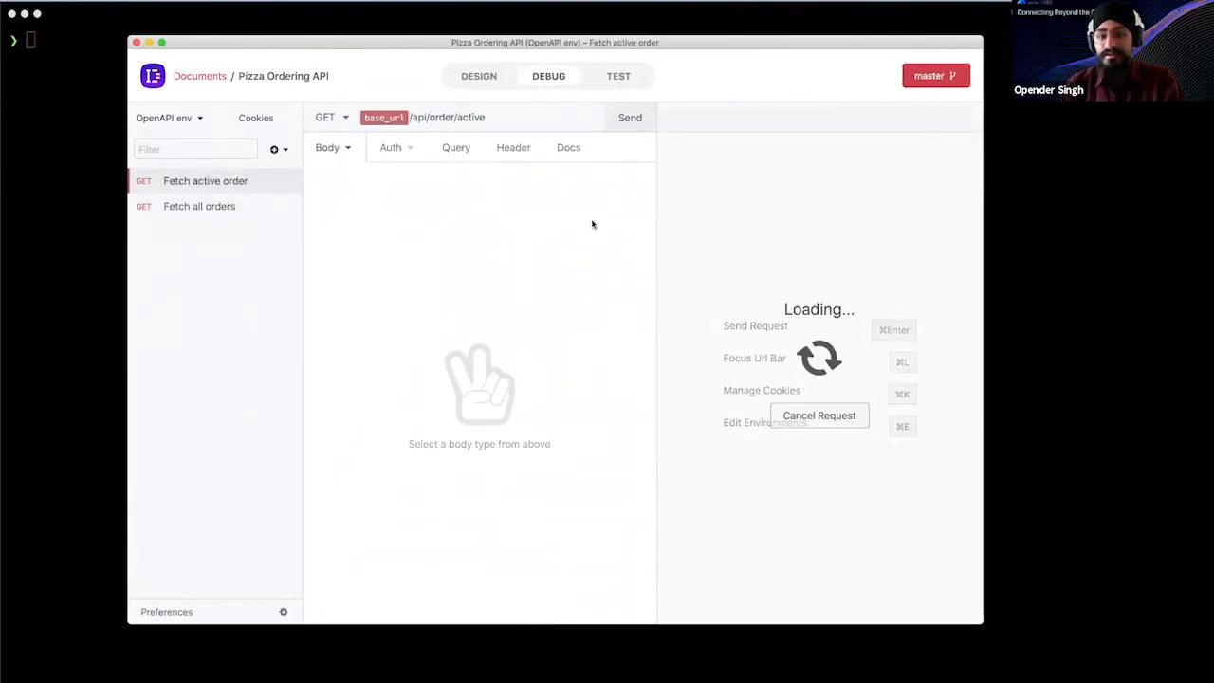
pyautogui.click(630, 118)
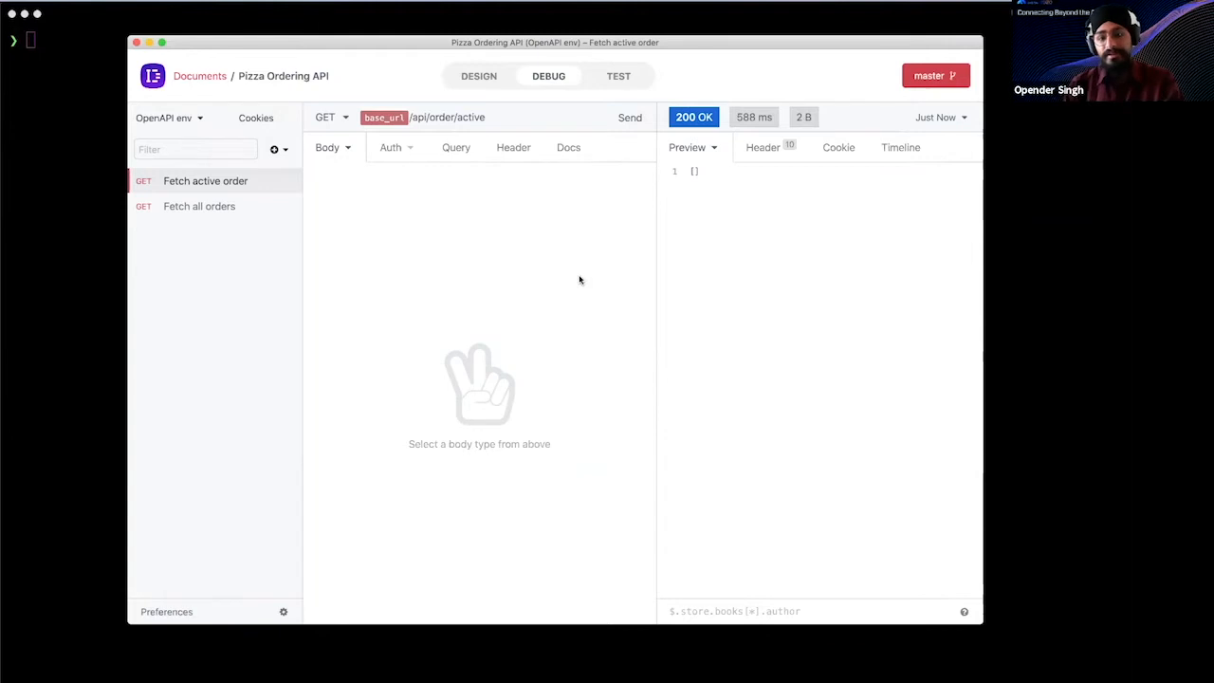
pyautogui.moveTo(719, 193)
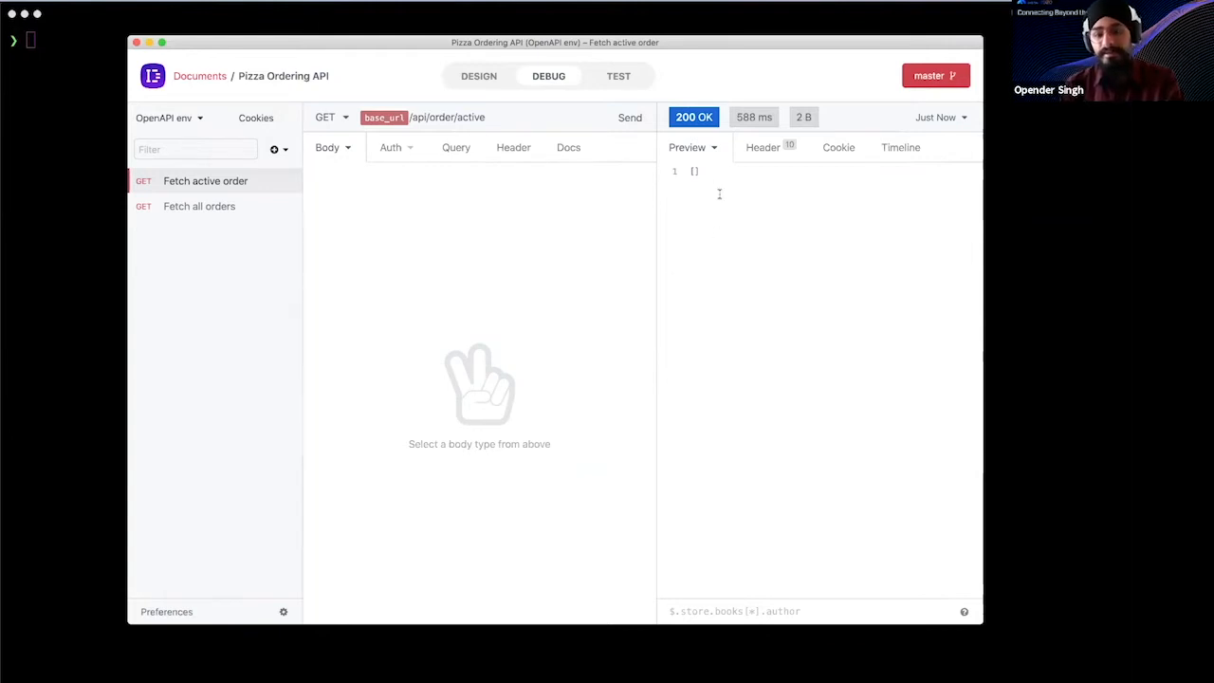
pyautogui.moveTo(696, 179)
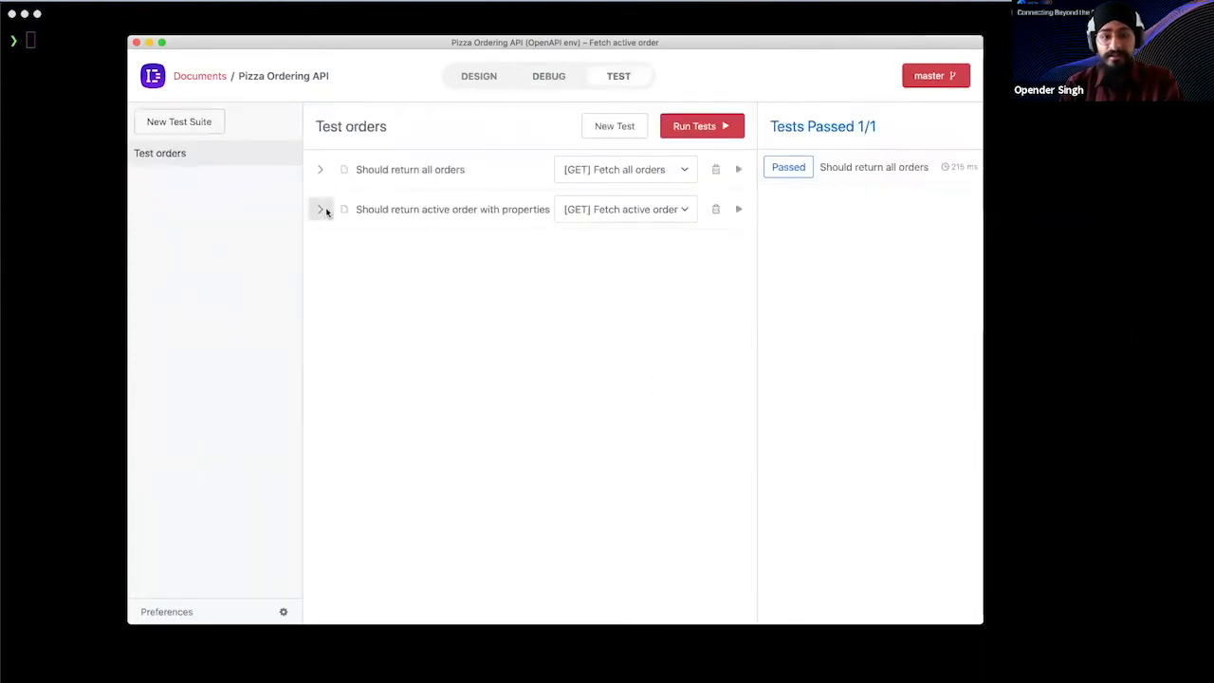
# Expand the active-order test, passing 1/1 on status 200, and return to the spec editor
pyautogui.click(321, 208)
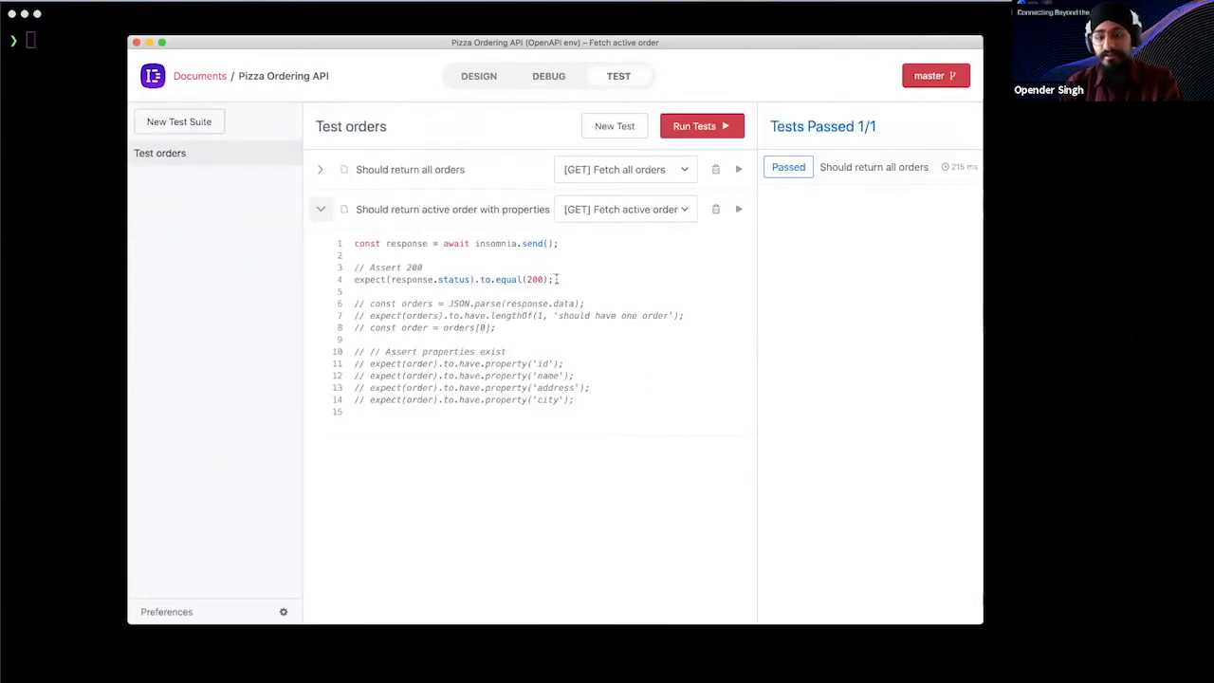
pyautogui.moveTo(569, 279)
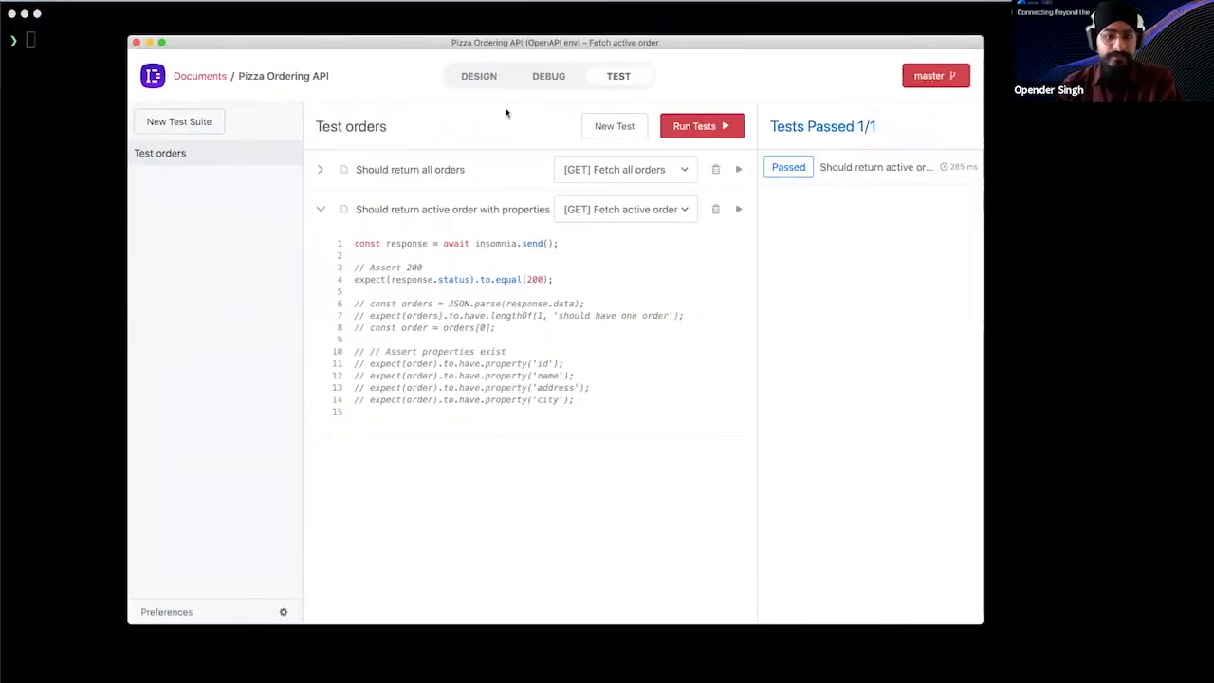
pyautogui.moveTo(432, 272)
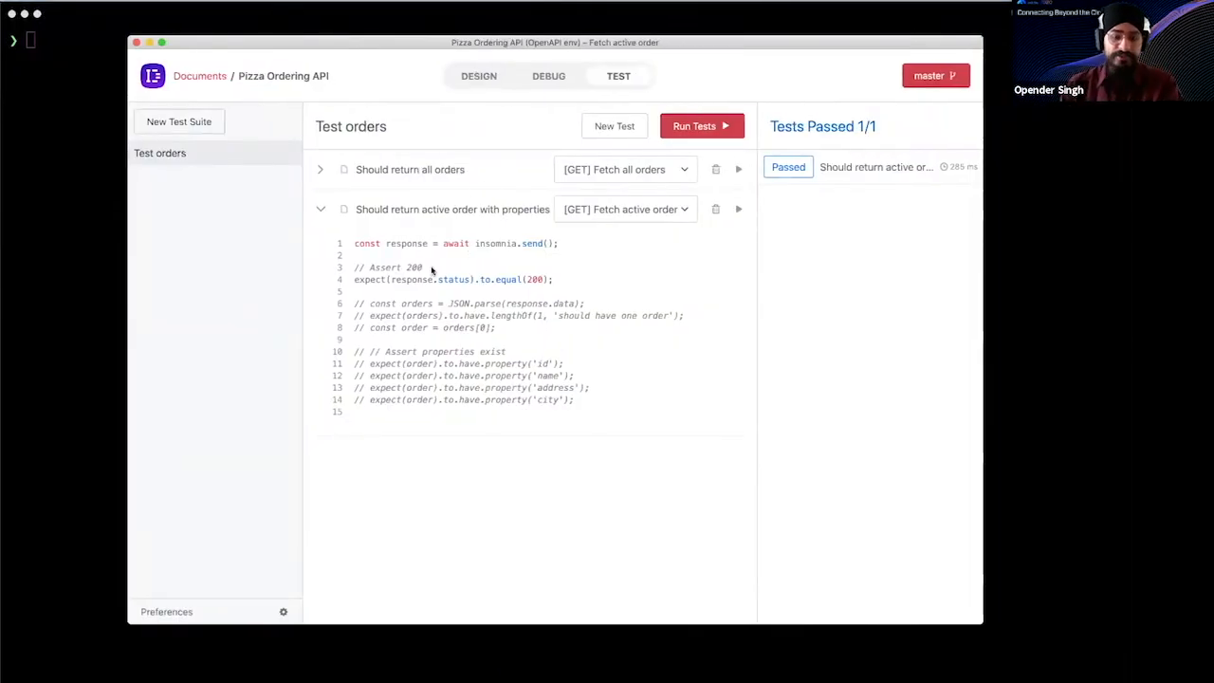
pyautogui.click(478, 75)
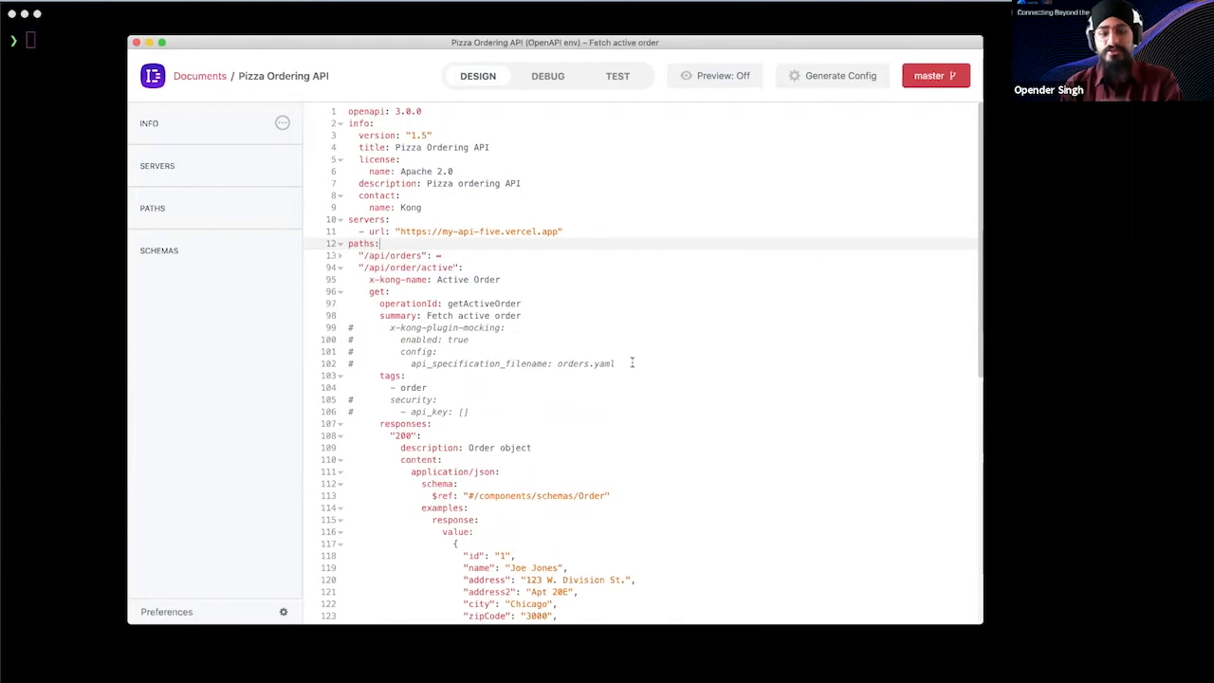
pyautogui.moveTo(542, 313)
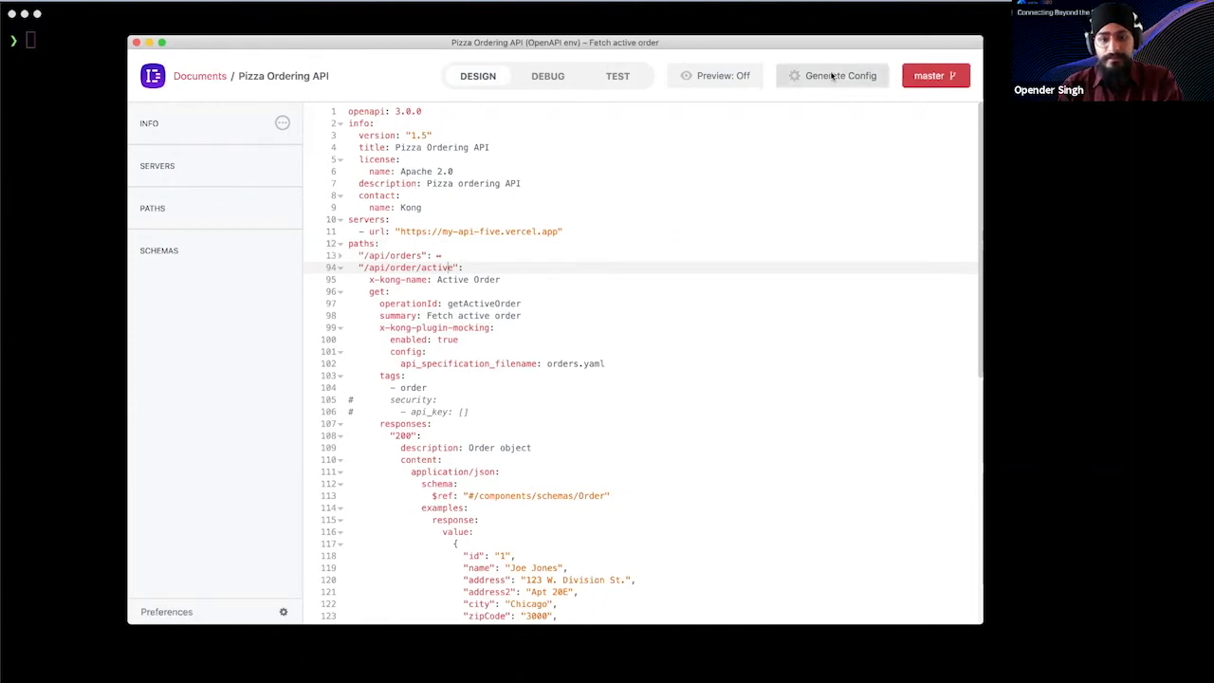
# Generate the Kong declarative config with mocking enabled on /api/order/active
pyautogui.click(838, 76)
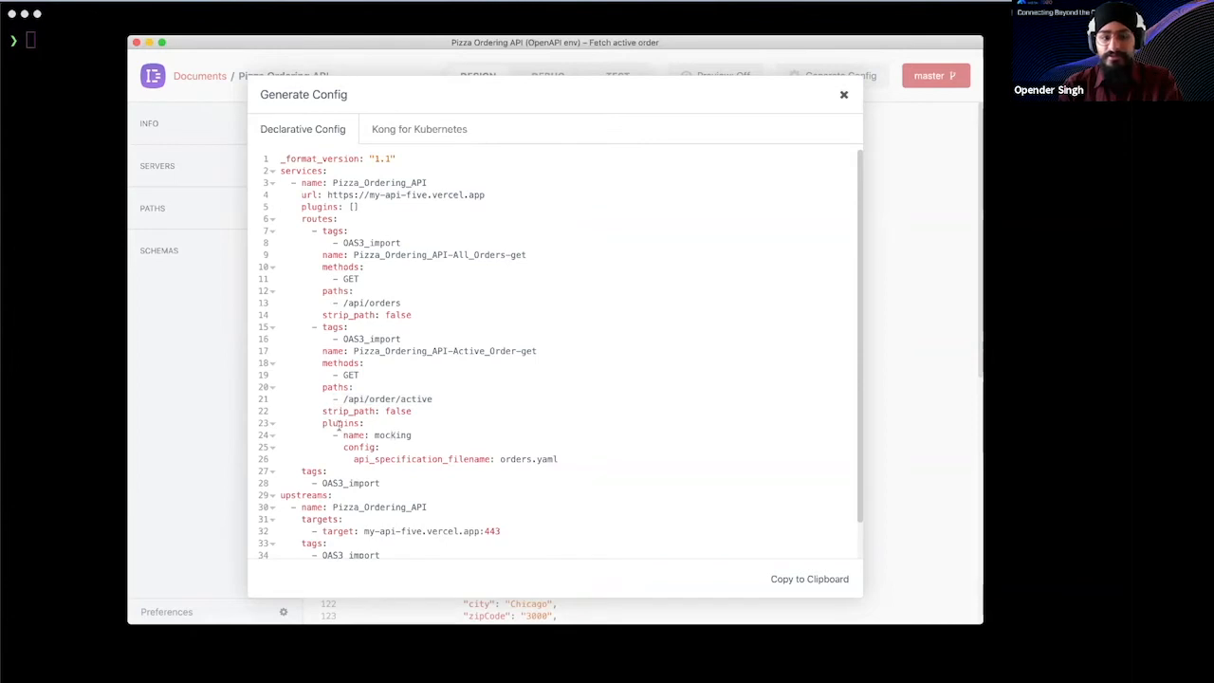
pyautogui.moveTo(87, 125)
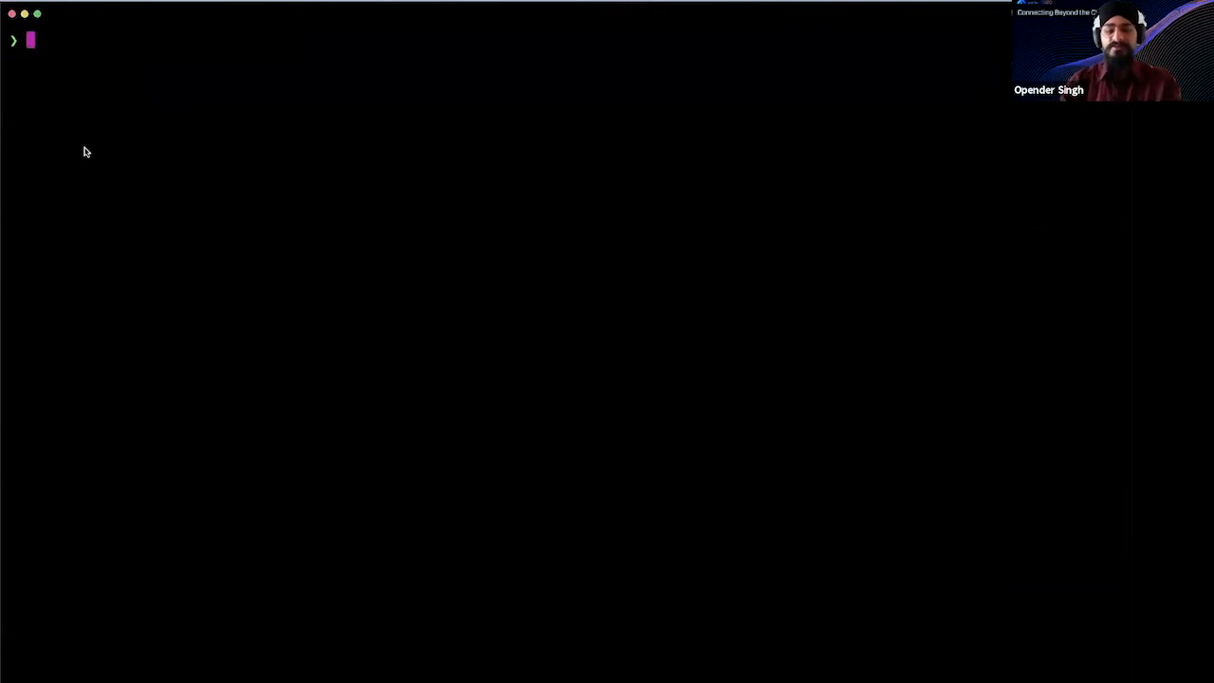
# Run inso generate config "Pizza Ordering API" to print services, routes, mocking plugin and upstream
pyautogui.write('inso')
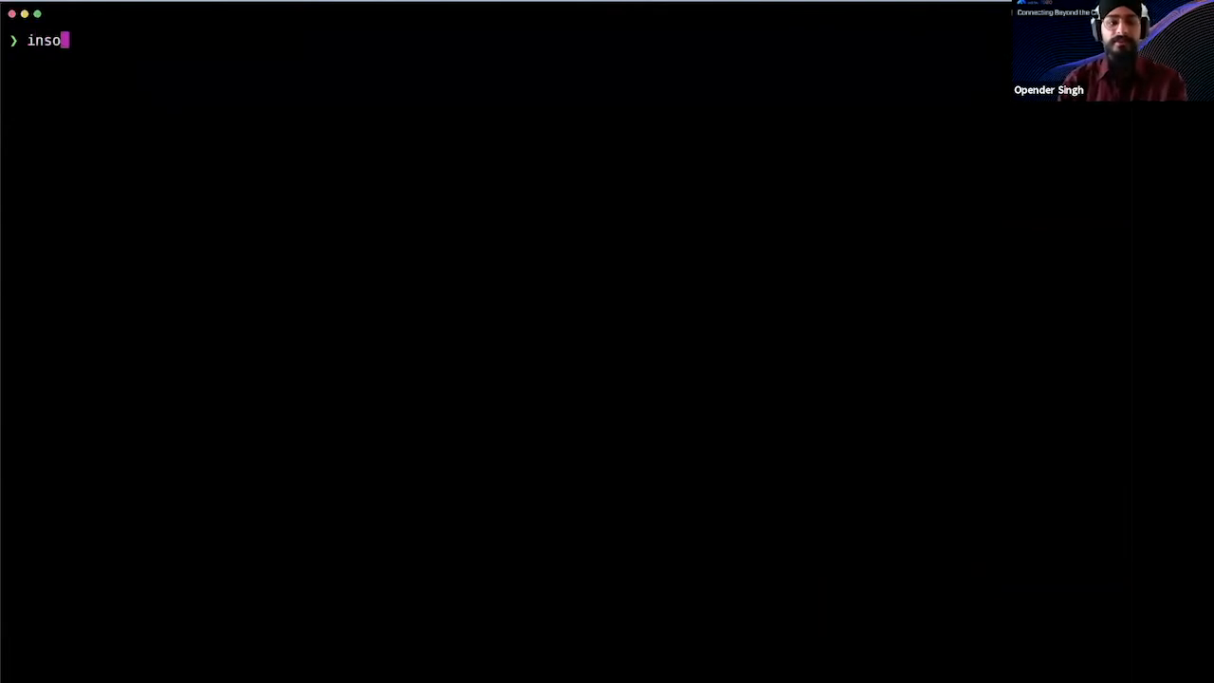
pyautogui.write('generate config "Pizza Ordering API" | deck sync --skip-consumers -s -')
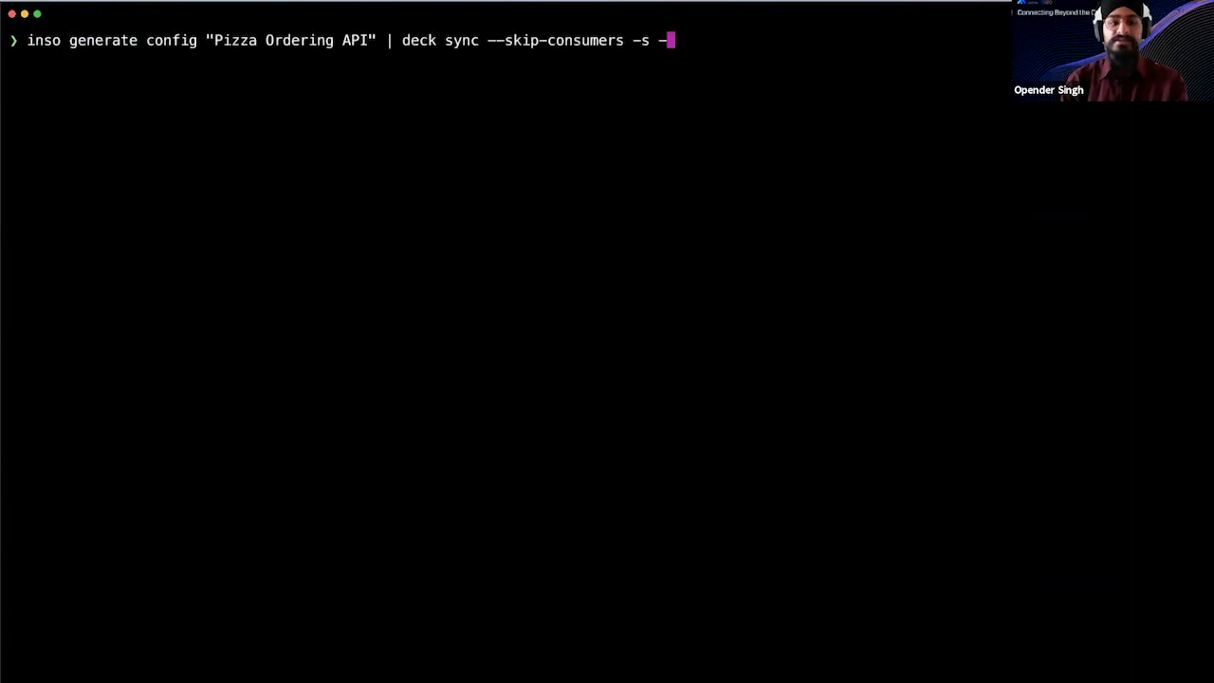
pyautogui.press('ctrl+u')
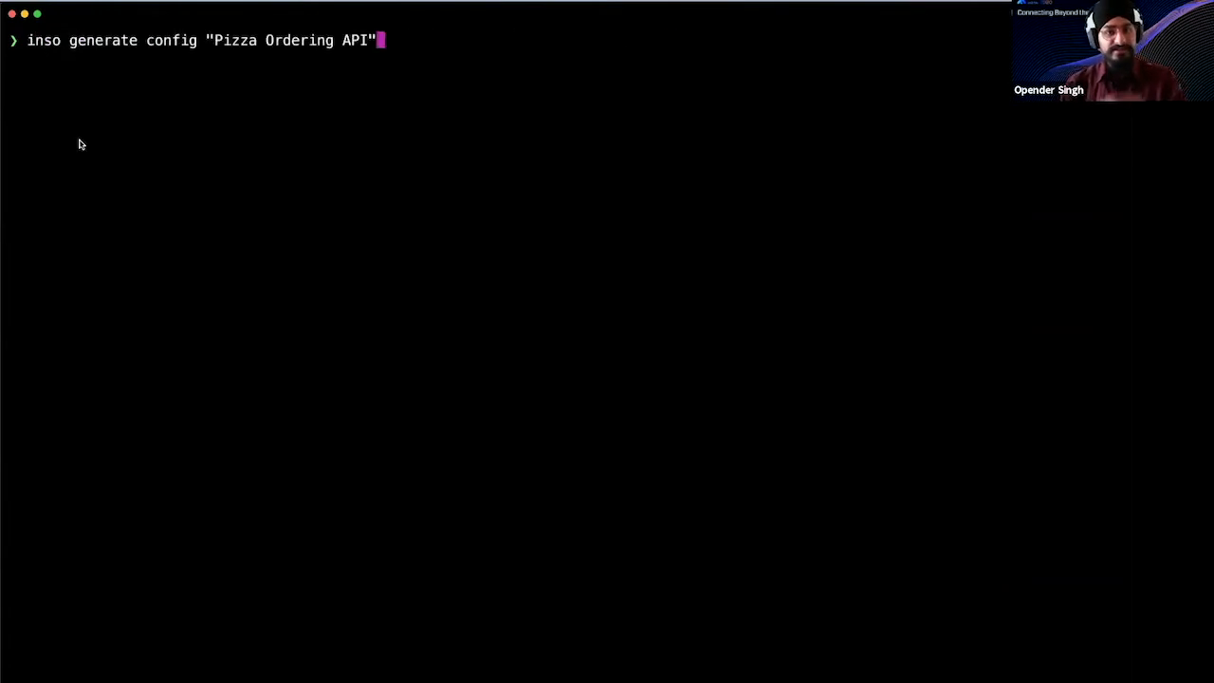
pyautogui.moveTo(280, 68)
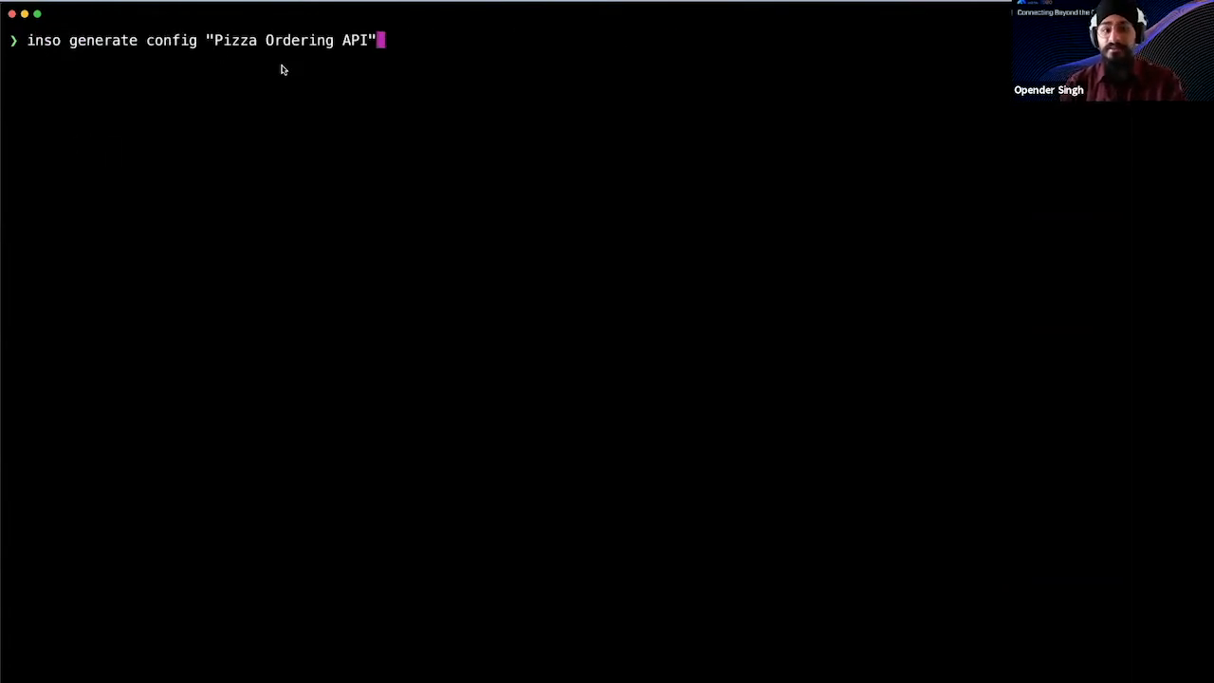
pyautogui.moveTo(319, 117)
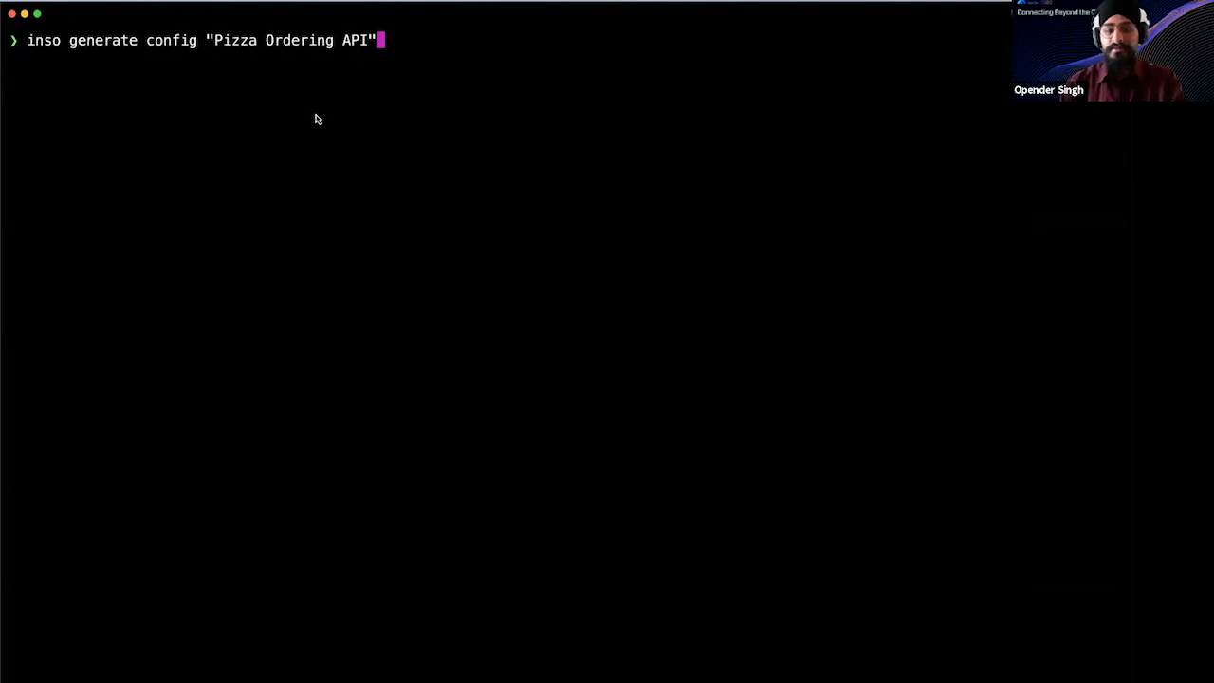
pyautogui.press('Return')
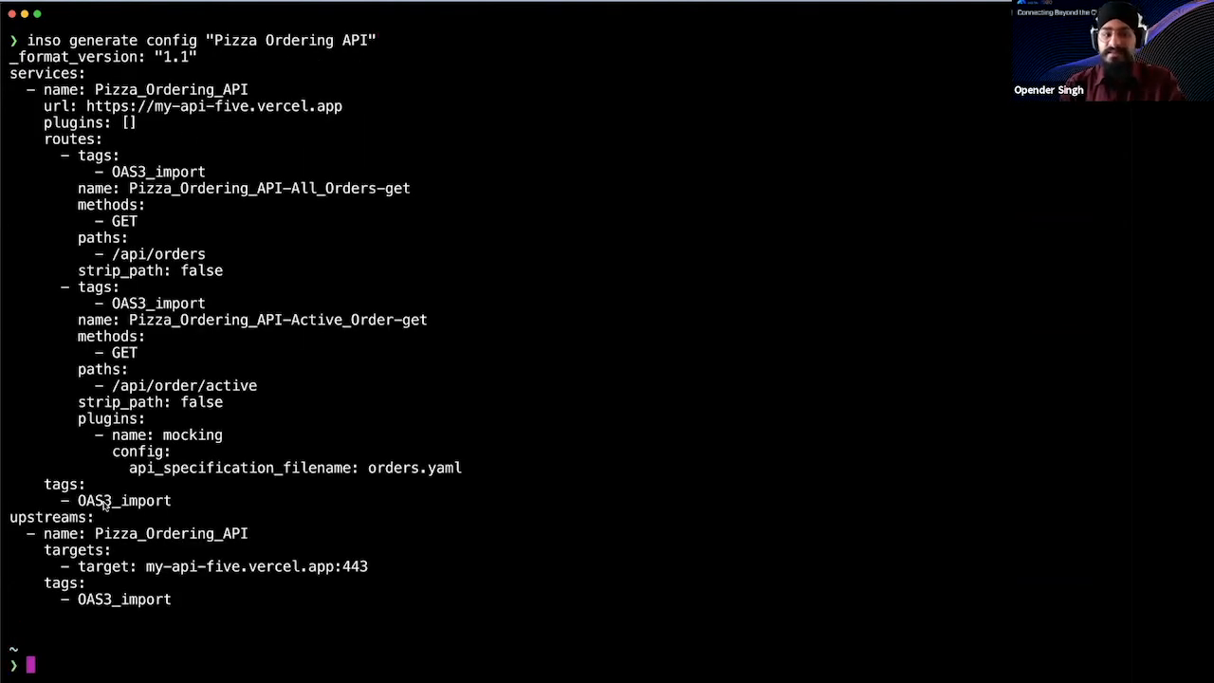
pyautogui.moveTo(352, 584)
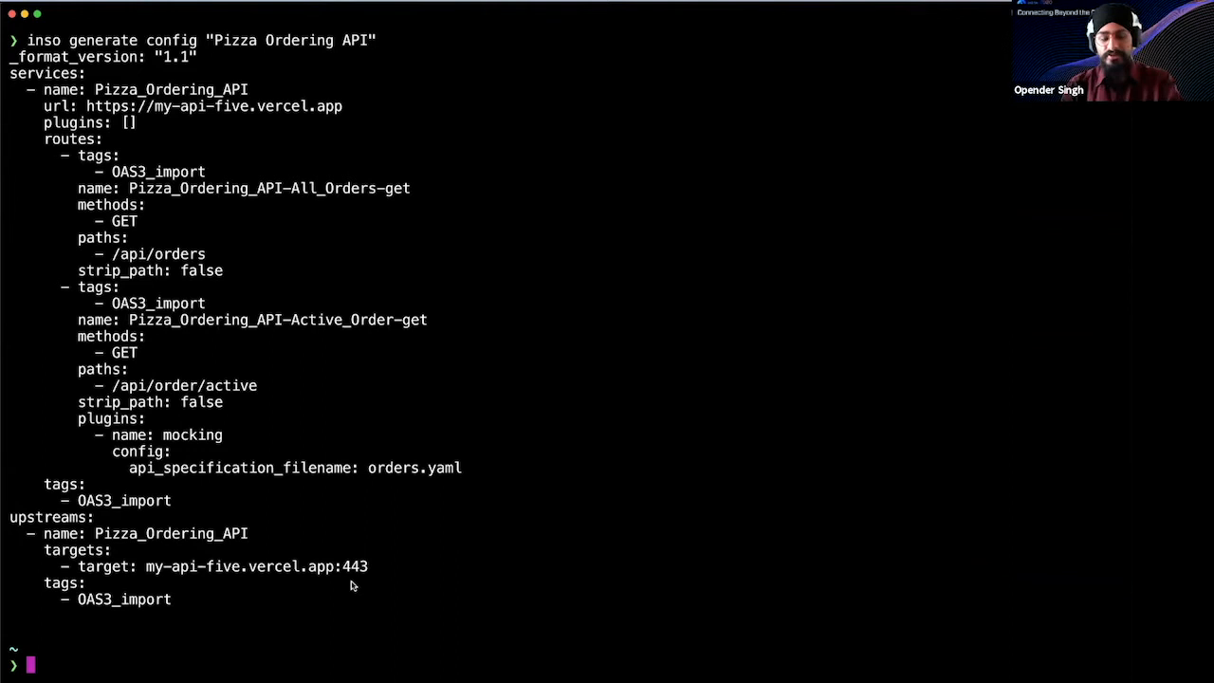
pyautogui.moveTo(304, 554)
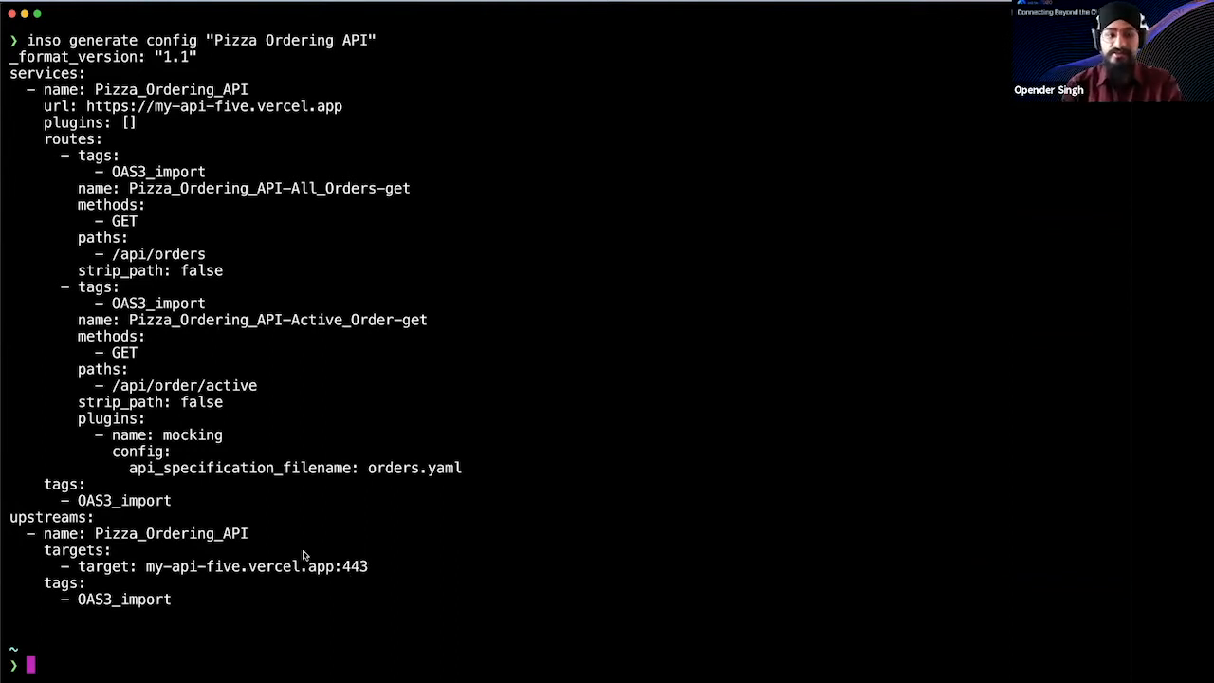
pyautogui.moveTo(611, 428)
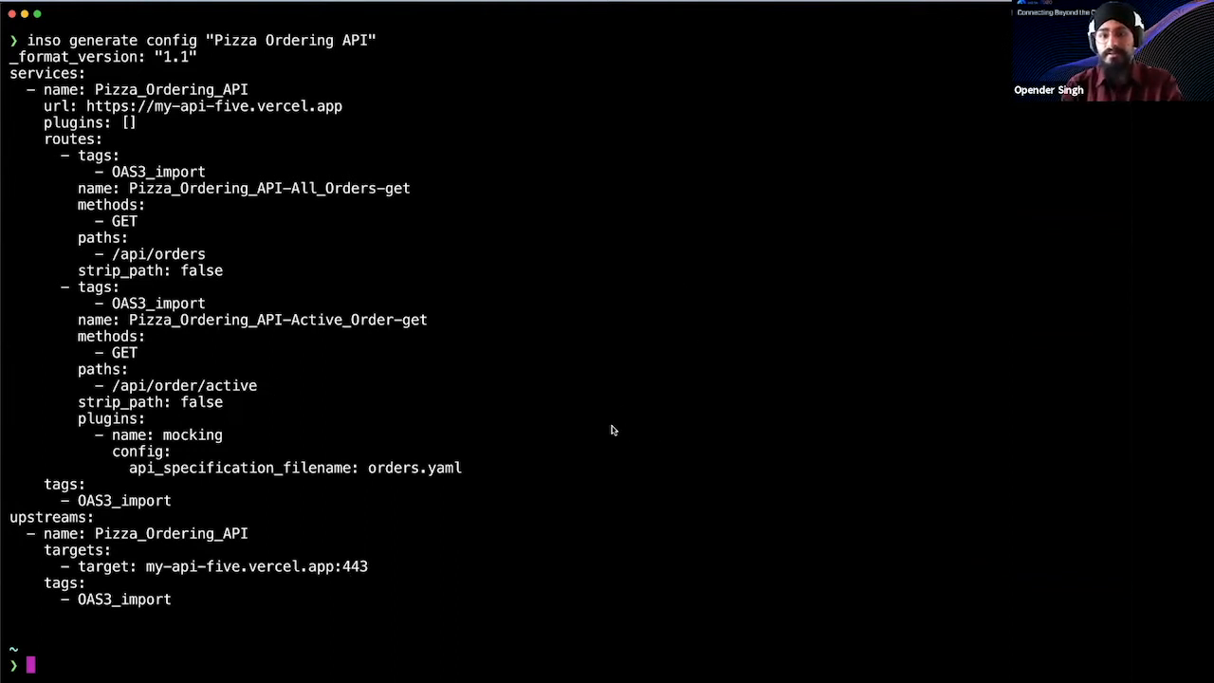
pyautogui.moveTo(598, 436)
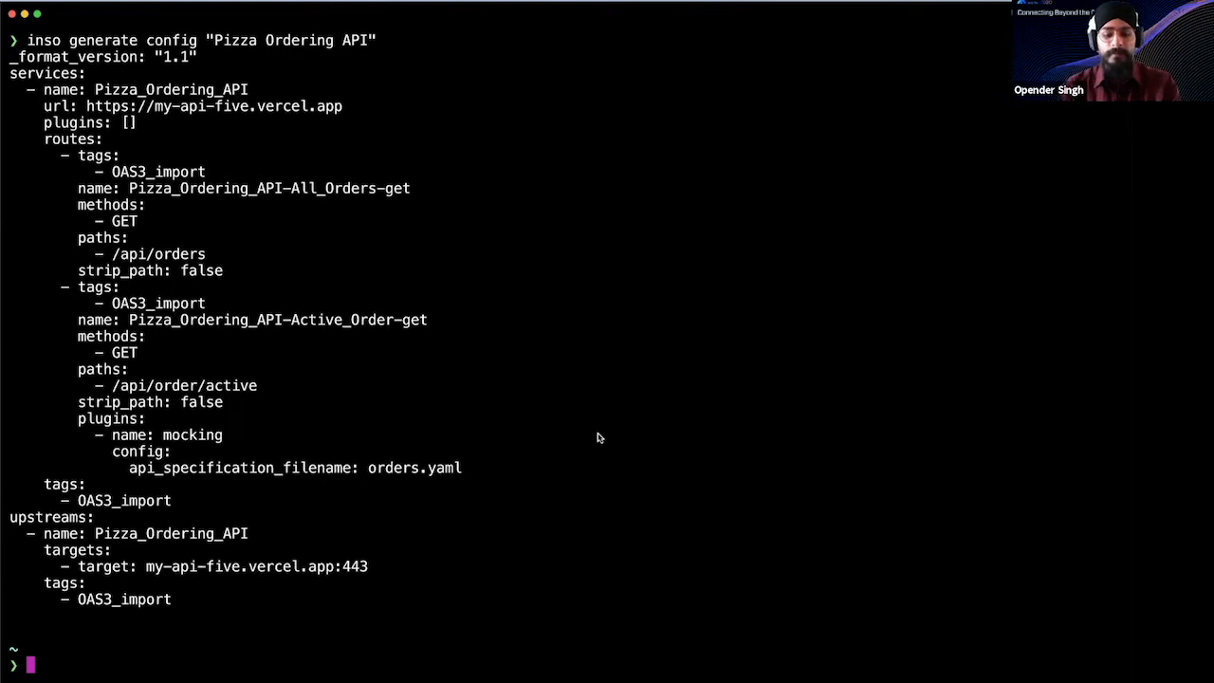
pyautogui.write('inso -h')
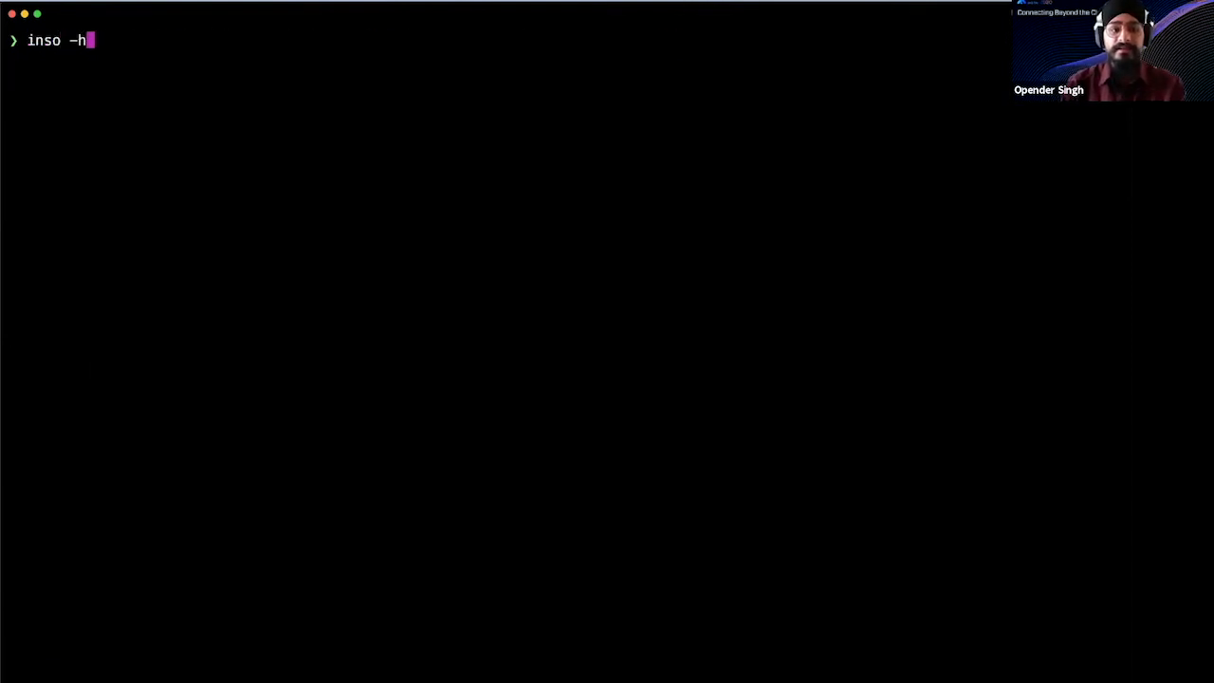
# Pipe the generated config into deck sync --skip-consumers: 1 created, 4 updated, 0 deleted
pyautogui.write('generate config "Pizza Ordering API" | deck sync --skip-consumers -s -')
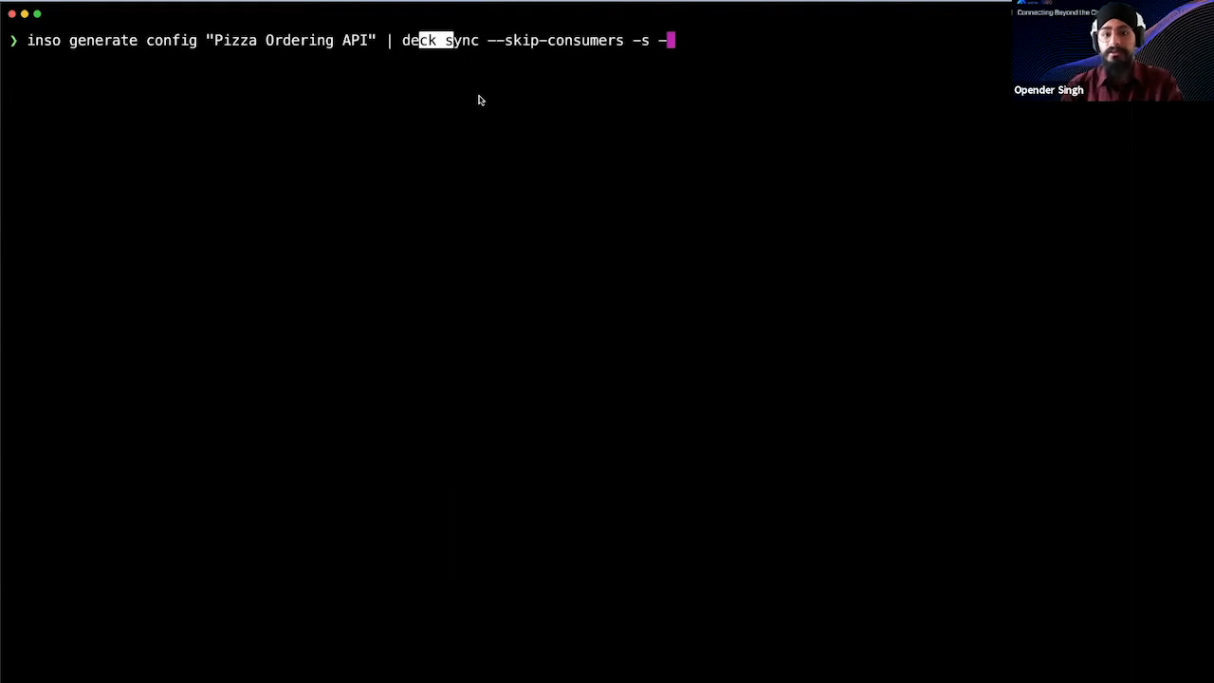
pyautogui.press('Return')
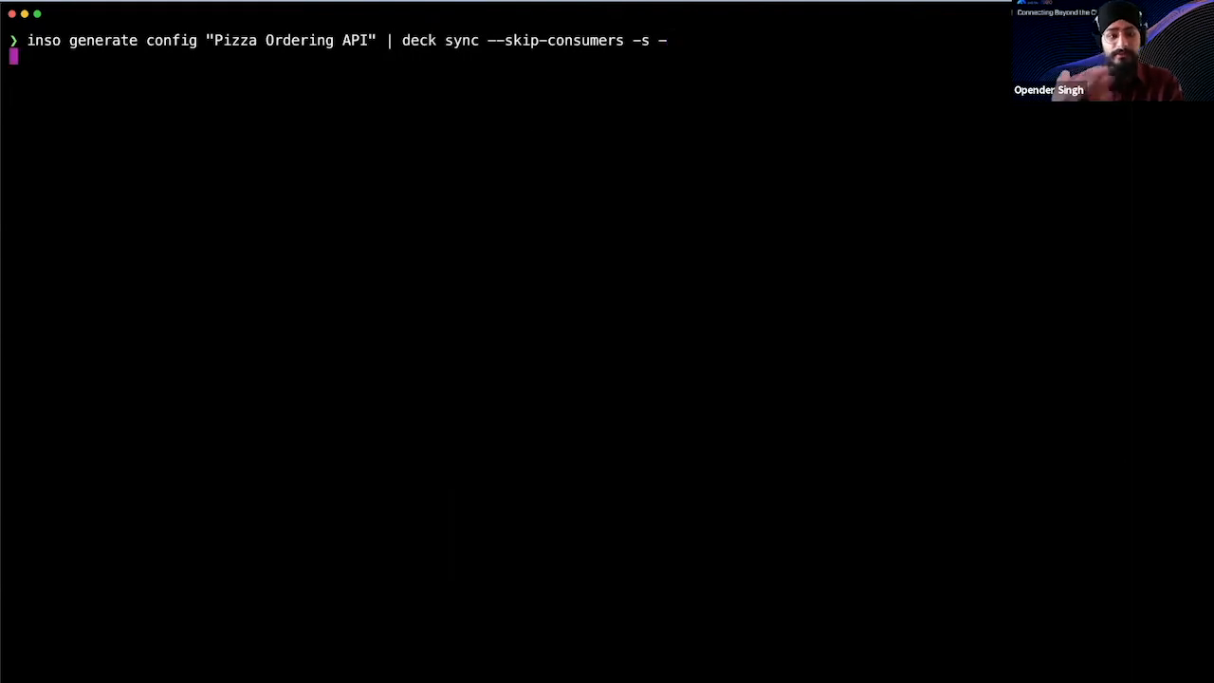
pyautogui.press('Return')
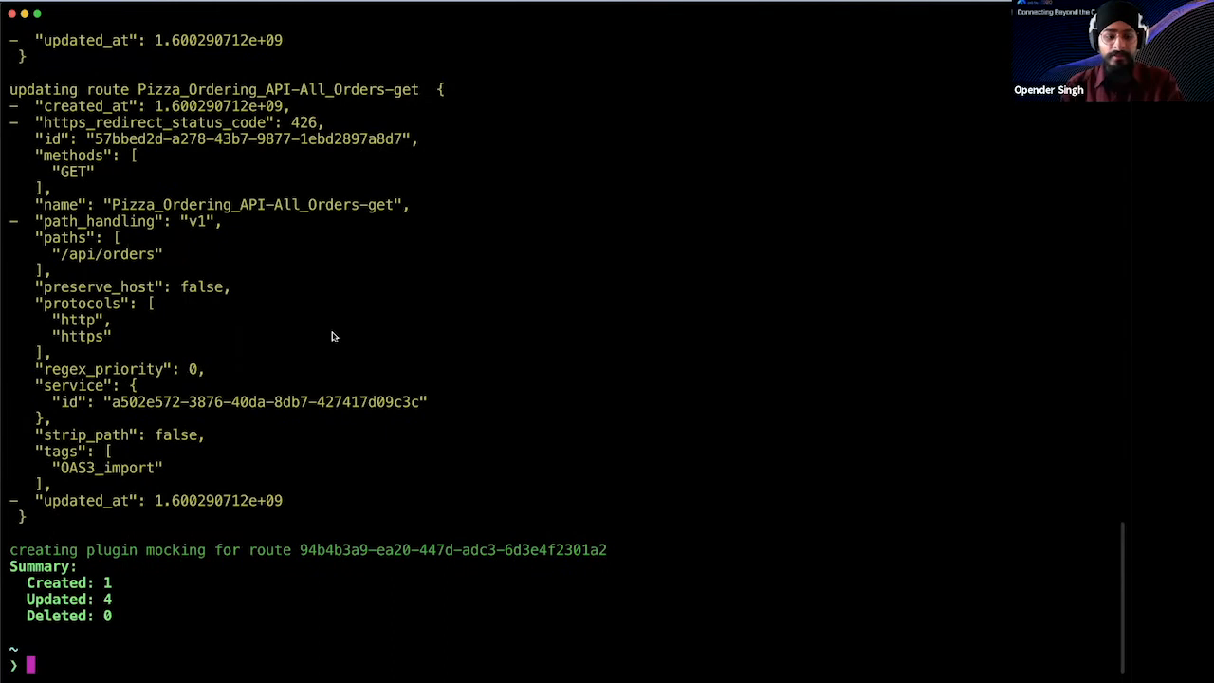
pyautogui.doubleClick(161, 551)
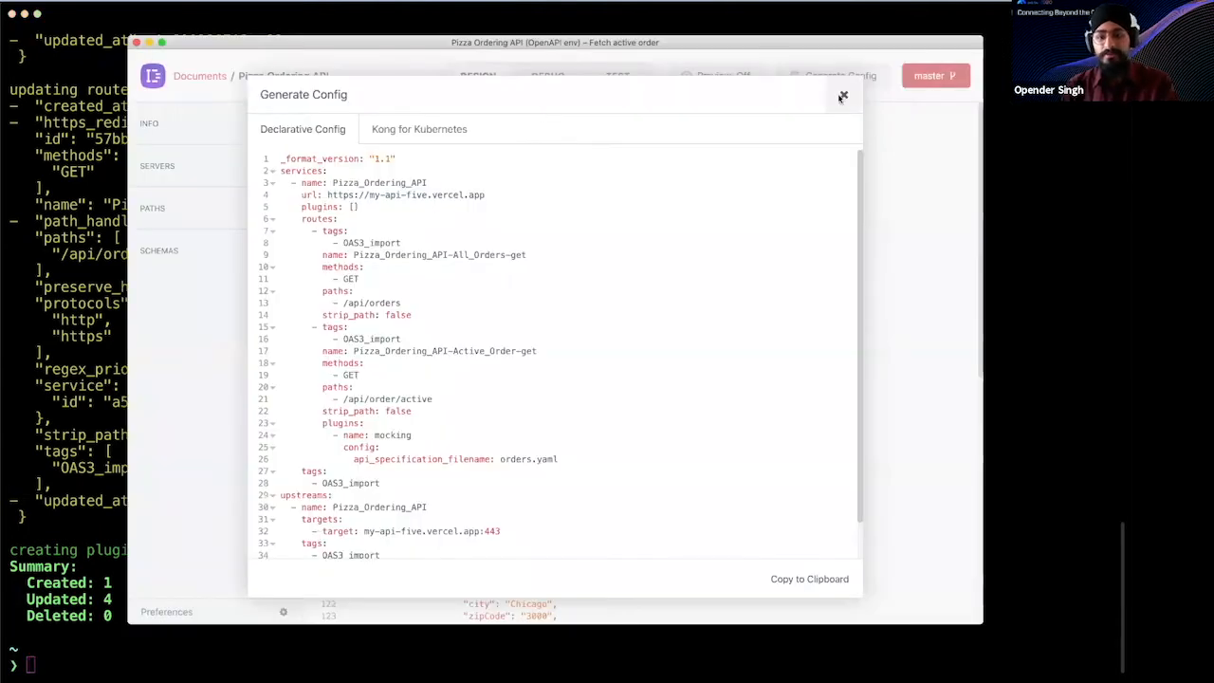
# Send Fetch active order against the Local environment, getting mocked order data from Kong
pyautogui.click(840, 97)
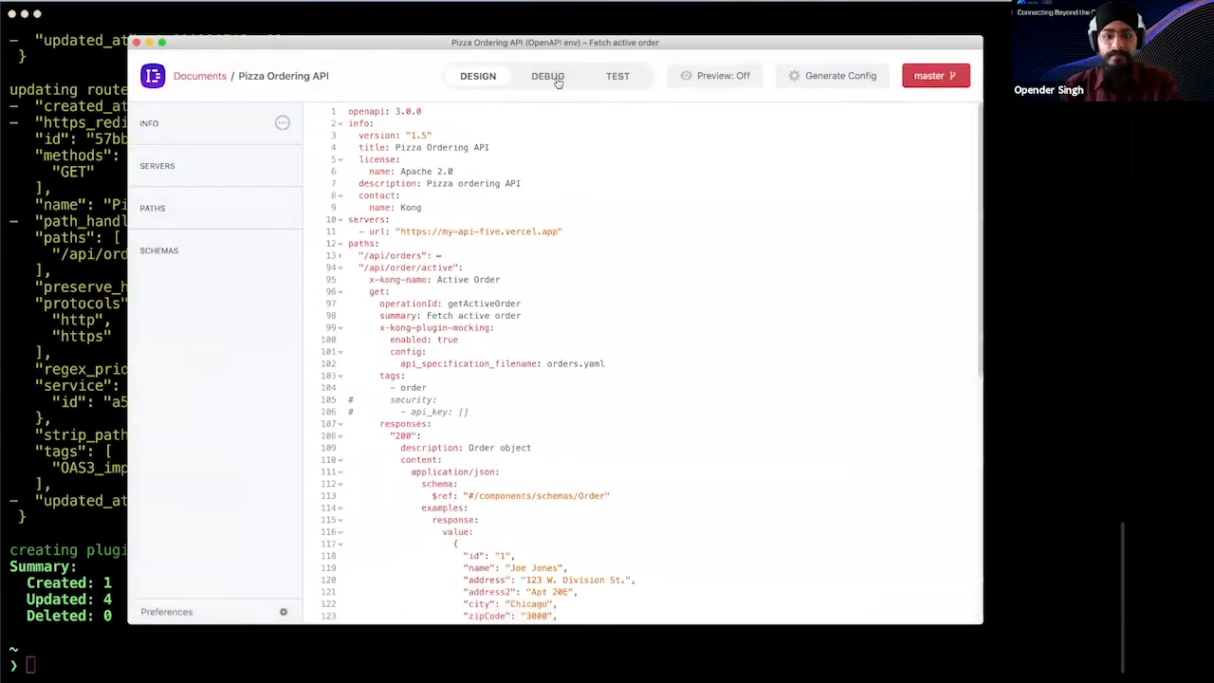
pyautogui.click(547, 76)
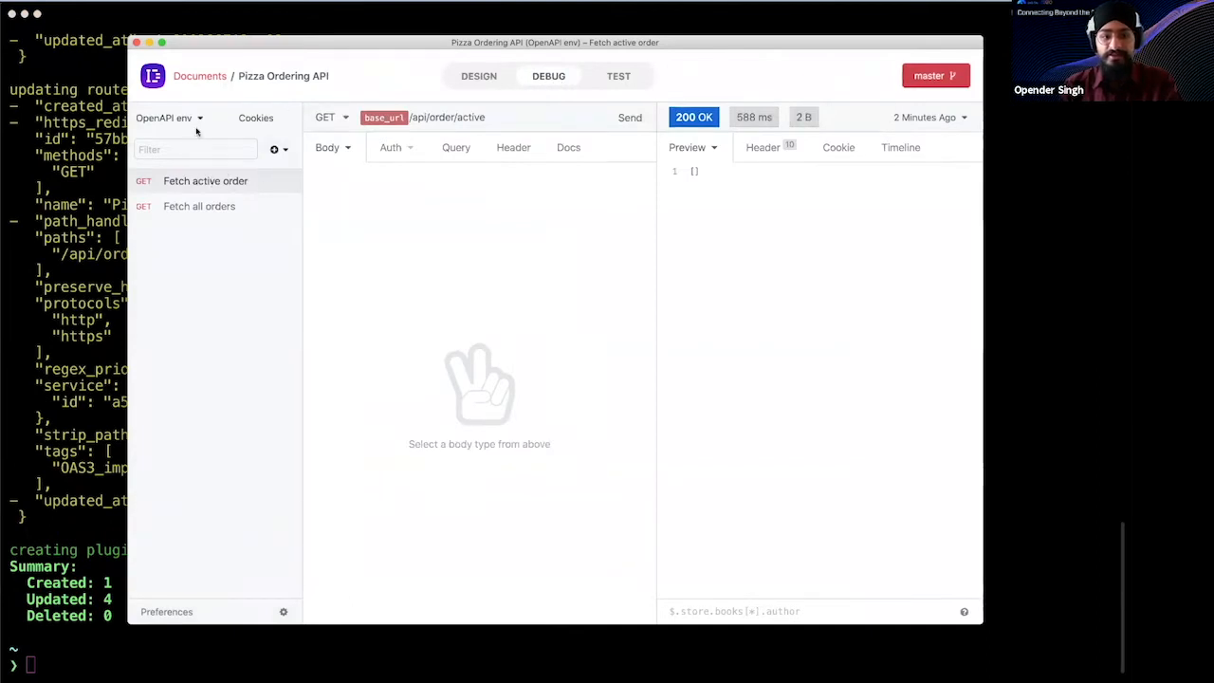
pyautogui.click(163, 118)
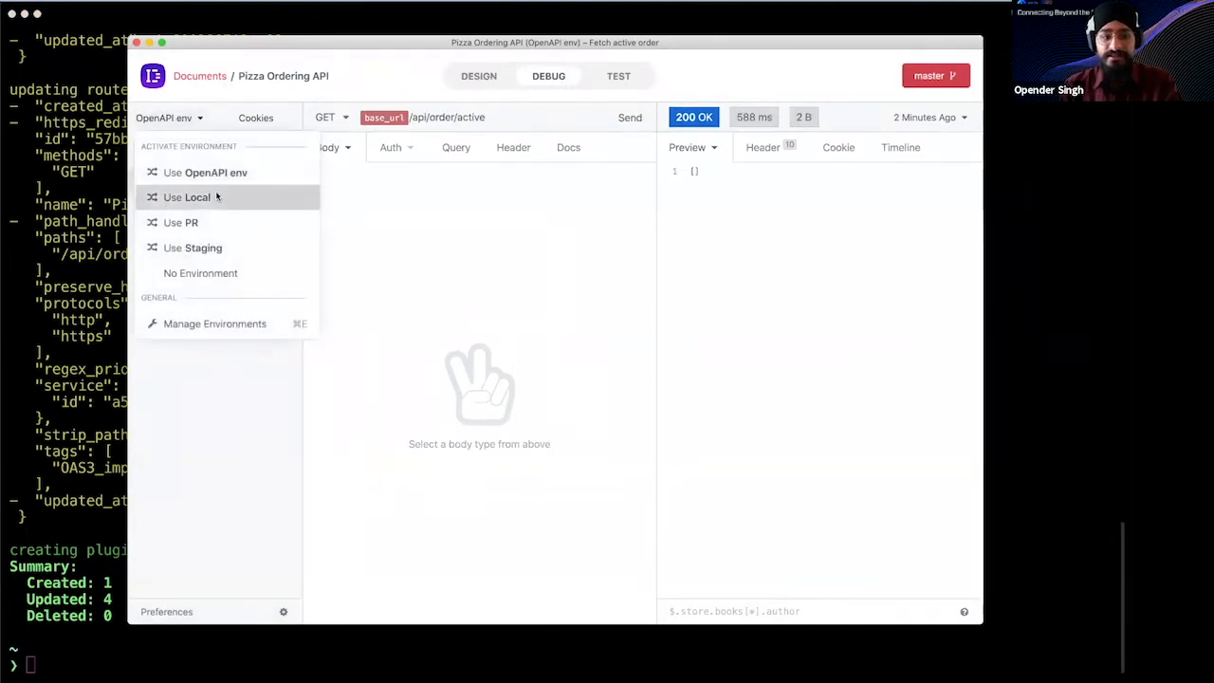
pyautogui.click(186, 195)
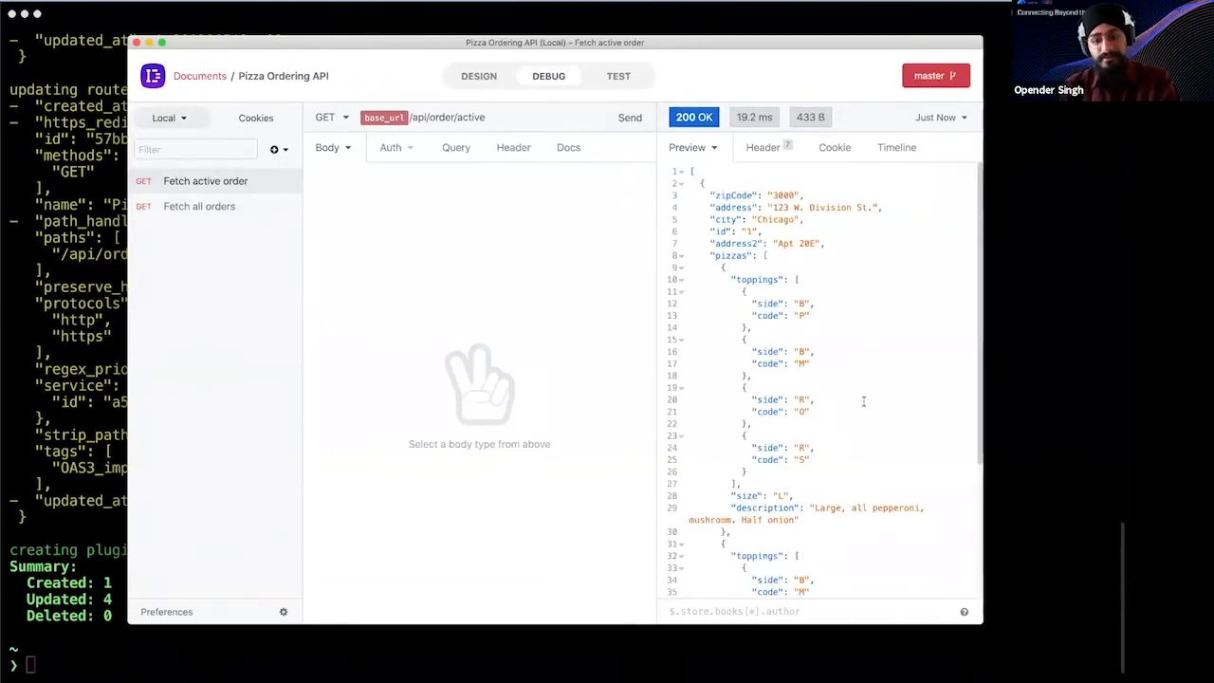
pyautogui.click(762, 148)
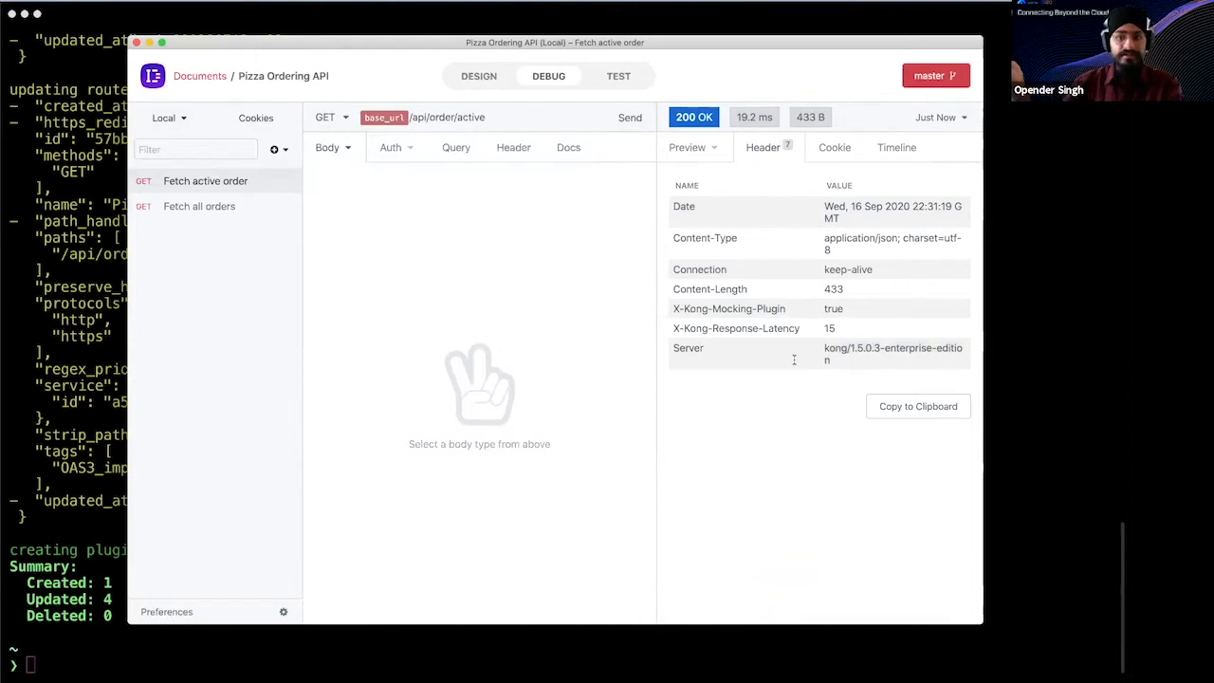
pyautogui.moveTo(615, 319)
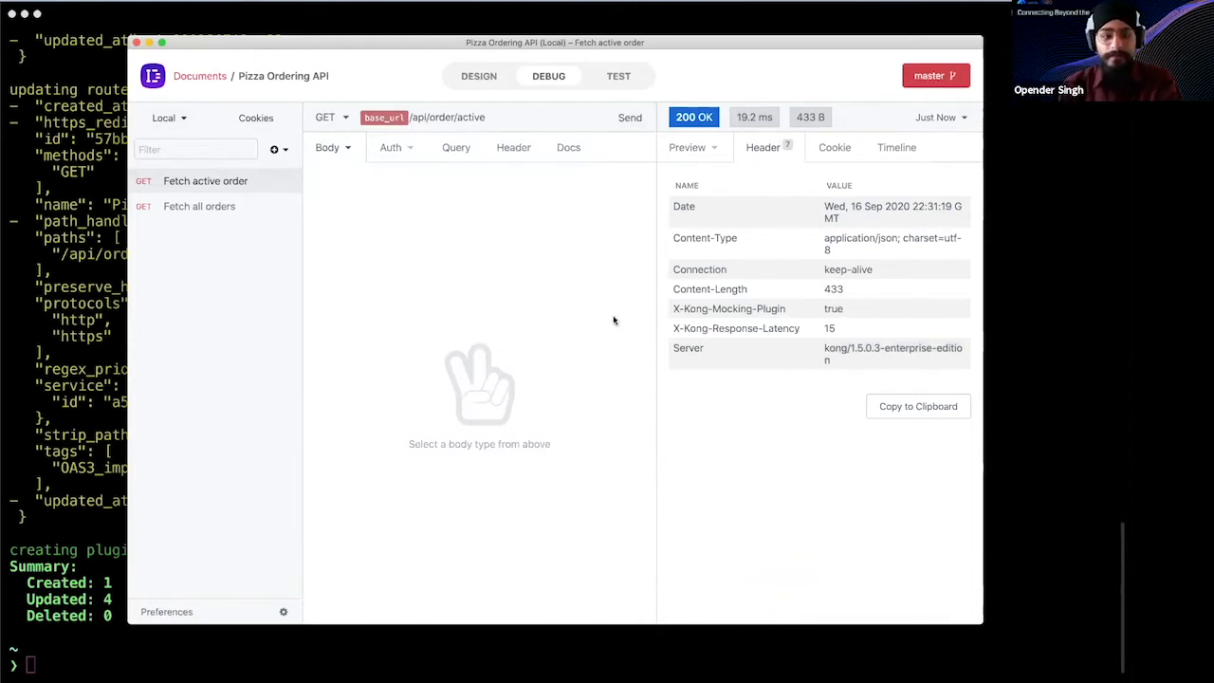
pyautogui.moveTo(573, 281)
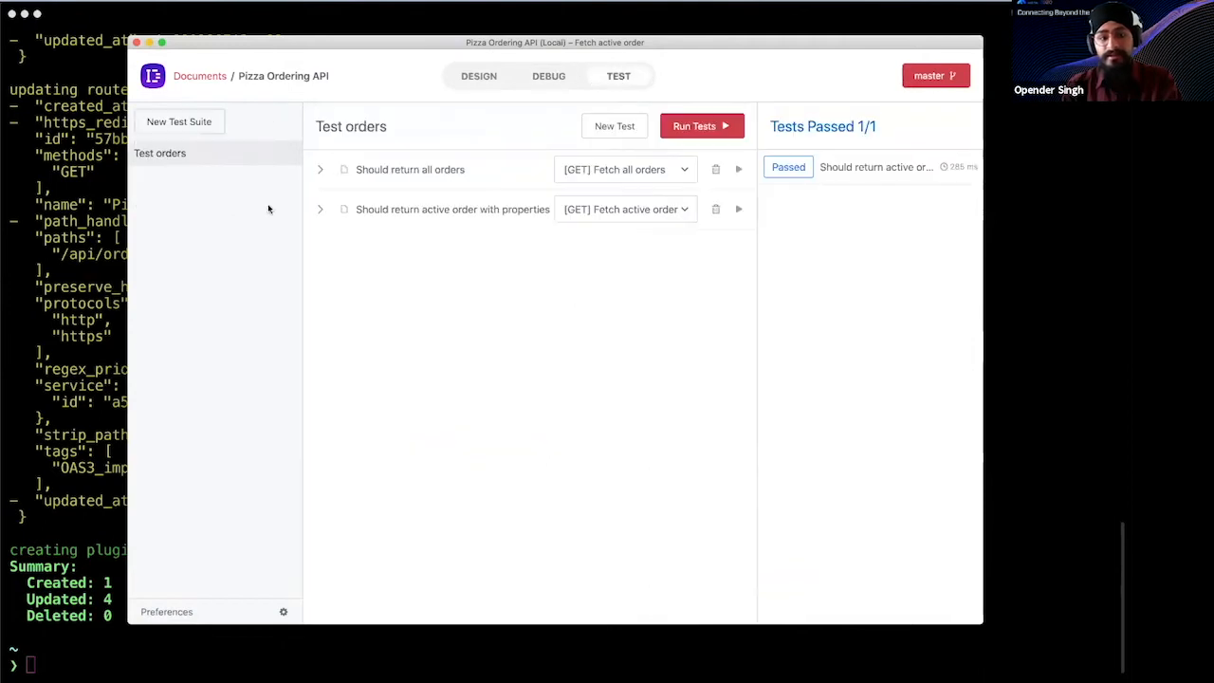
# Expand 'Should return active order with properties' to show its 200, id, name, address, city assertions
pyautogui.click(321, 208)
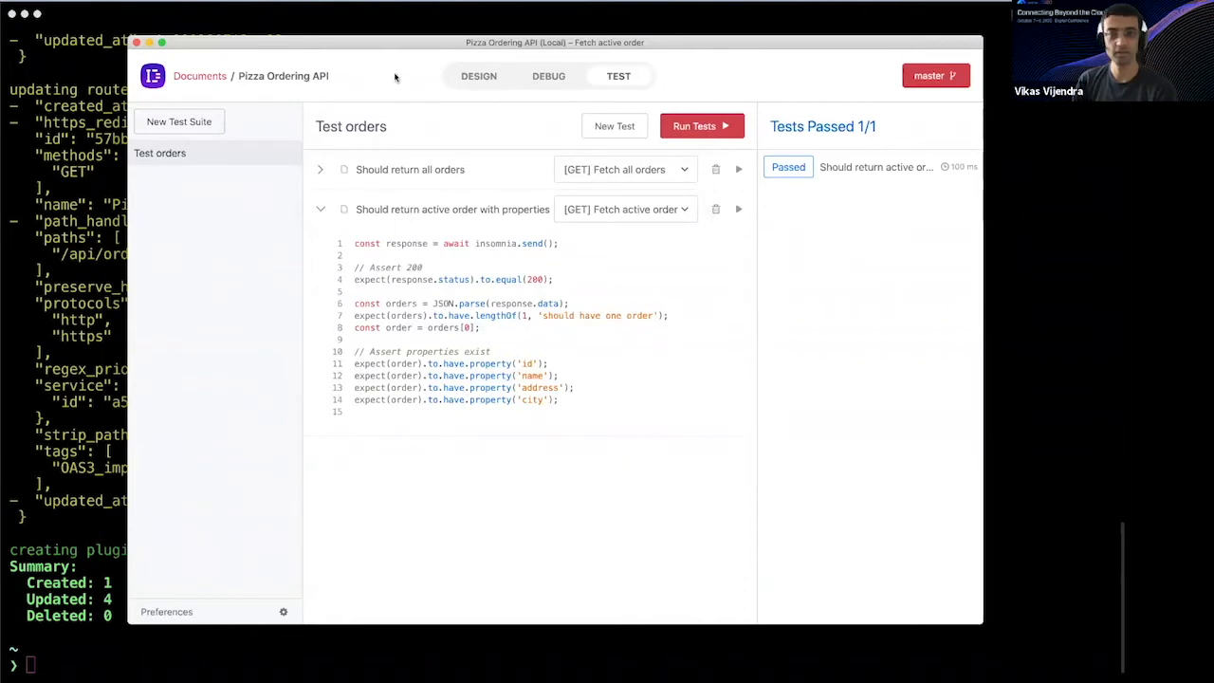
pyautogui.moveTo(478, 76)
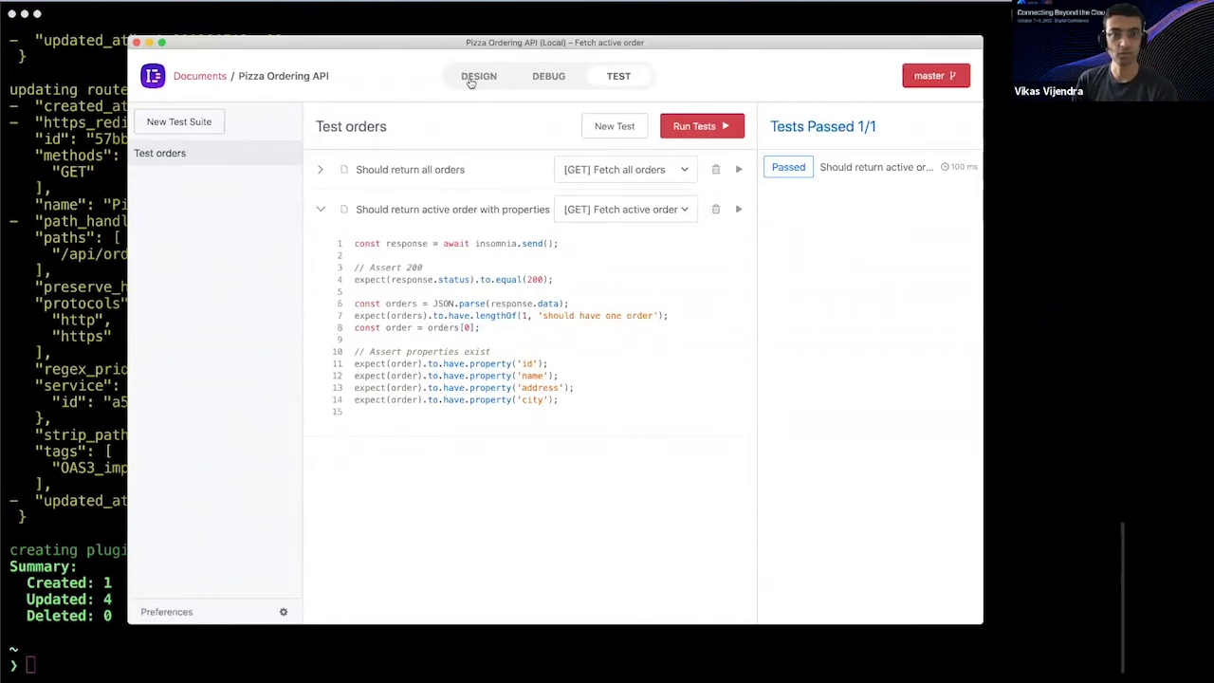
pyautogui.moveTo(465, 85)
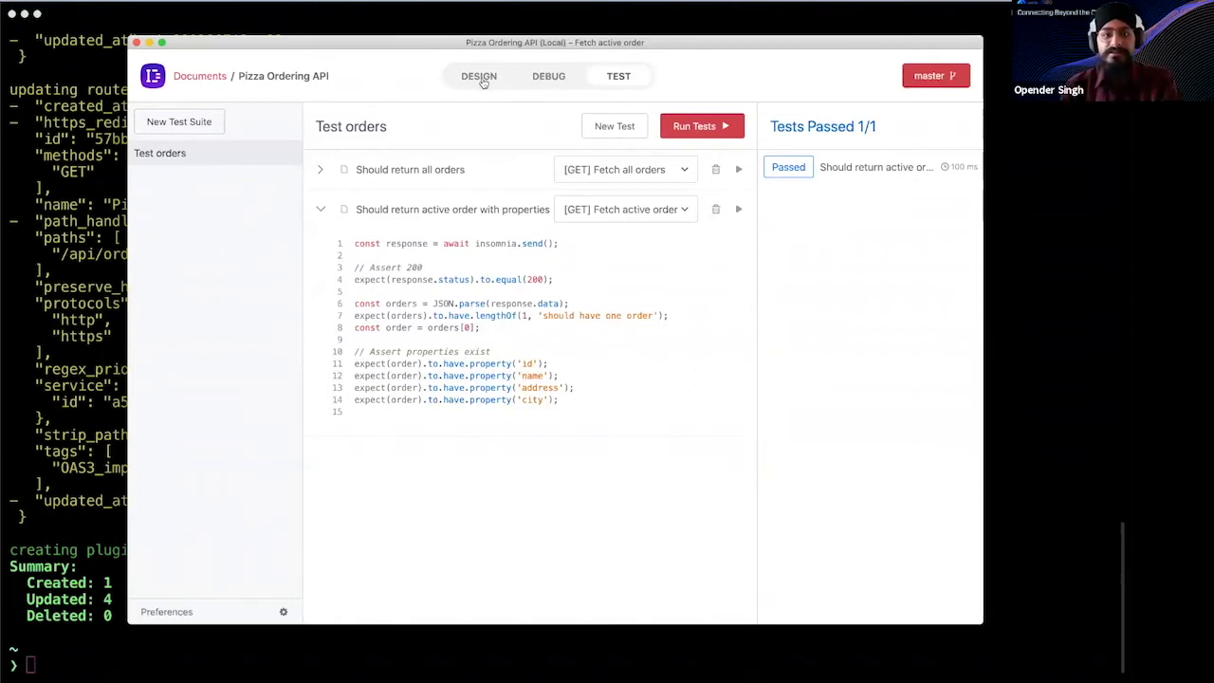
# Return to the Design view of the spec and navigate to its securitySchemes section
pyautogui.click(478, 76)
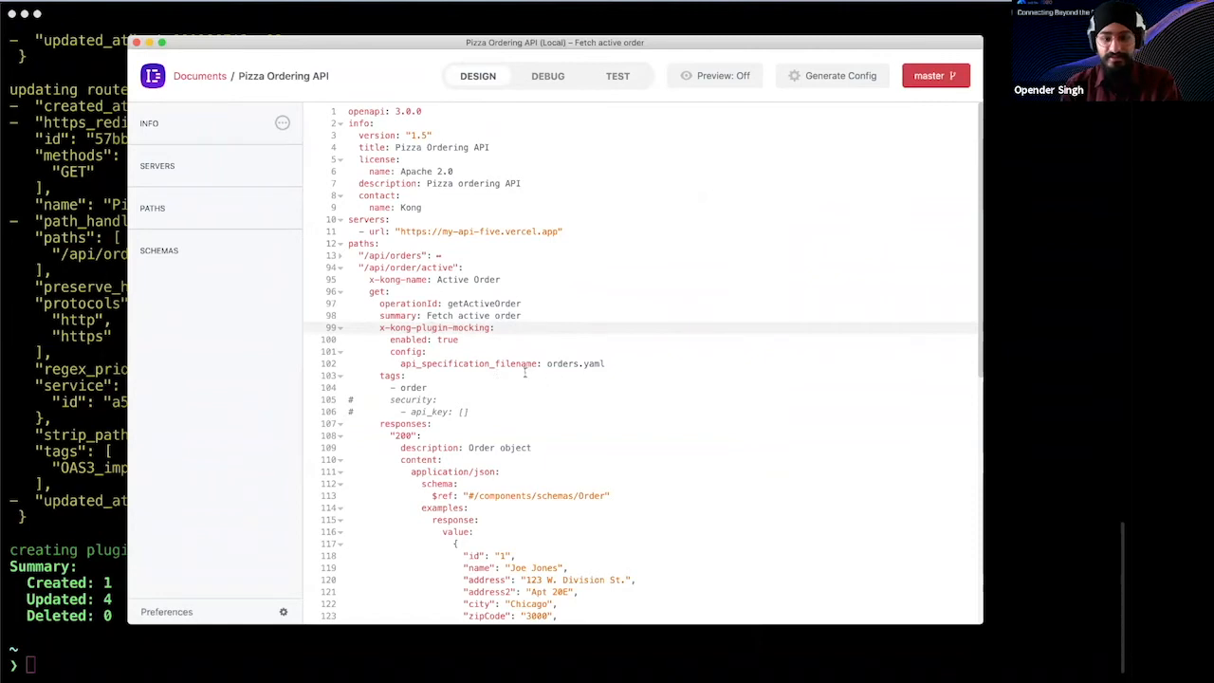
pyautogui.moveTo(626, 323)
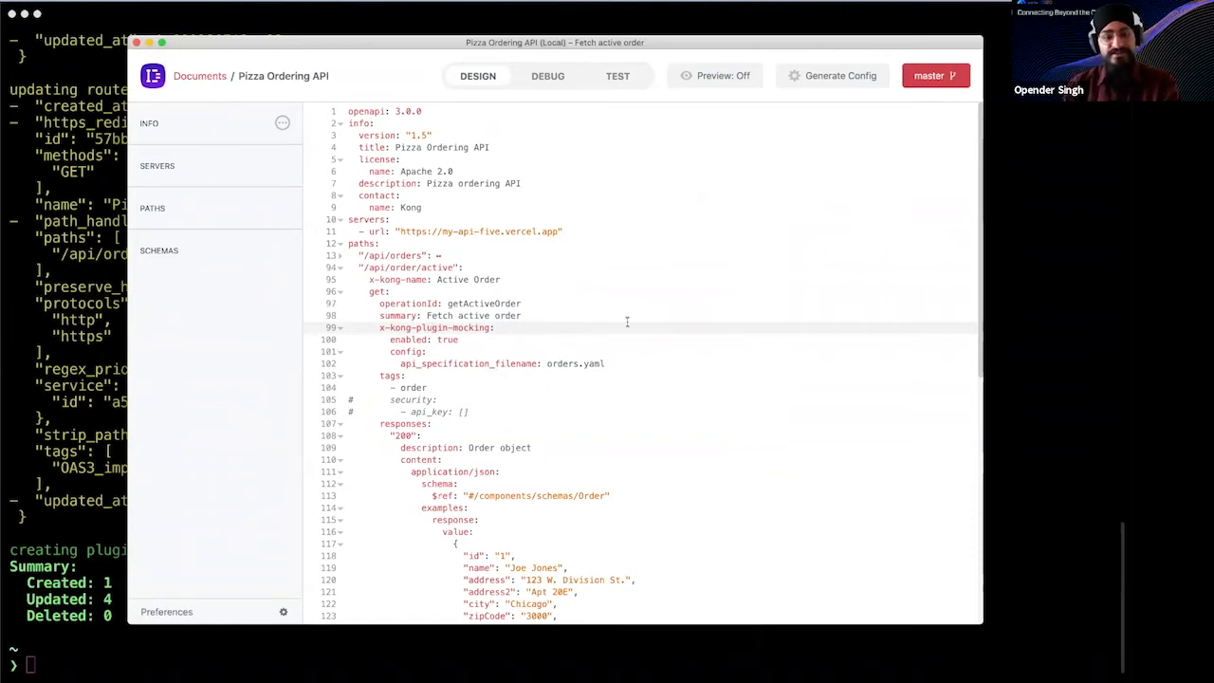
pyautogui.moveTo(619, 346)
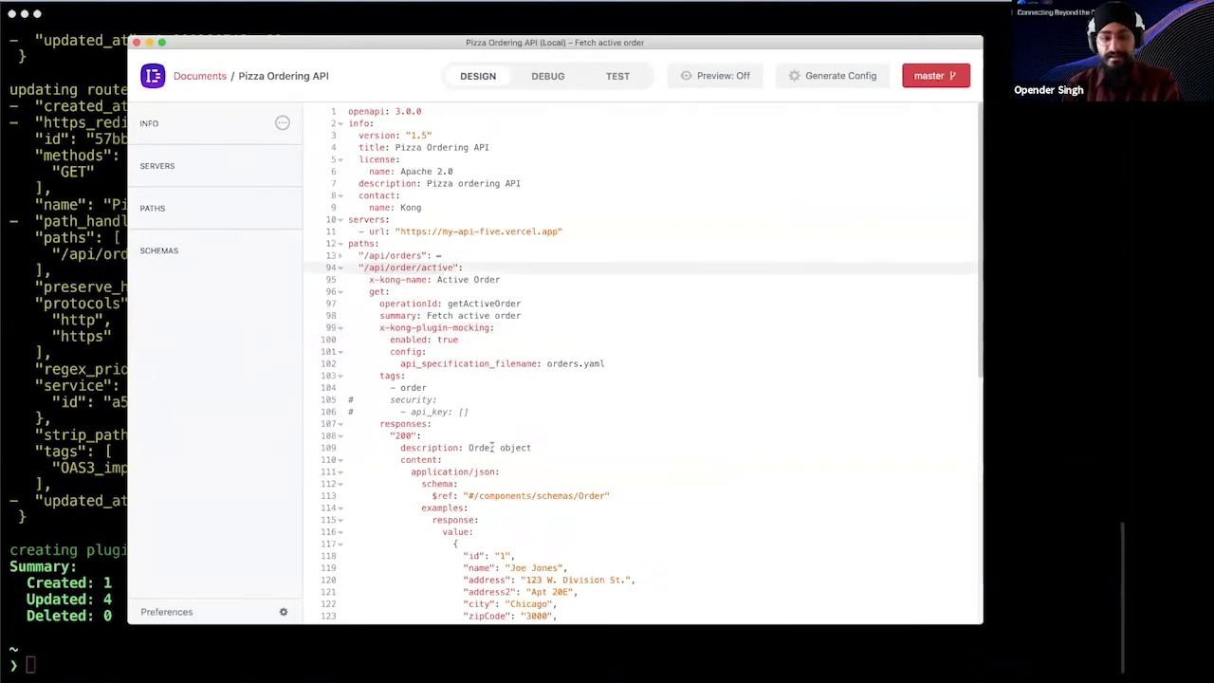
pyautogui.scroll(-3)
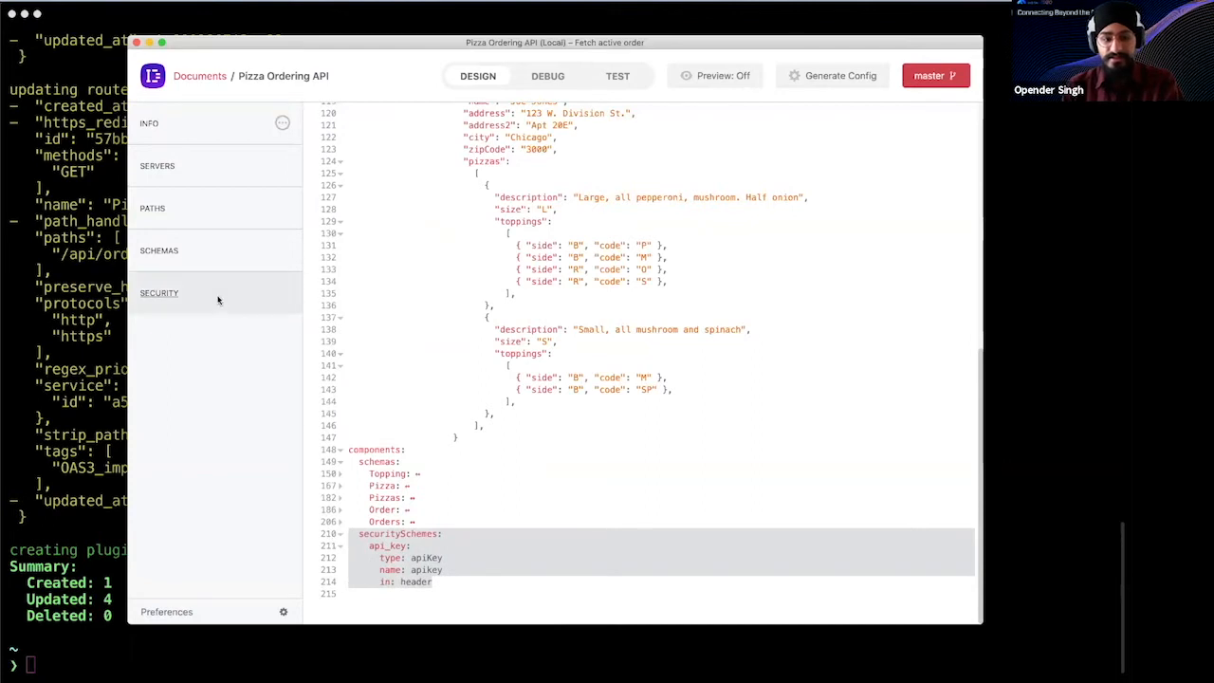
pyautogui.click(160, 292)
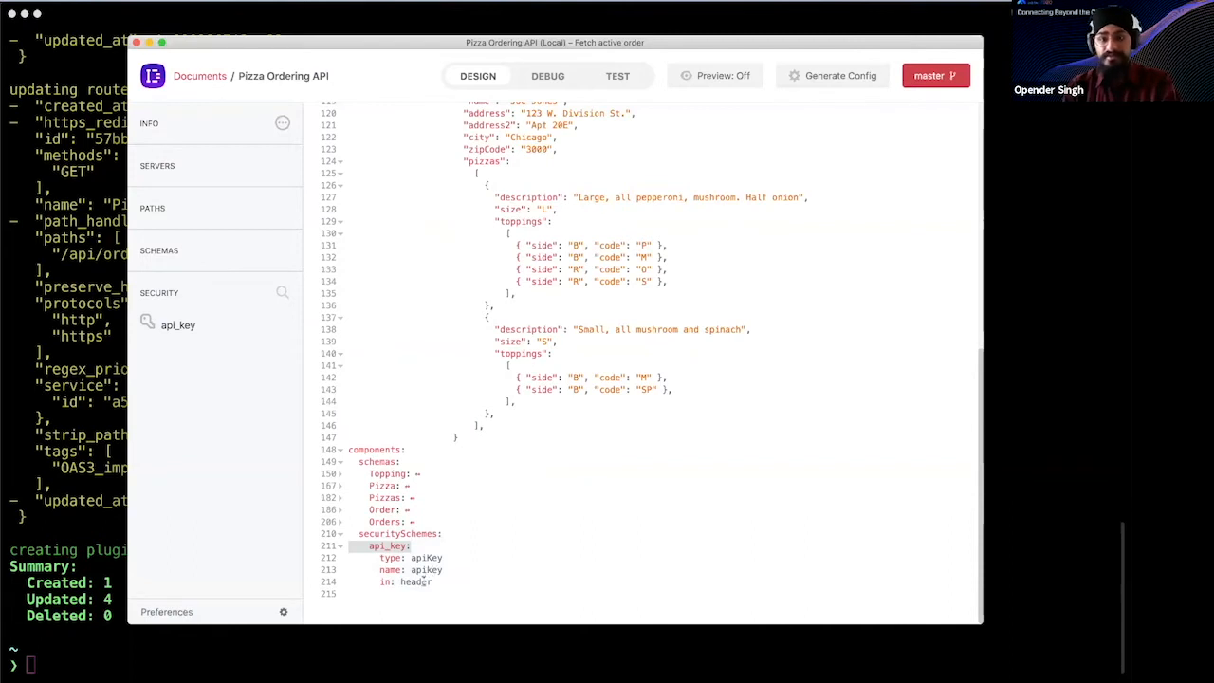
pyautogui.scroll(3)
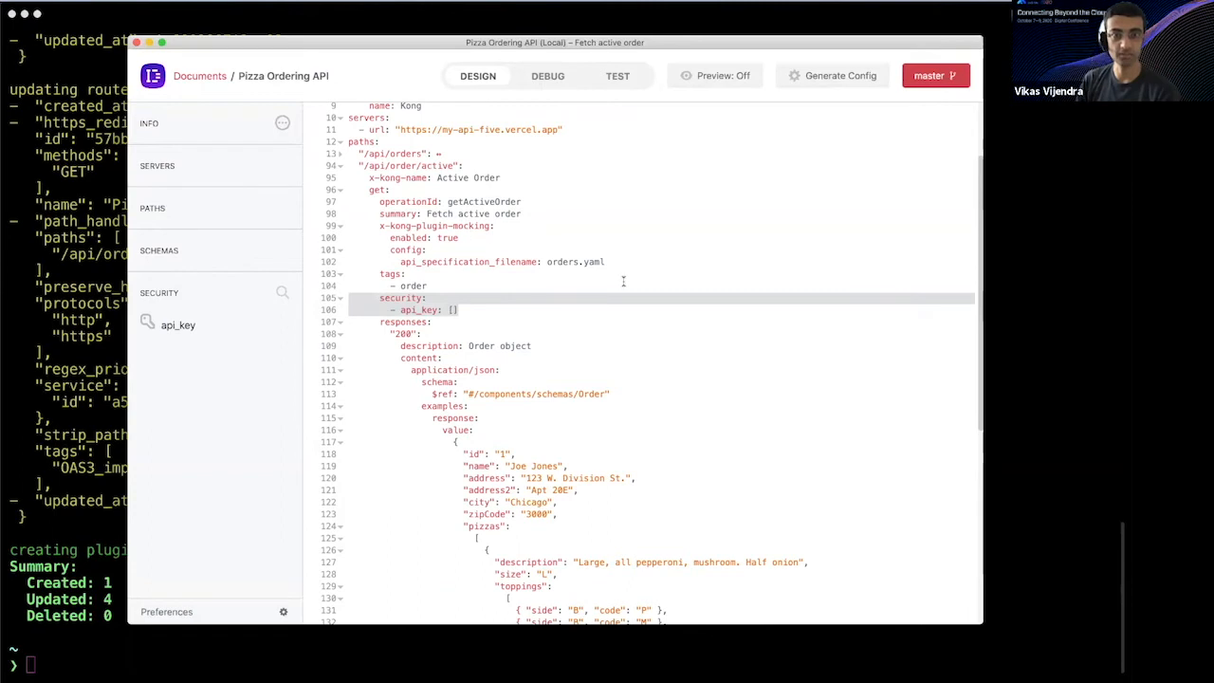
pyautogui.moveTo(510, 303)
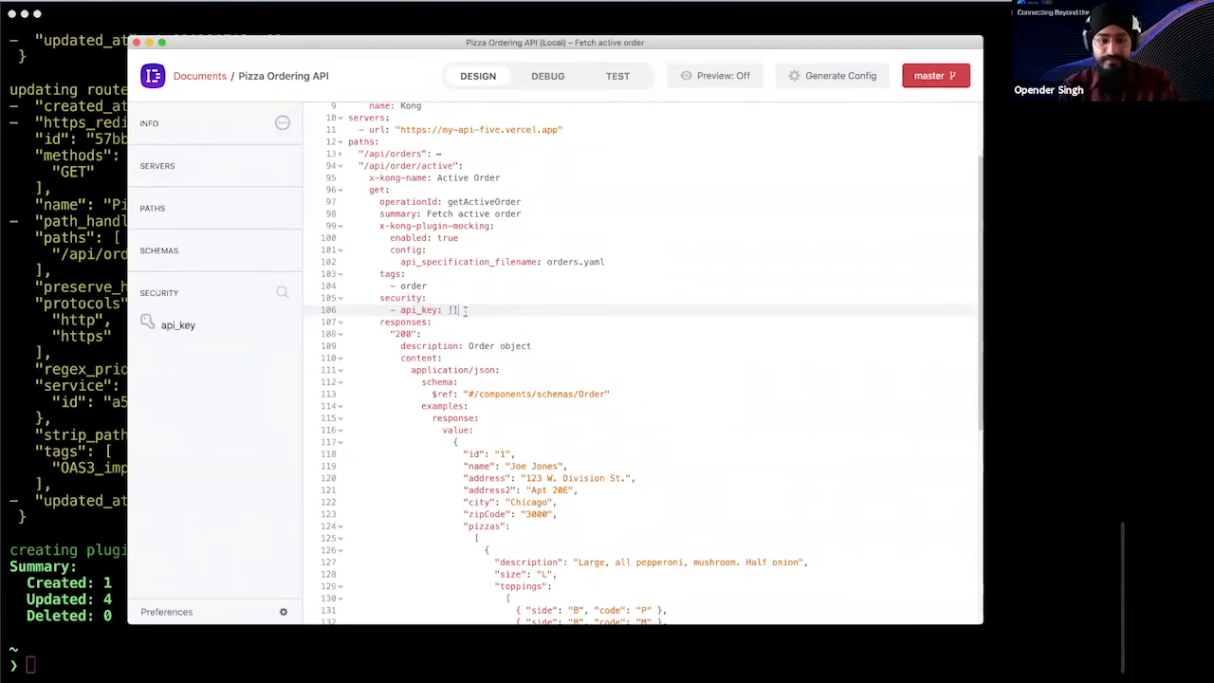
# Regenerate the Kong declarative config with api_key on the active-order path and deck sync it (1 created, 5 updated)
pyautogui.scroll(3)
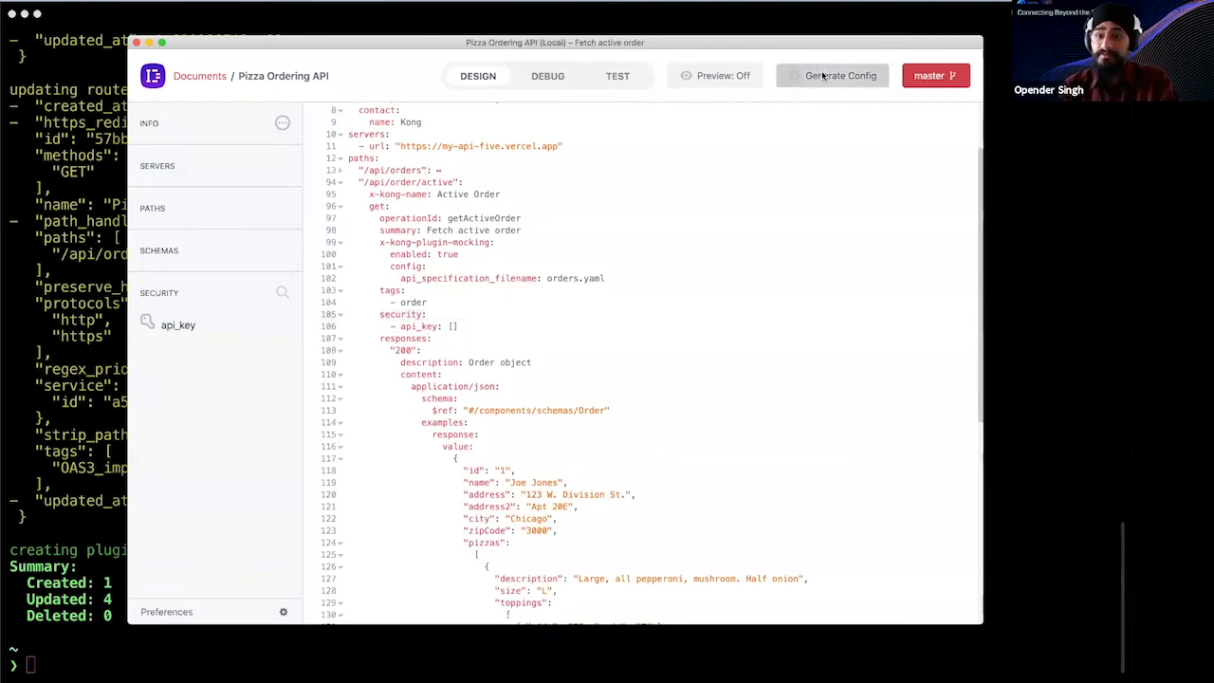
pyautogui.click(838, 76)
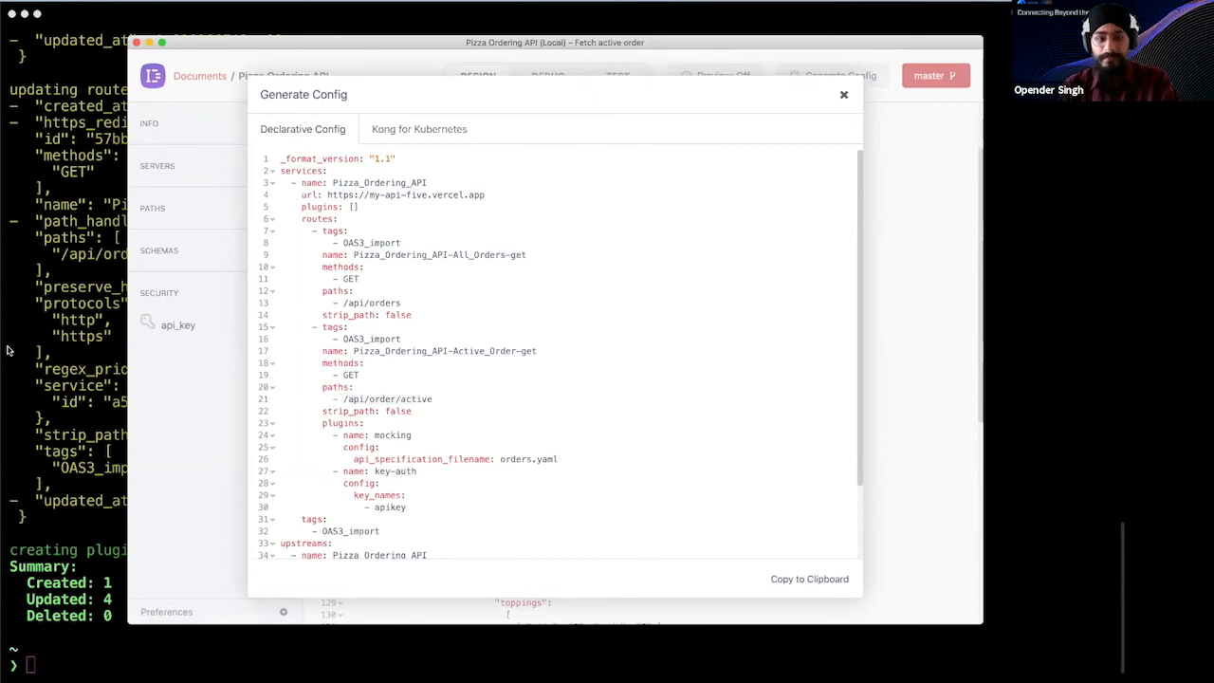
pyautogui.click(842, 95)
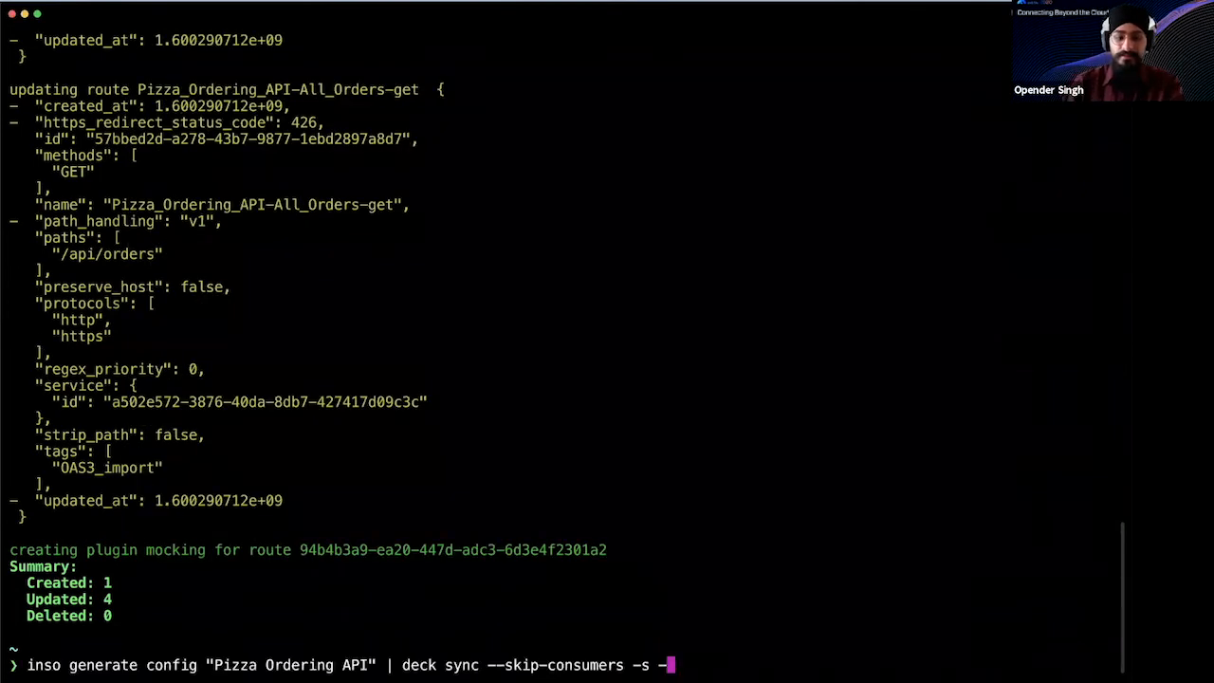
pyautogui.press('Return')
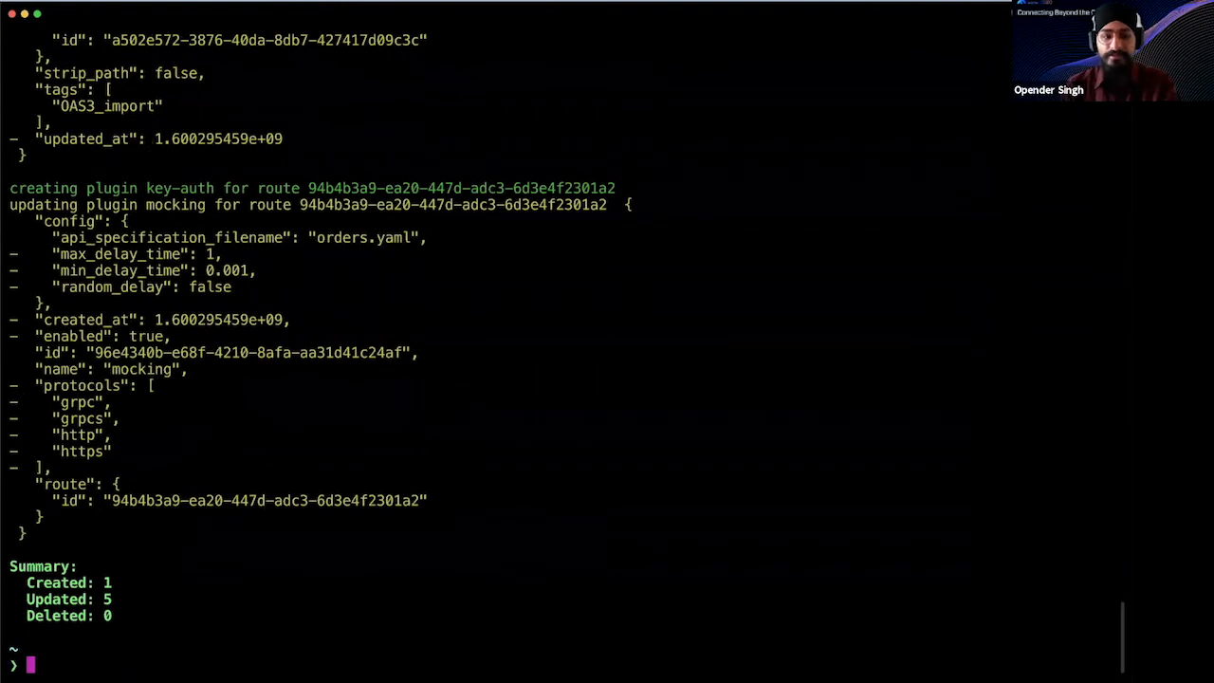
pyautogui.moveTo(171, 193)
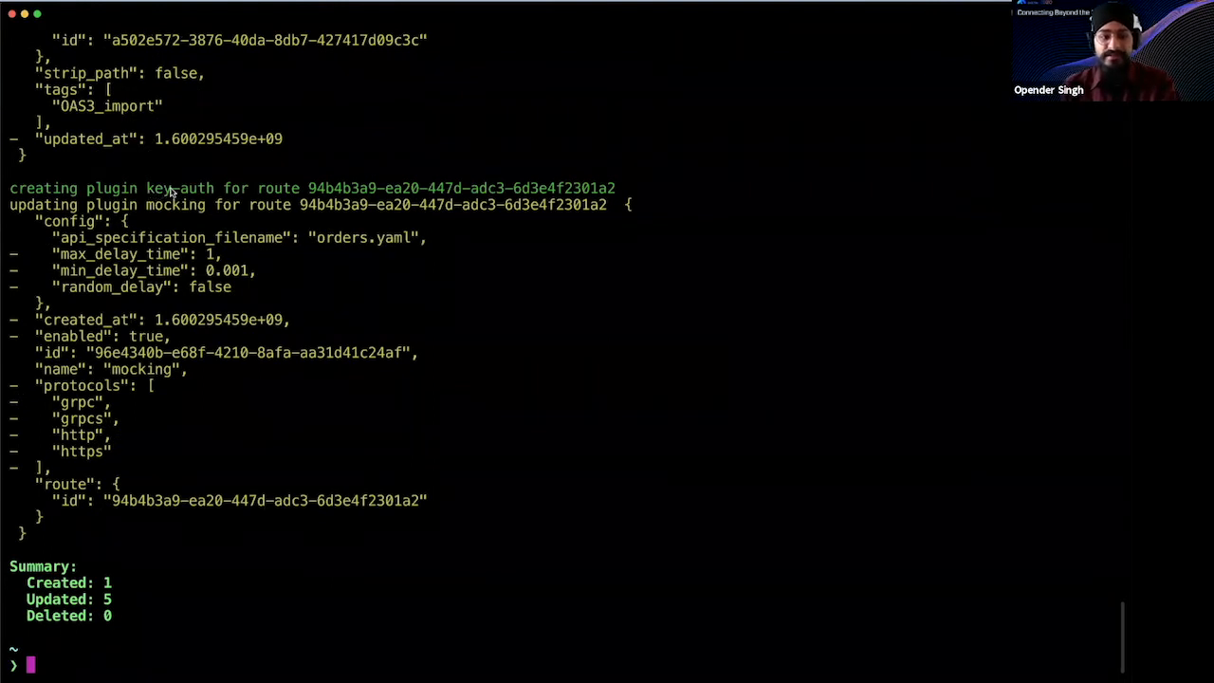
pyautogui.moveTo(280, 190)
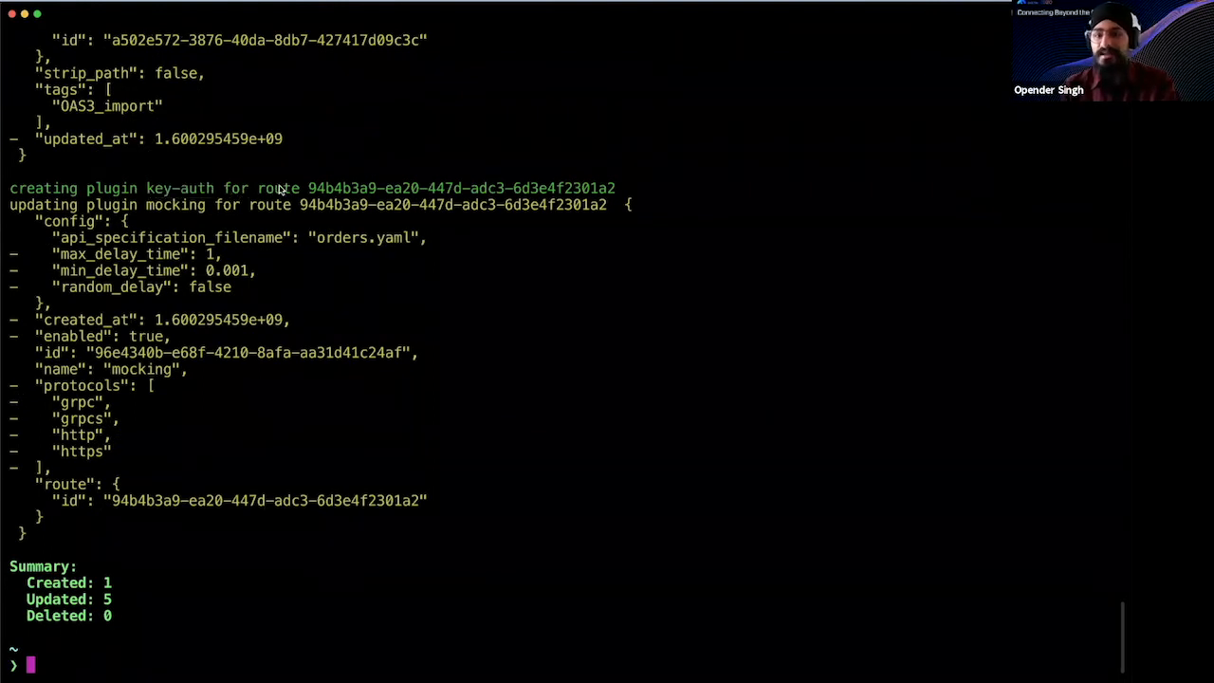
pyautogui.moveTo(368, 184)
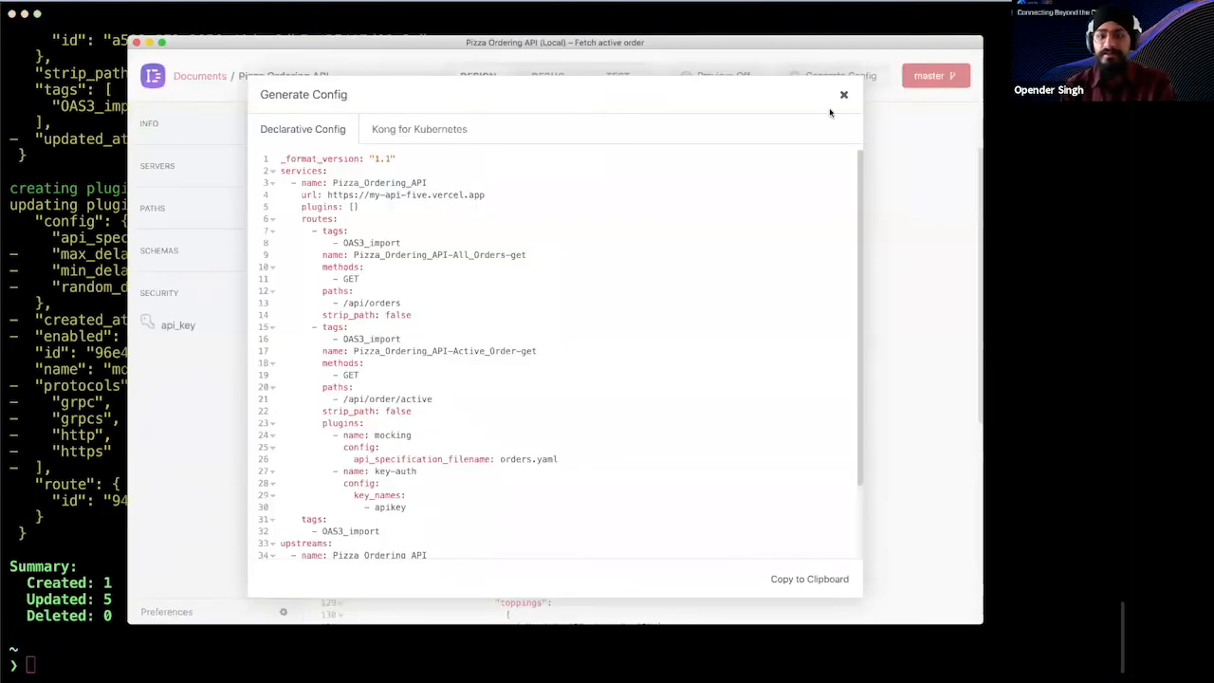
pyautogui.click(842, 95)
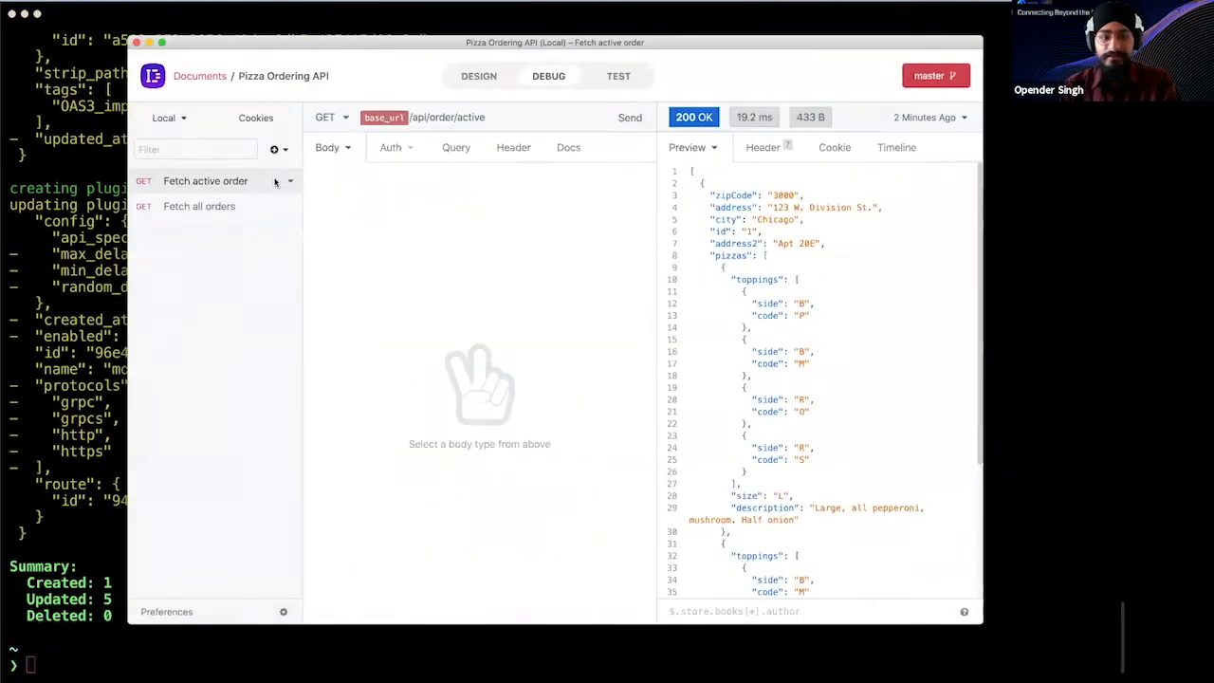
# Inspect the Fetch active order request's apikey header and the environment holding its value
pyautogui.click(167, 117)
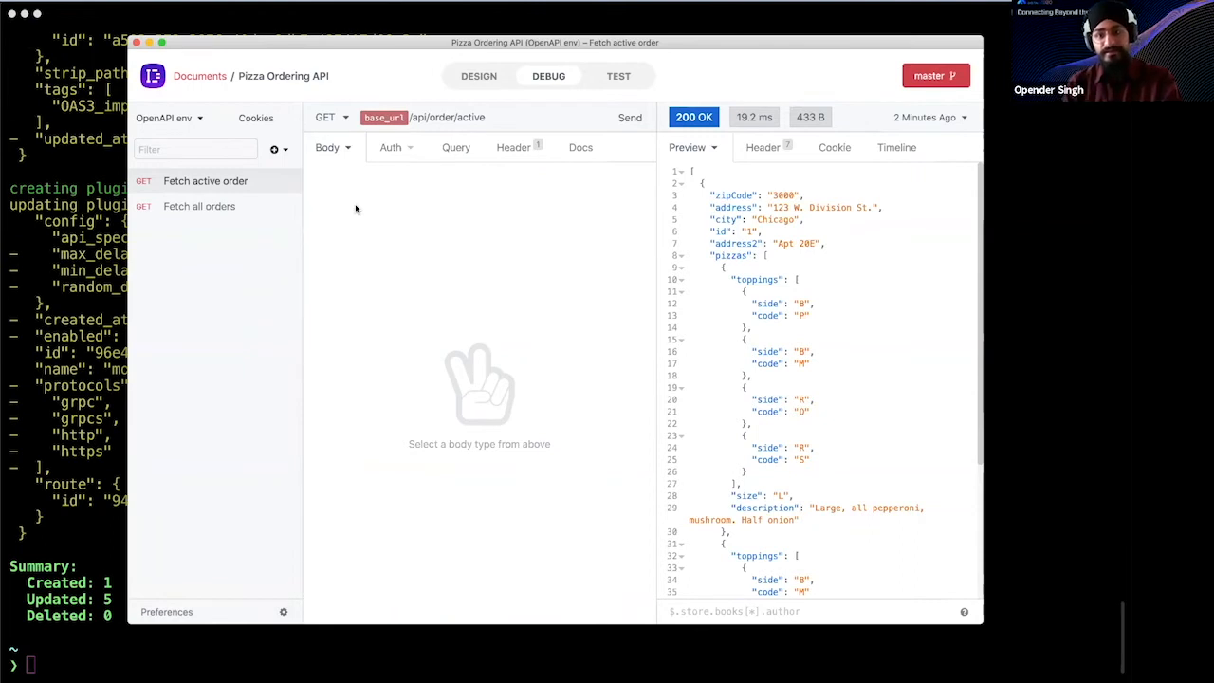
pyautogui.moveTo(493, 170)
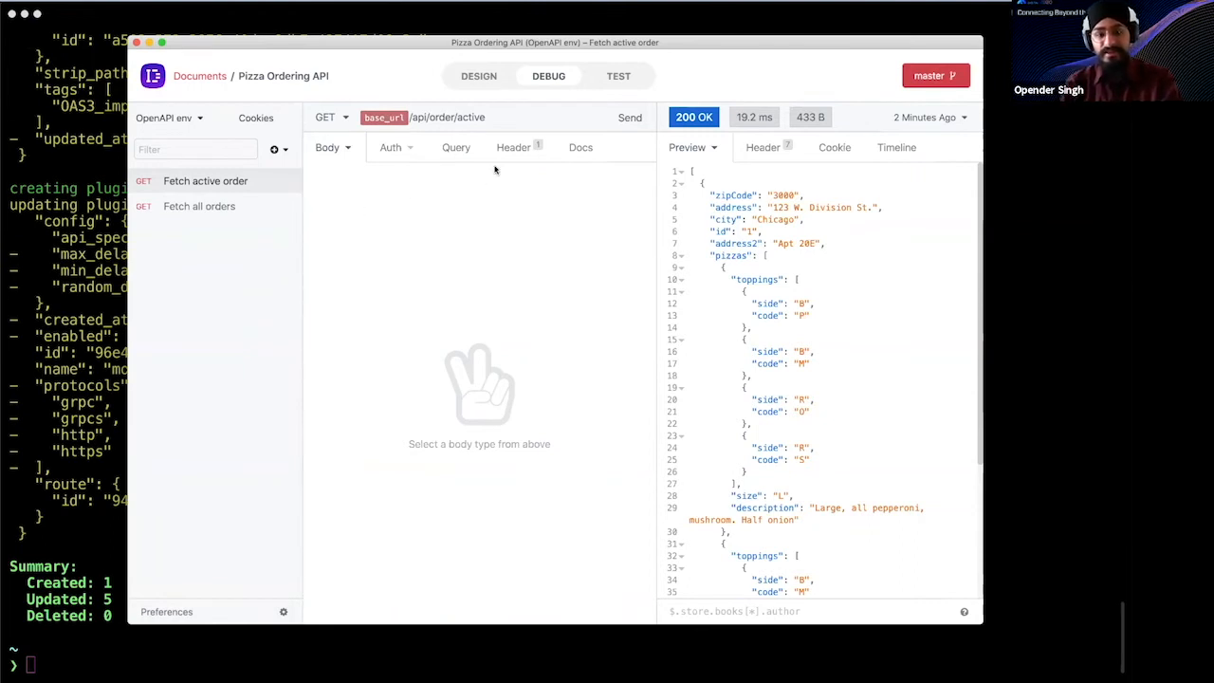
pyautogui.click(512, 148)
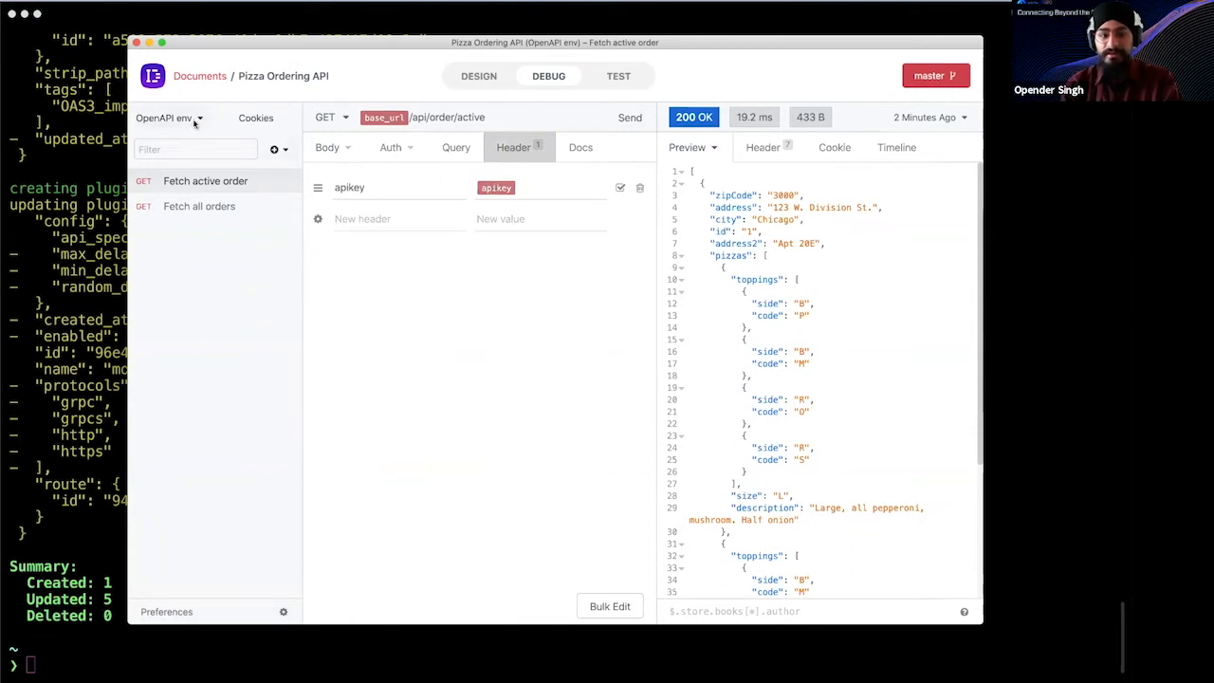
pyautogui.click(171, 117)
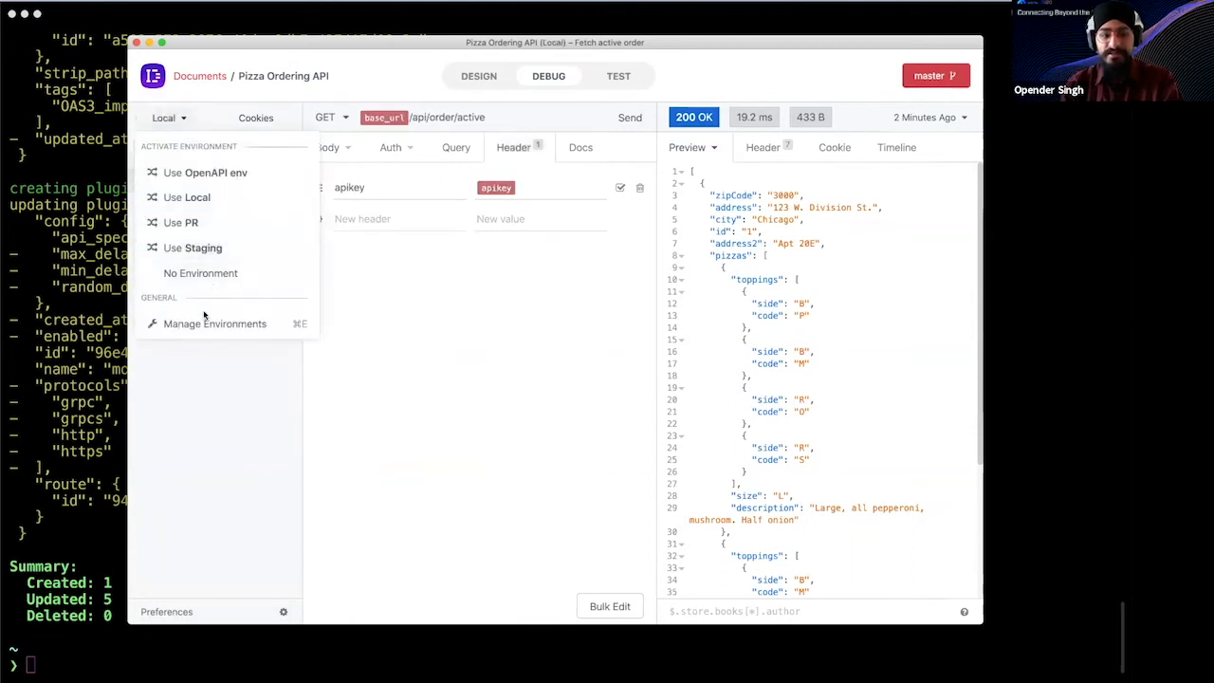
pyautogui.click(215, 322)
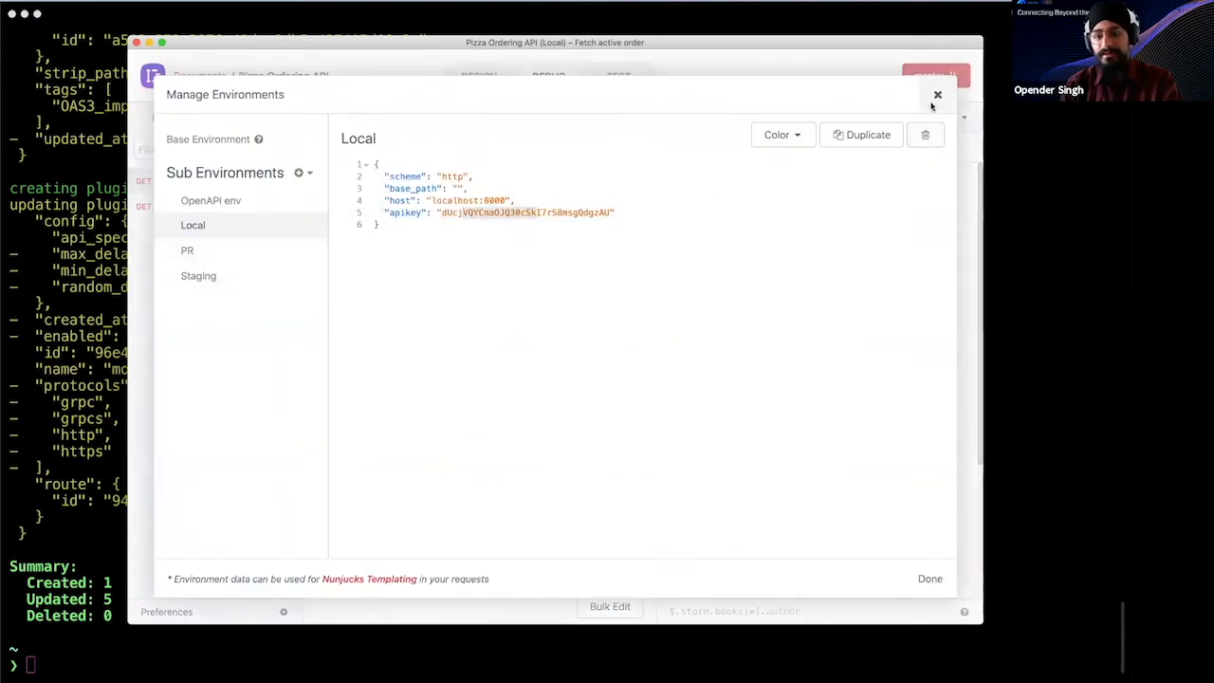
# Resend the request, then untick the apikey header and send again to get 401 Unauthorized
pyautogui.click(938, 95)
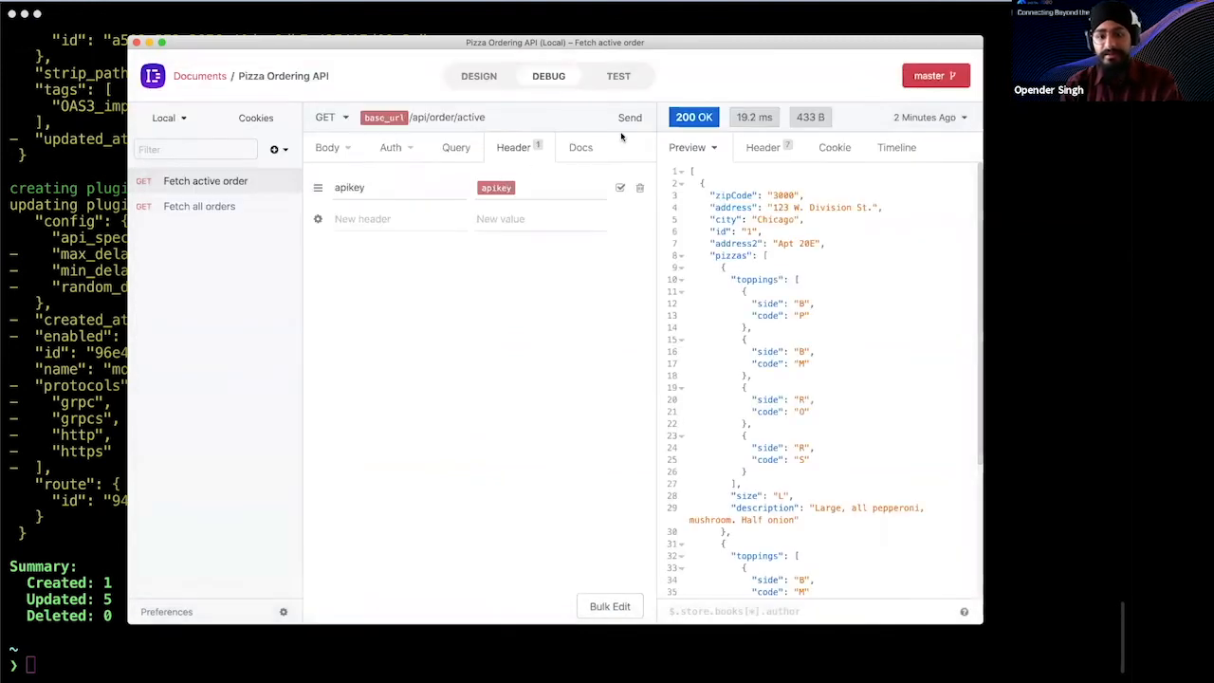
pyautogui.click(629, 118)
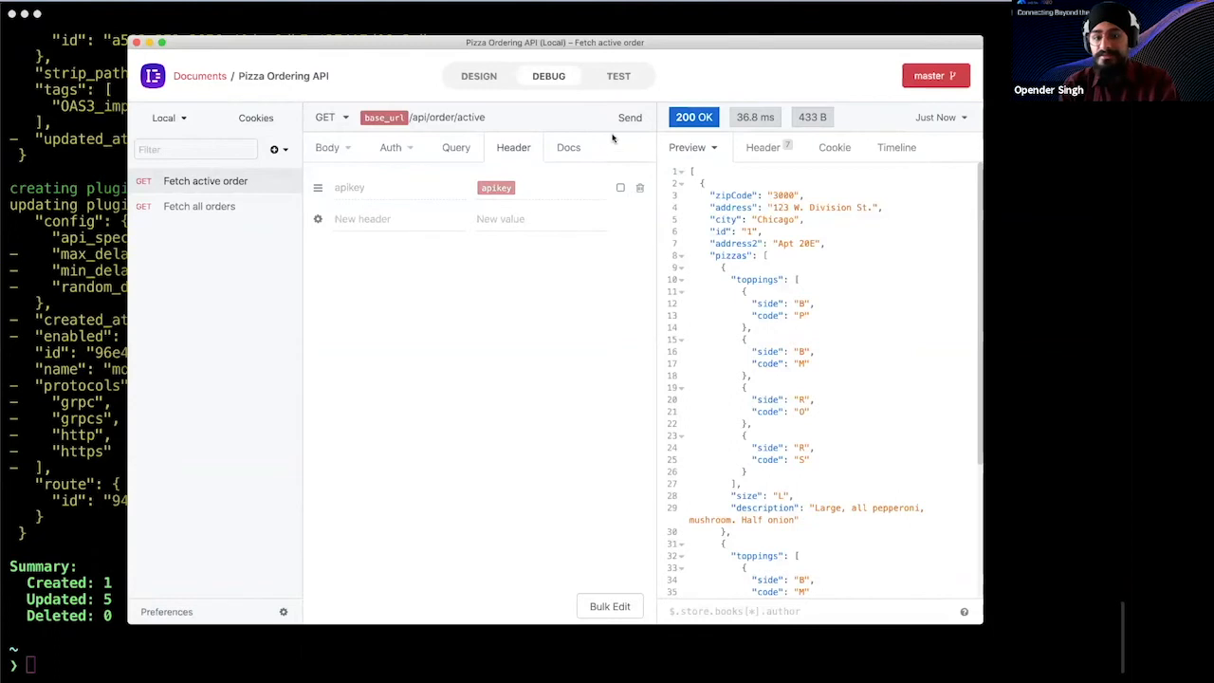
pyautogui.click(629, 117)
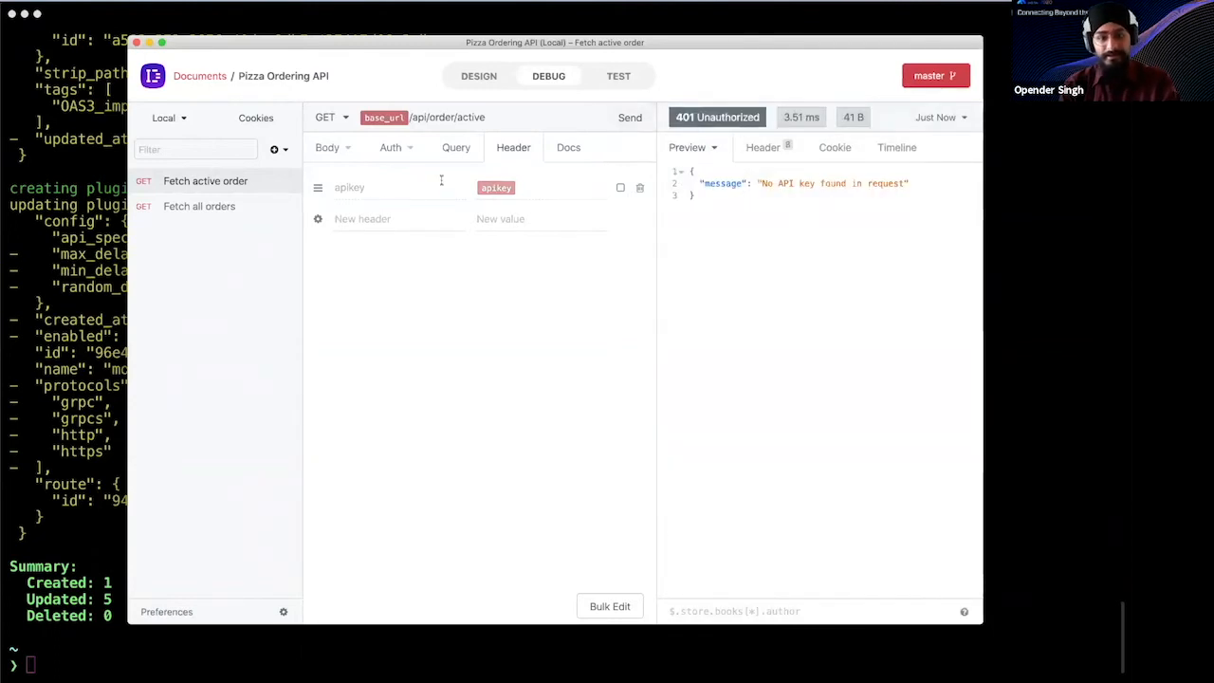
pyautogui.moveTo(420, 277)
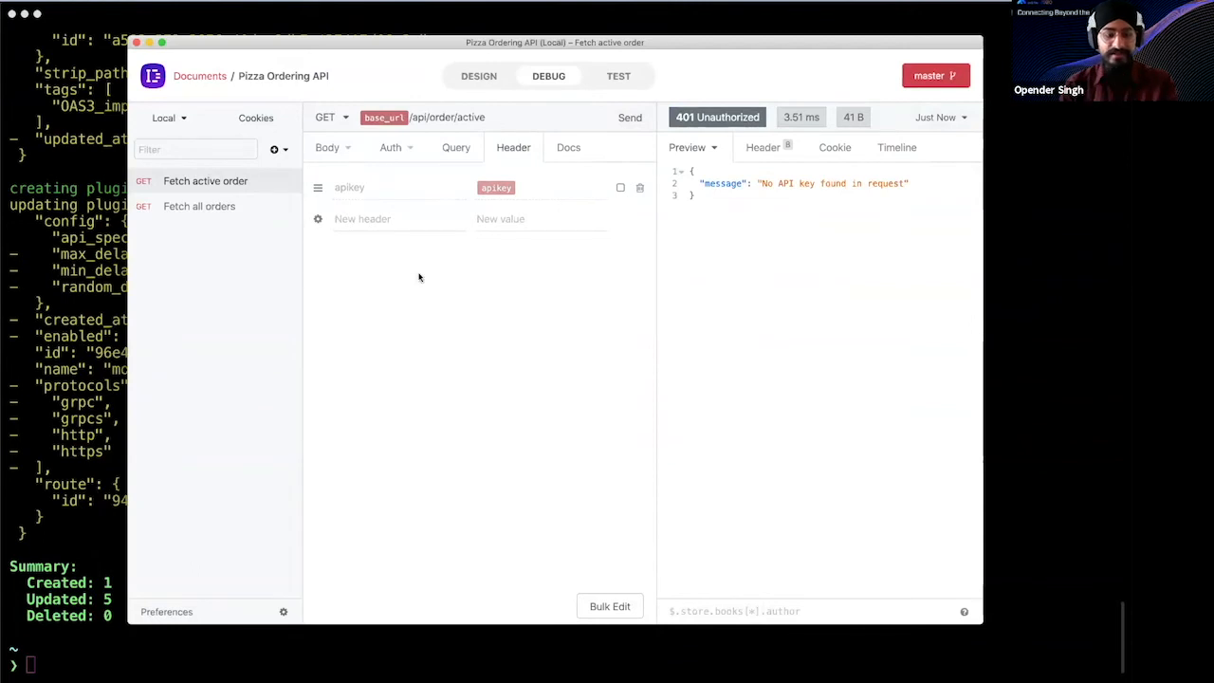
pyautogui.moveTo(406, 273)
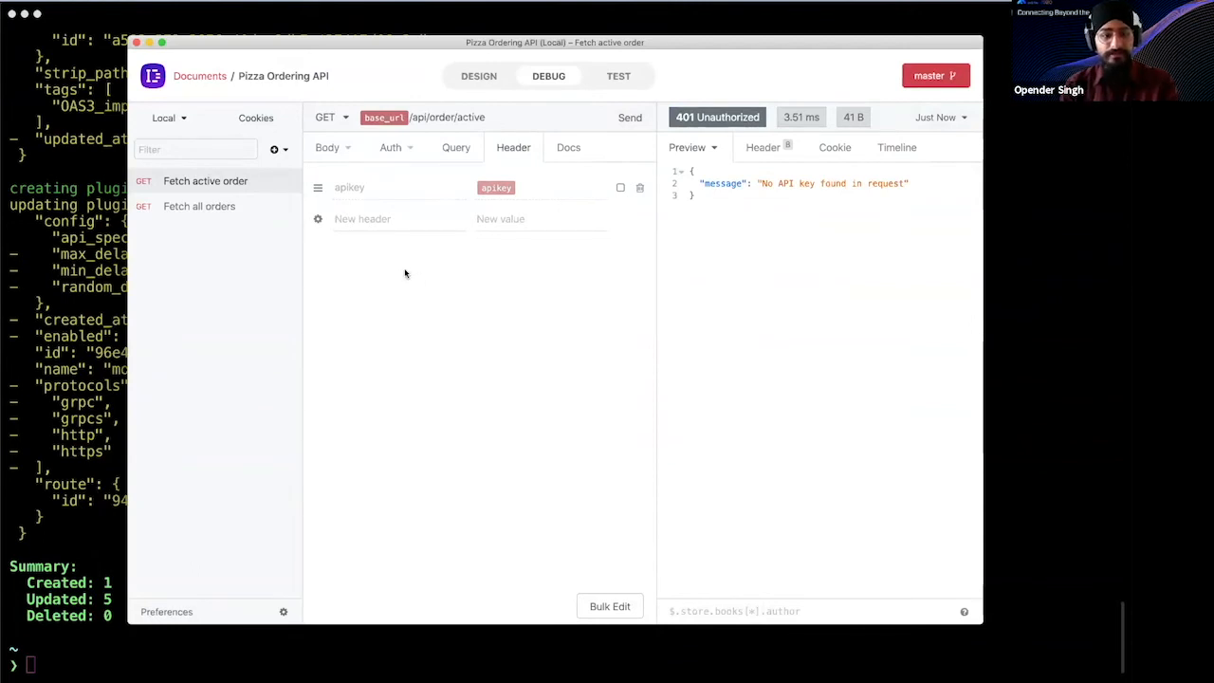
pyautogui.moveTo(501, 218)
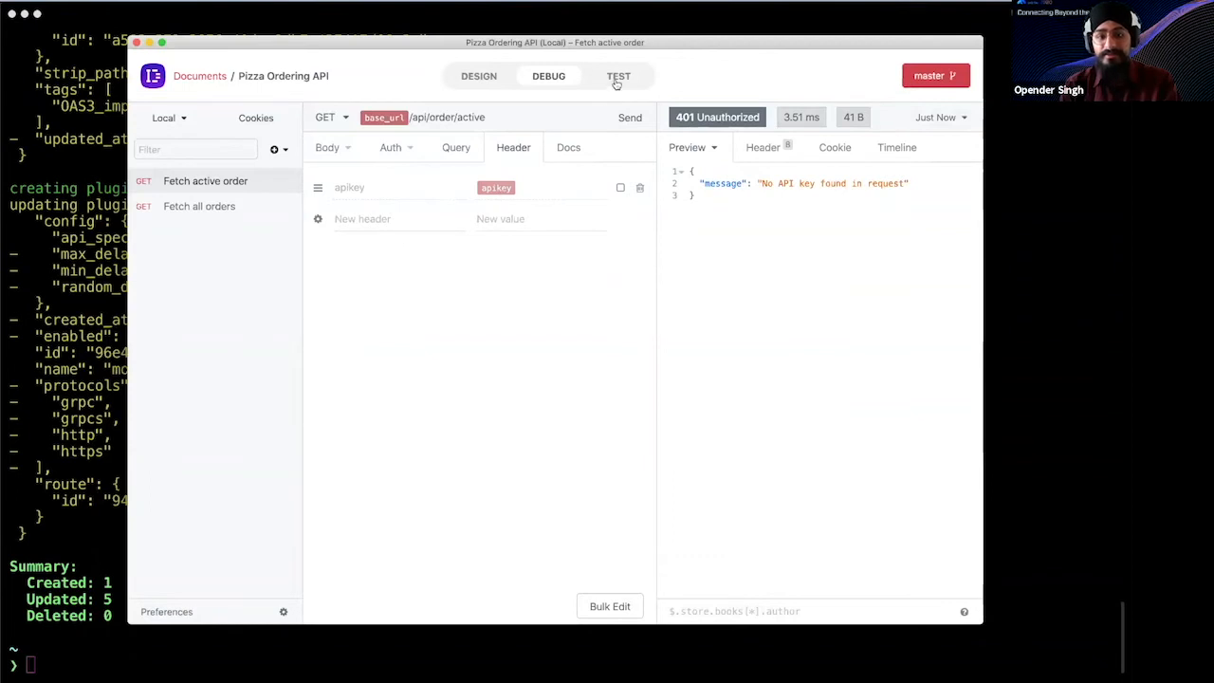
# Show the Test orders suite, where the active-order test fails expecting 200 but gets 401
pyautogui.click(619, 76)
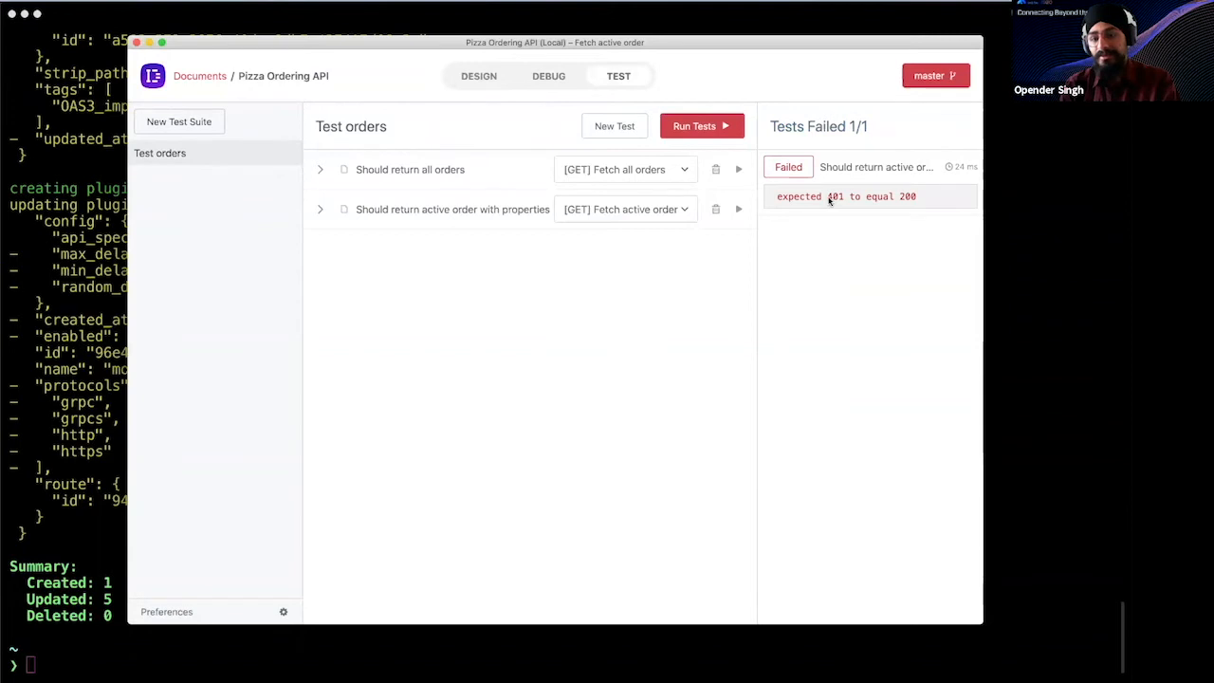
pyautogui.moveTo(808, 236)
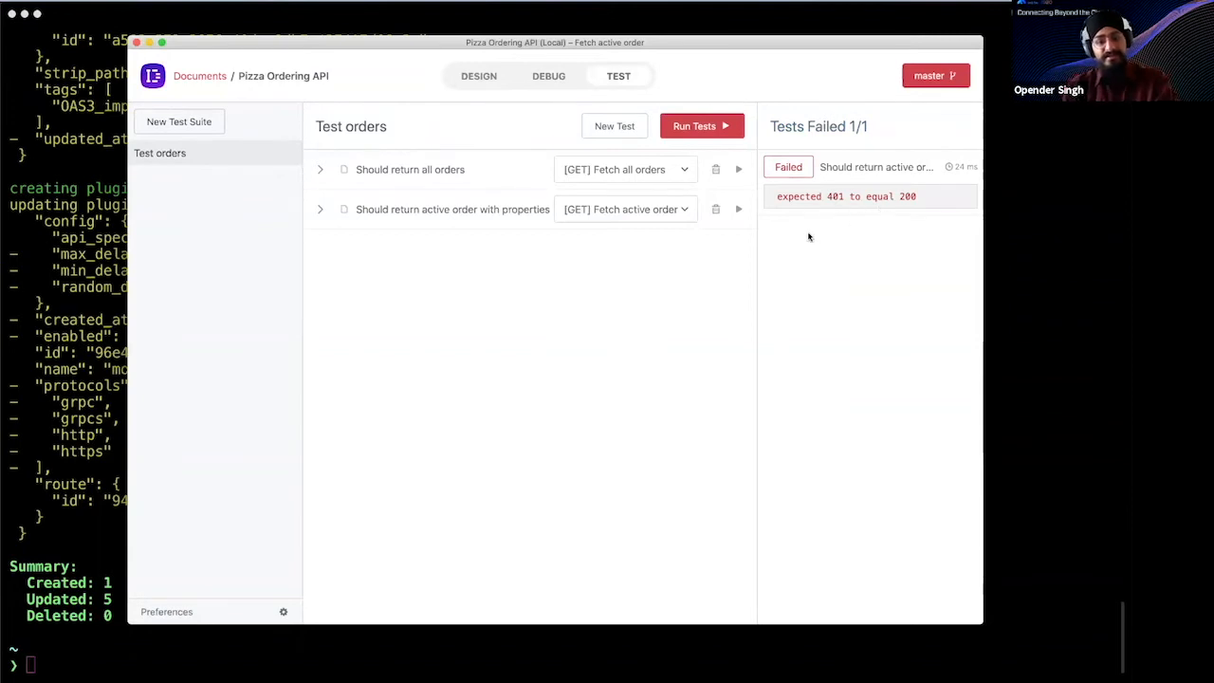
pyautogui.moveTo(835, 199)
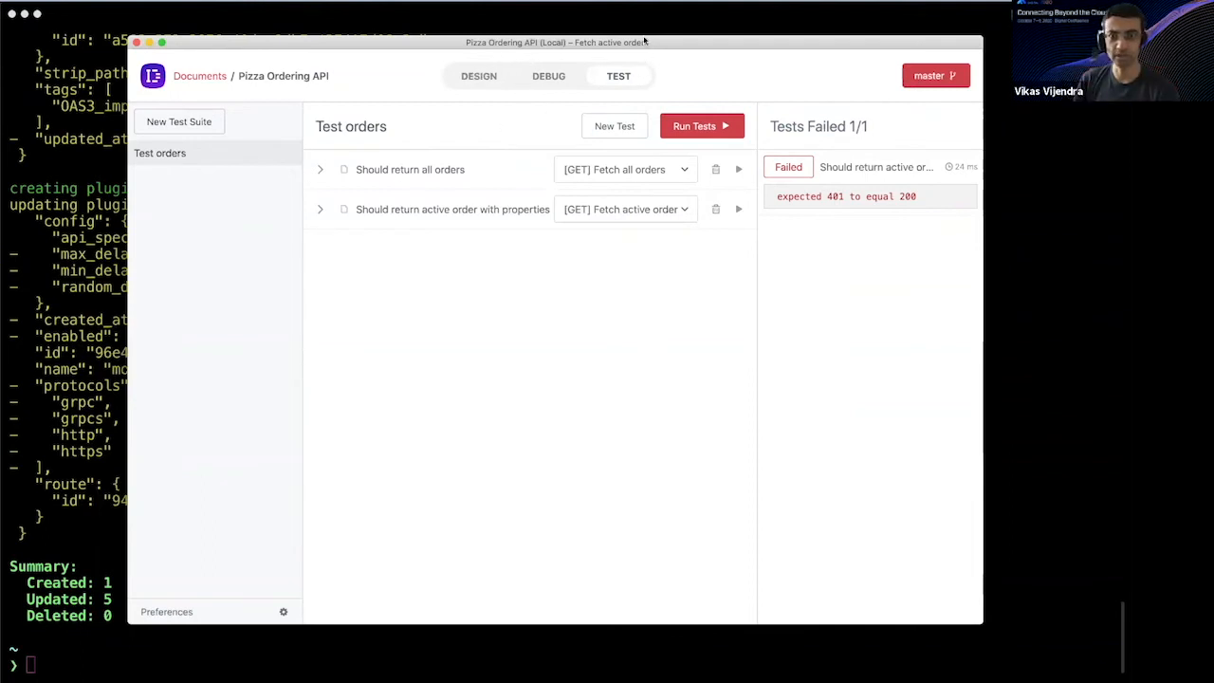
pyautogui.moveTo(486, 68)
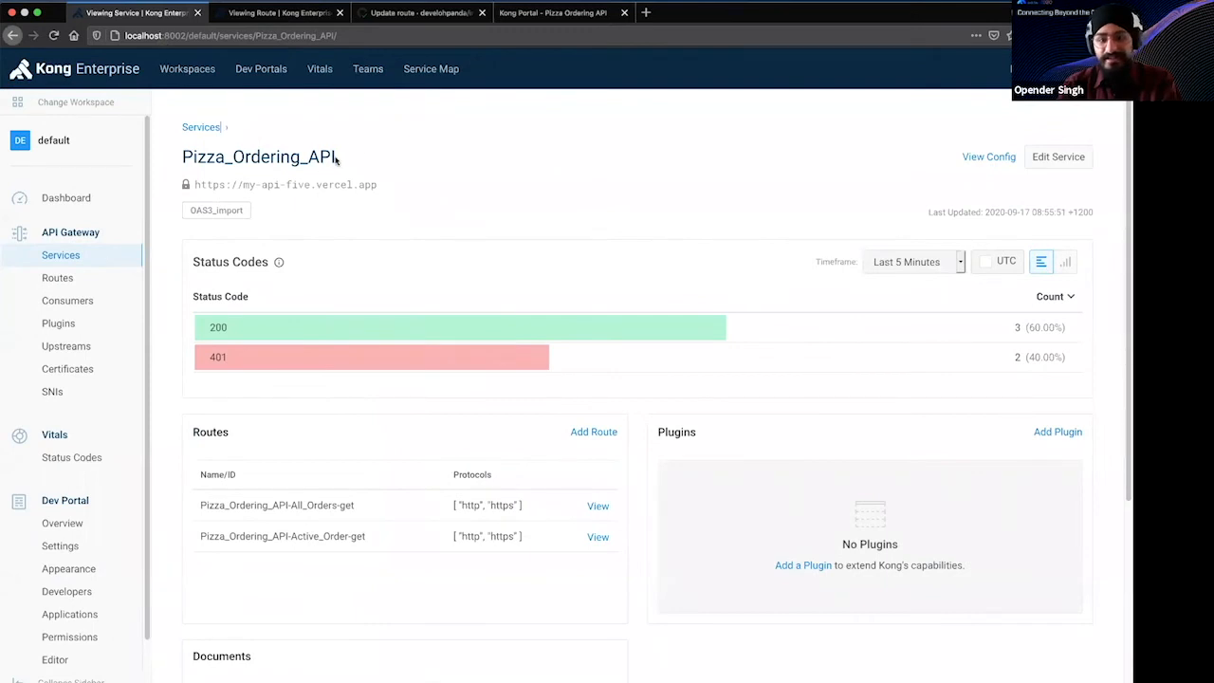
# From the service page, open the Pizza_Ordering_API-Active_Order-get route with its key-auth and mocking plugins
pyautogui.doubleClick(327, 184)
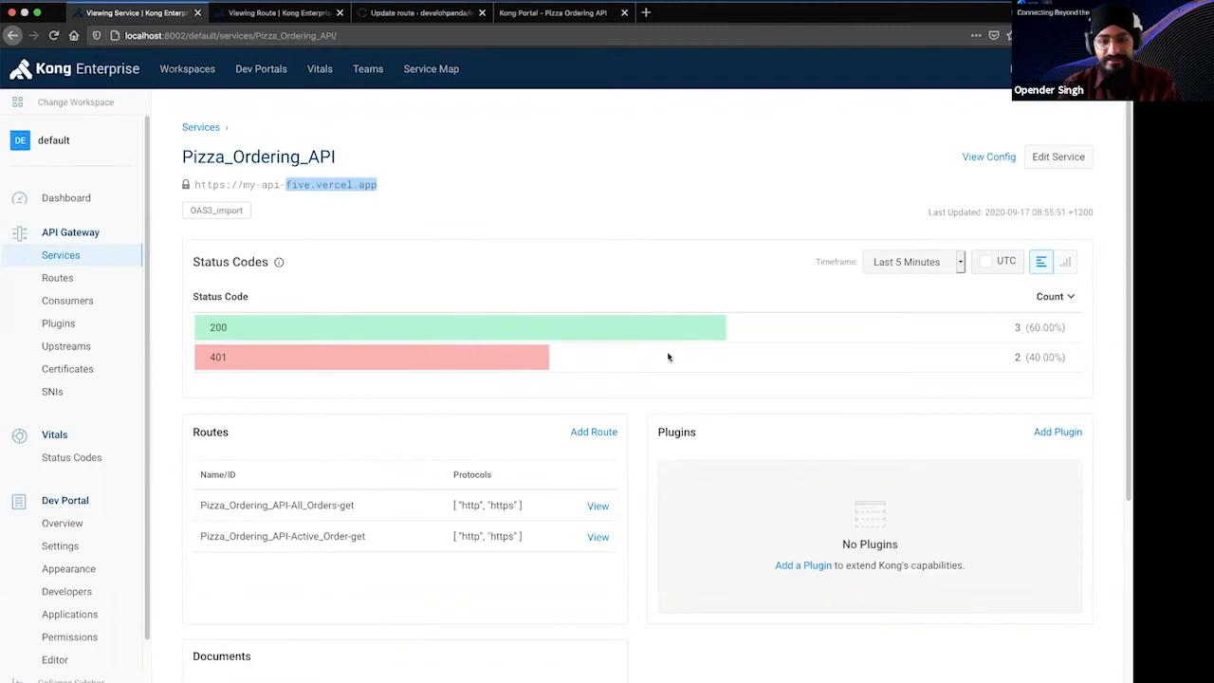
pyautogui.moveTo(452, 368)
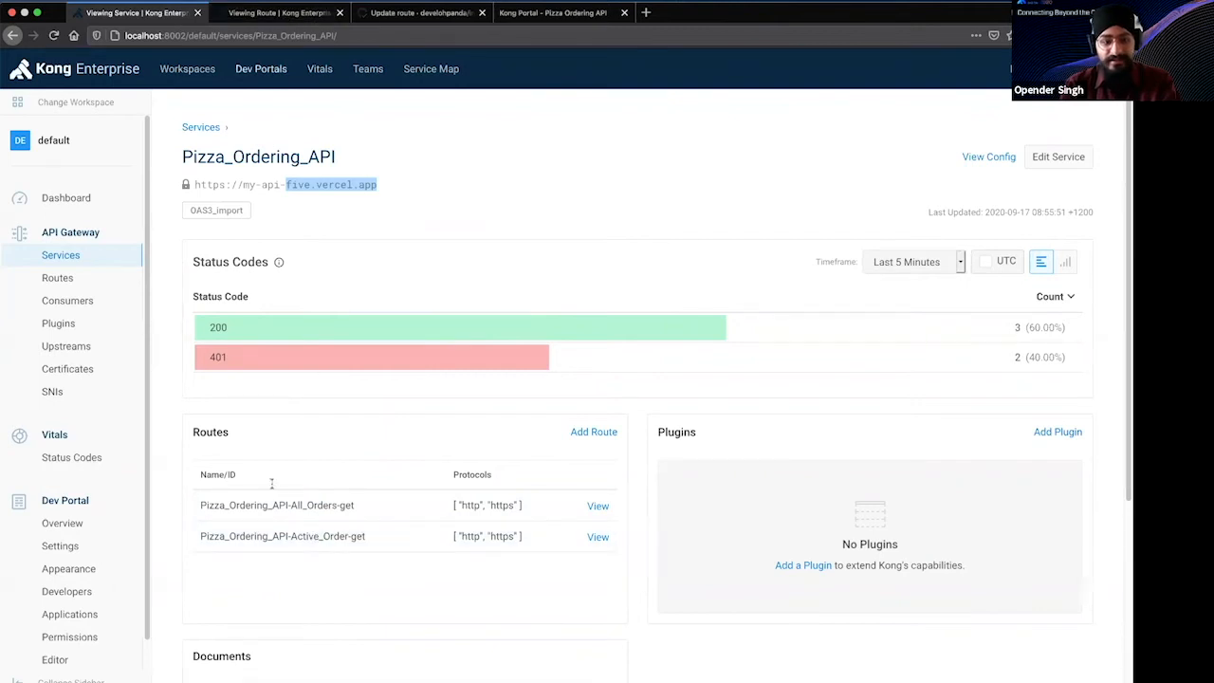
pyautogui.click(597, 535)
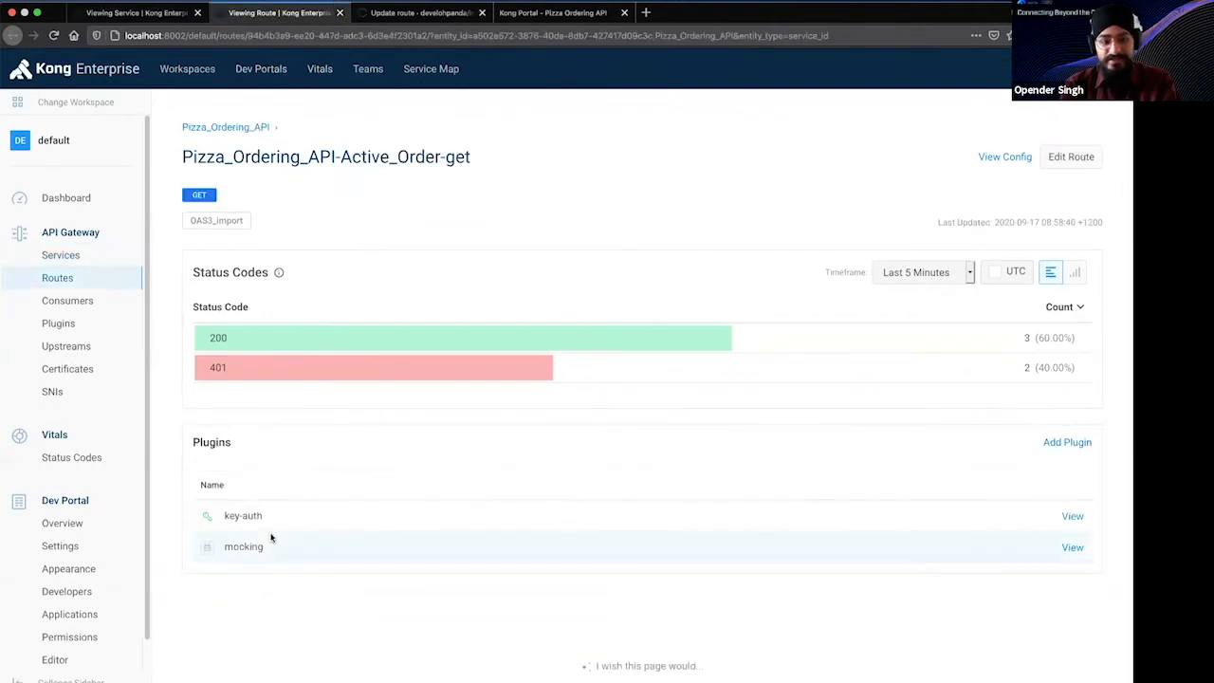
pyautogui.moveTo(280, 524)
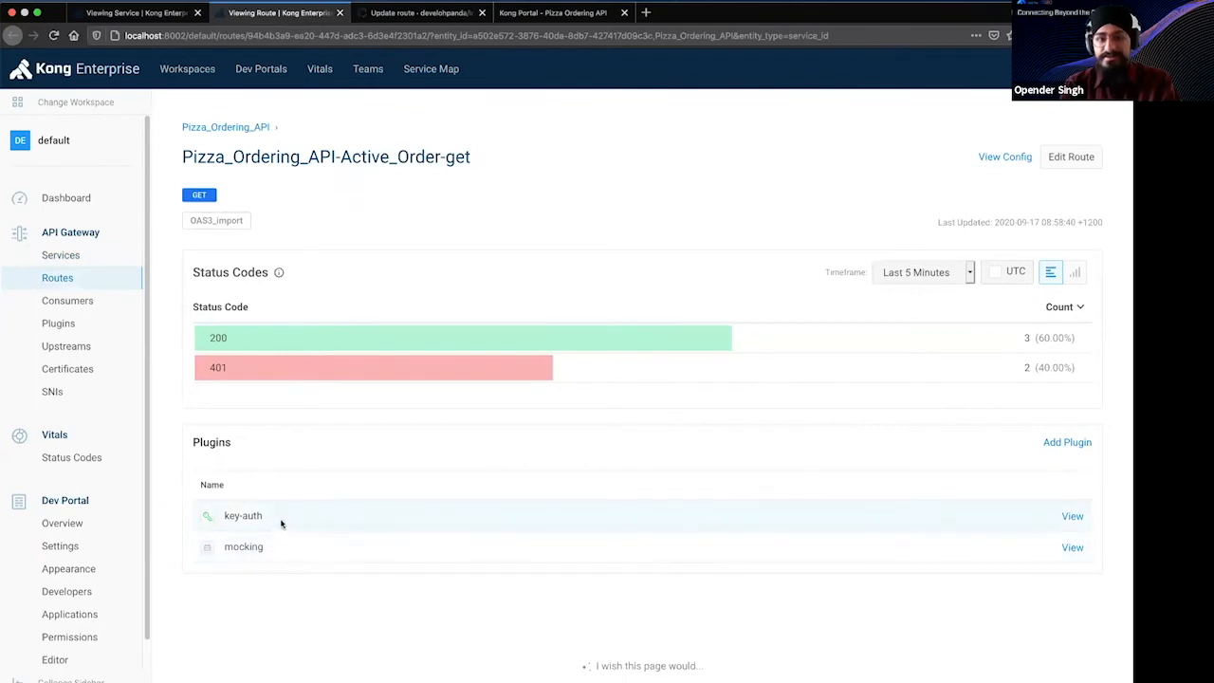
pyautogui.moveTo(573, 167)
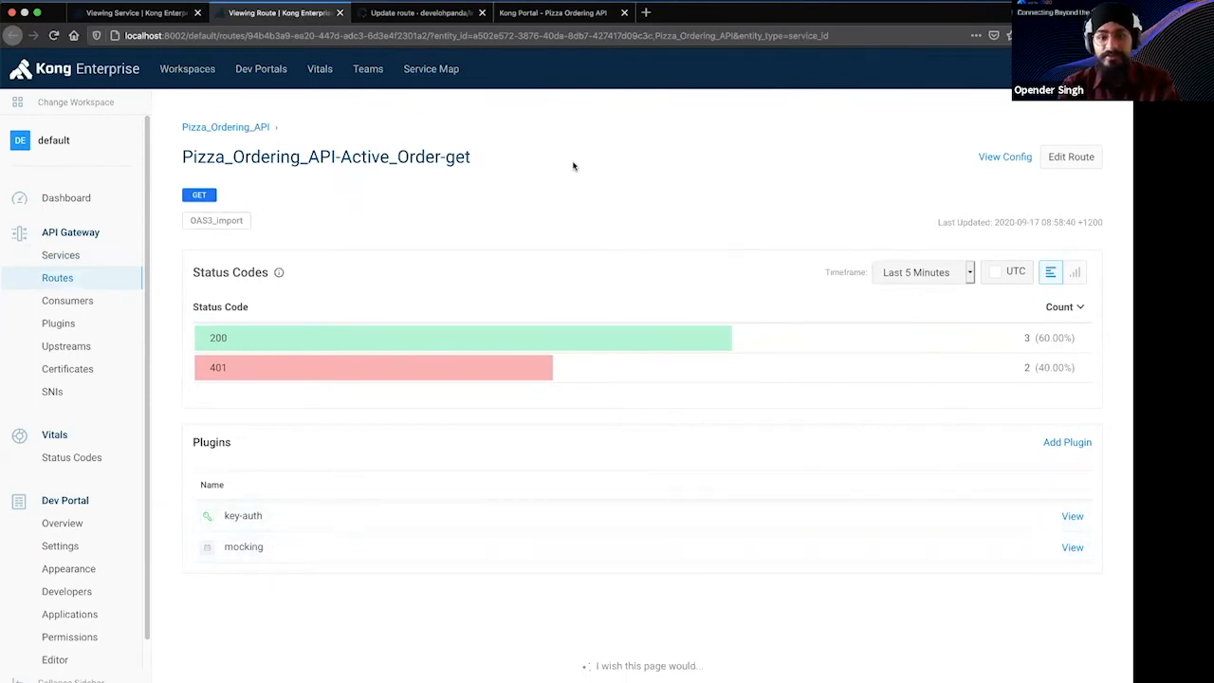
pyautogui.moveTo(582, 160)
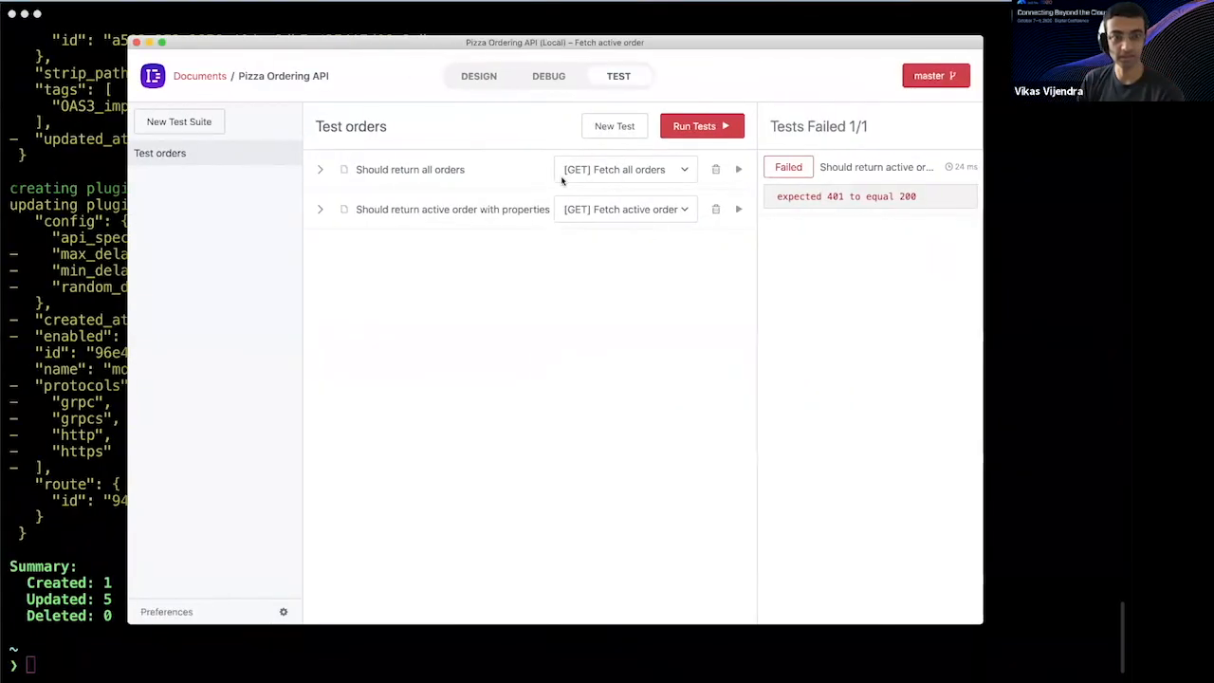
pyautogui.moveTo(546, 333)
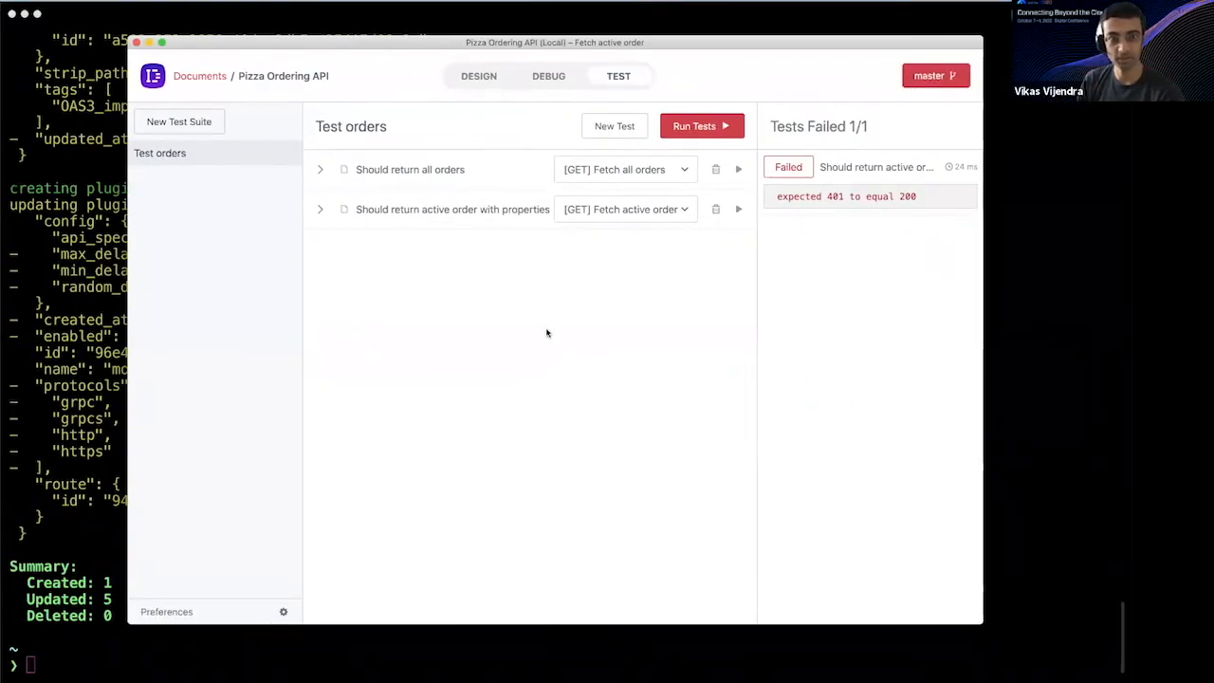
pyautogui.moveTo(532, 300)
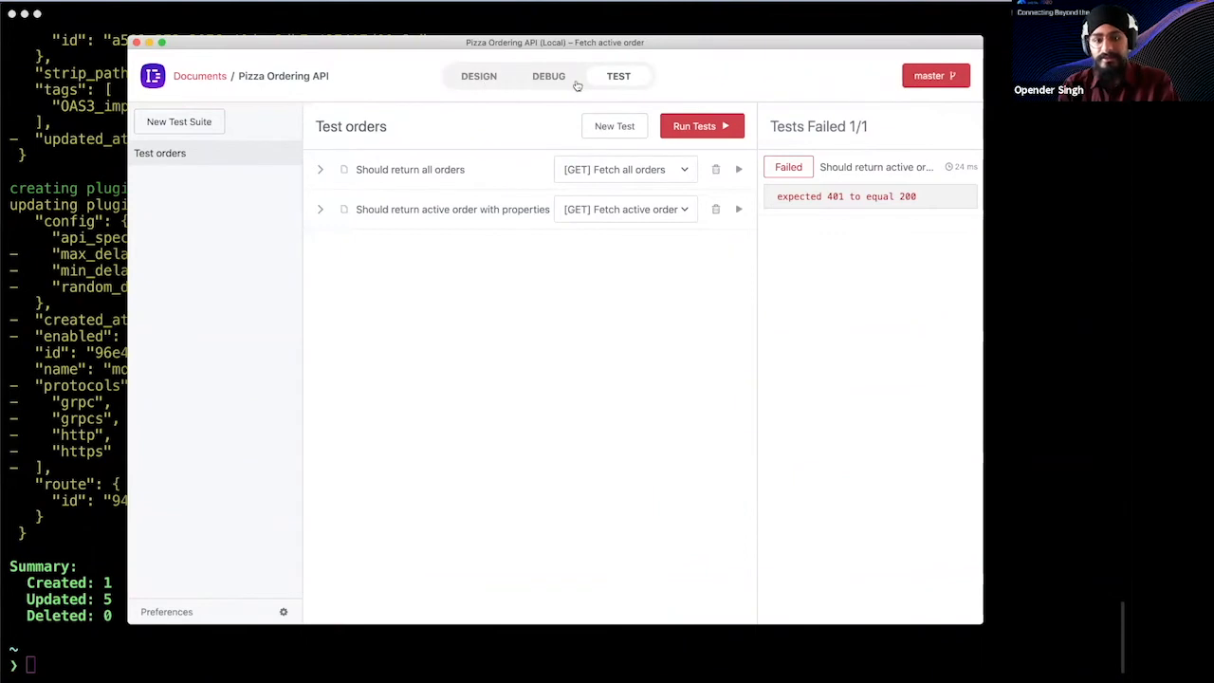
pyautogui.click(933, 75)
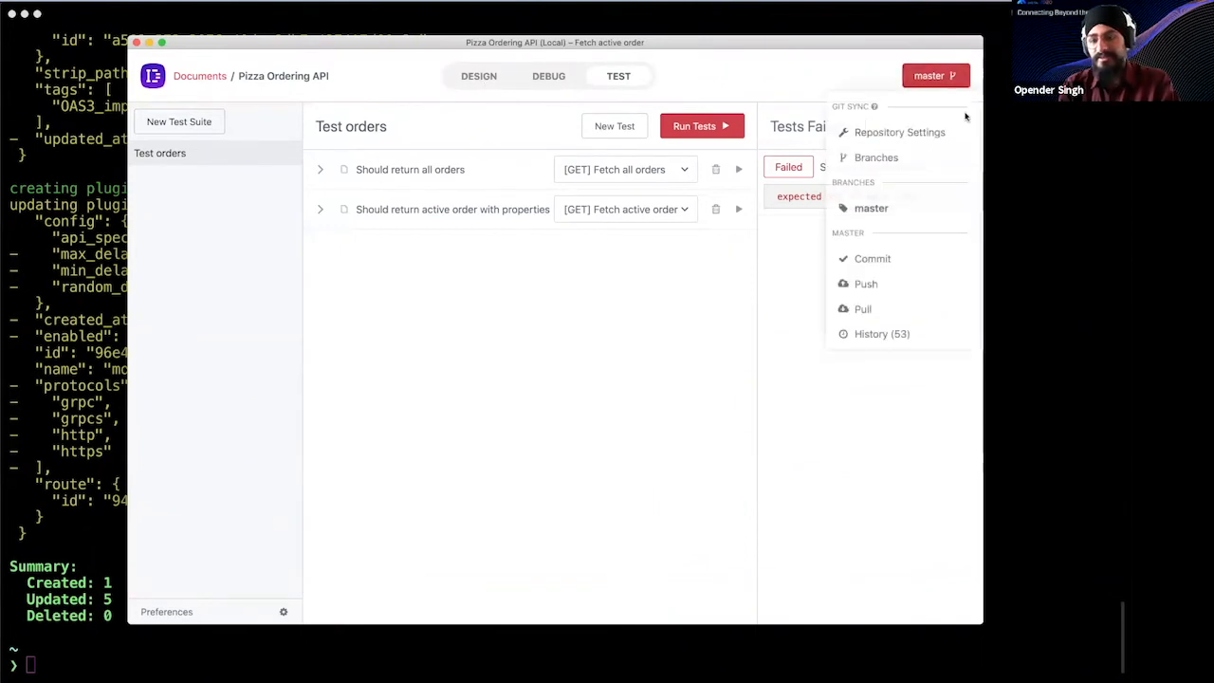
pyautogui.moveTo(899, 132)
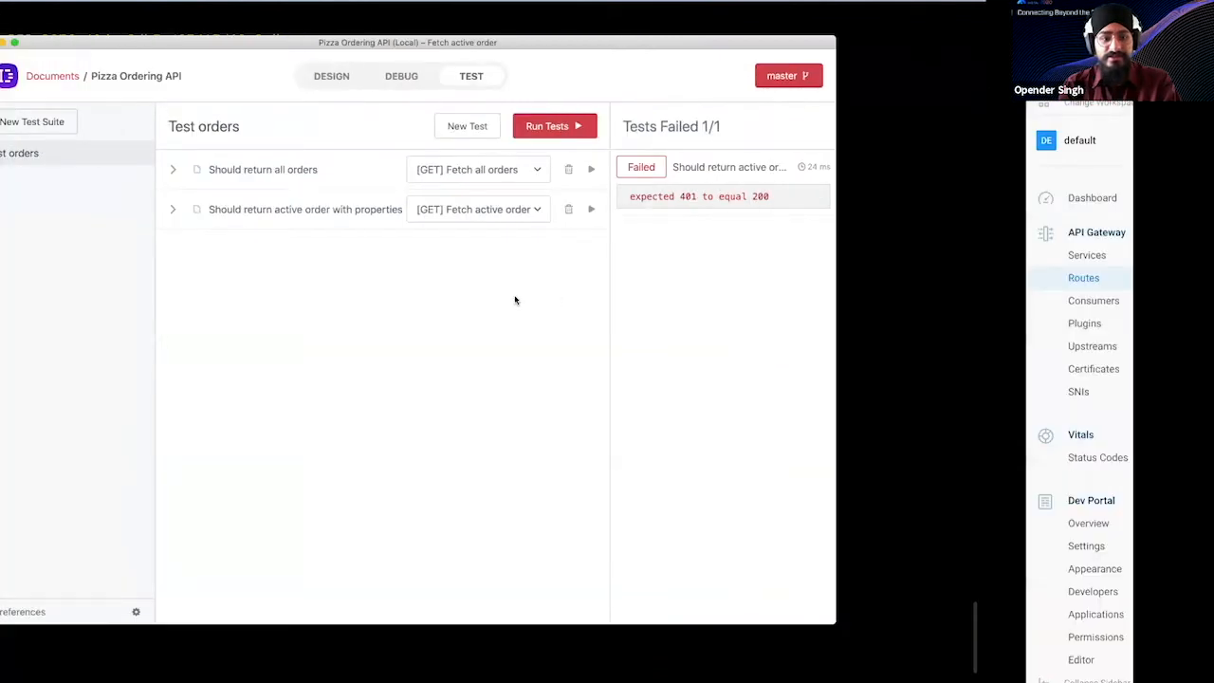
pyautogui.click(417, 12)
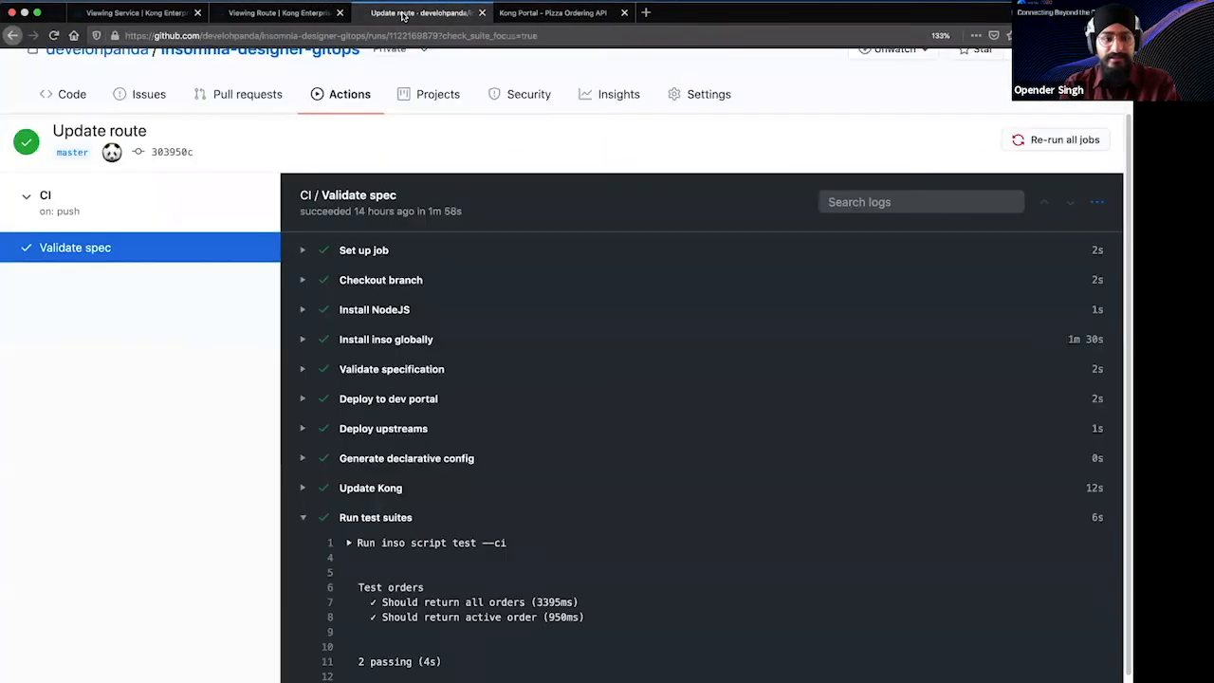
pyautogui.scroll(3)
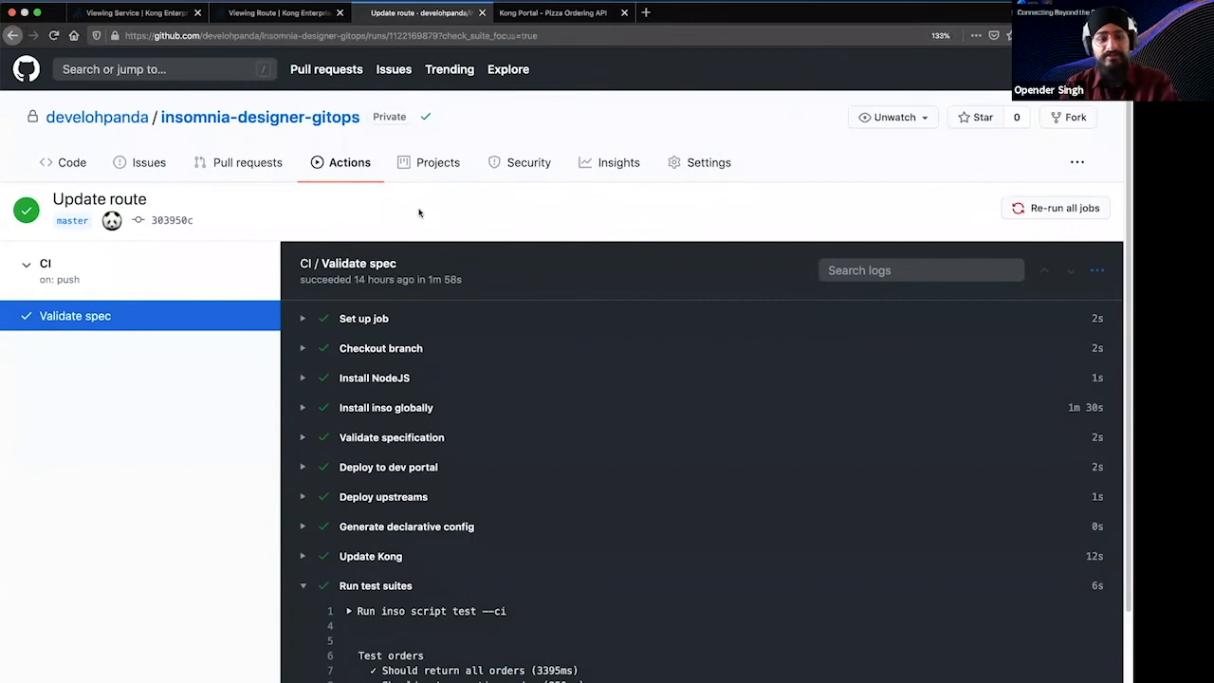
pyautogui.scroll(-3)
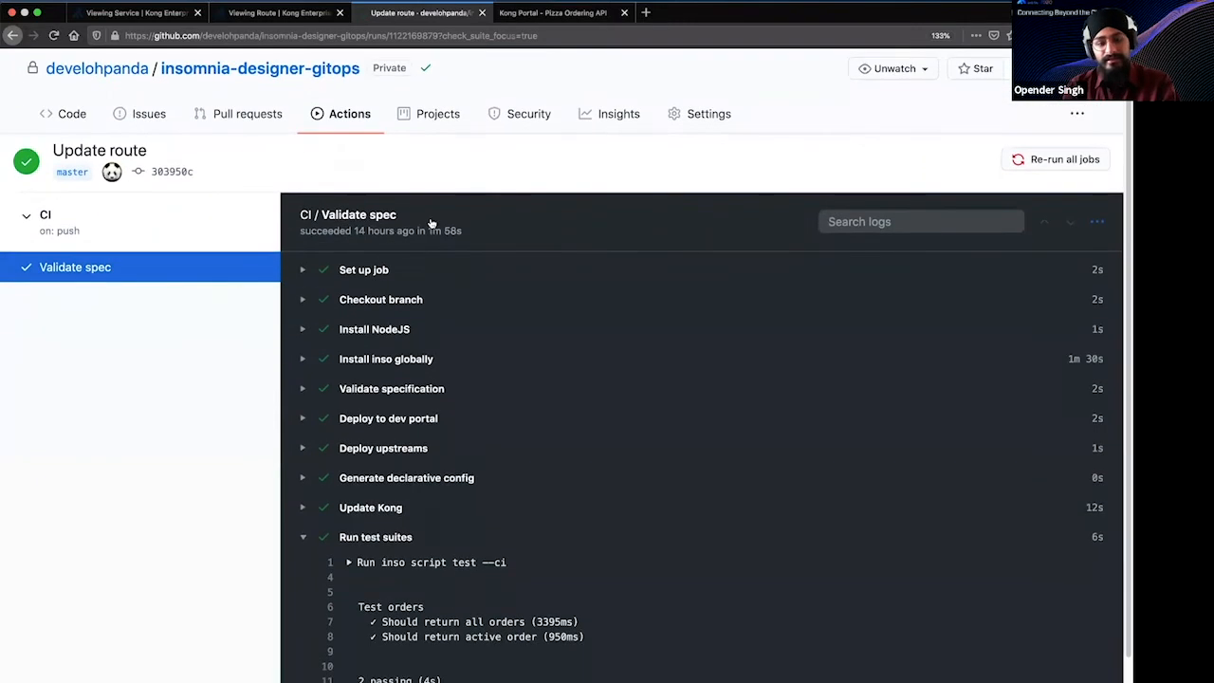
pyautogui.scroll(-3)
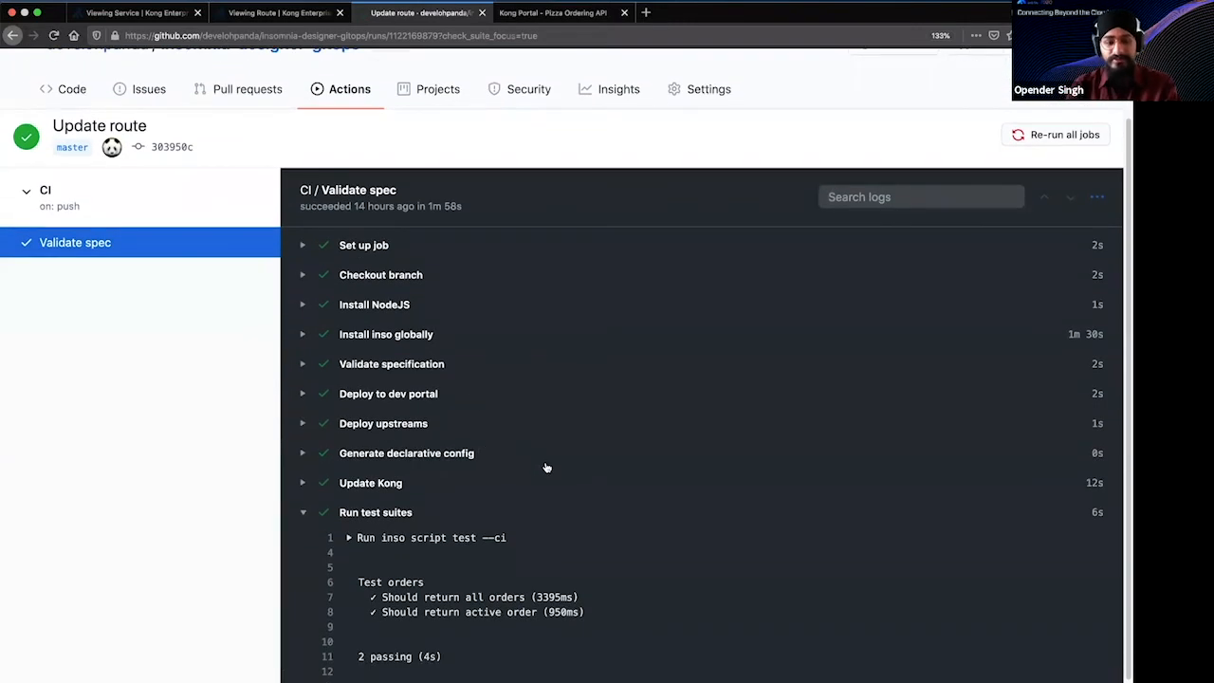
pyautogui.scroll(3)
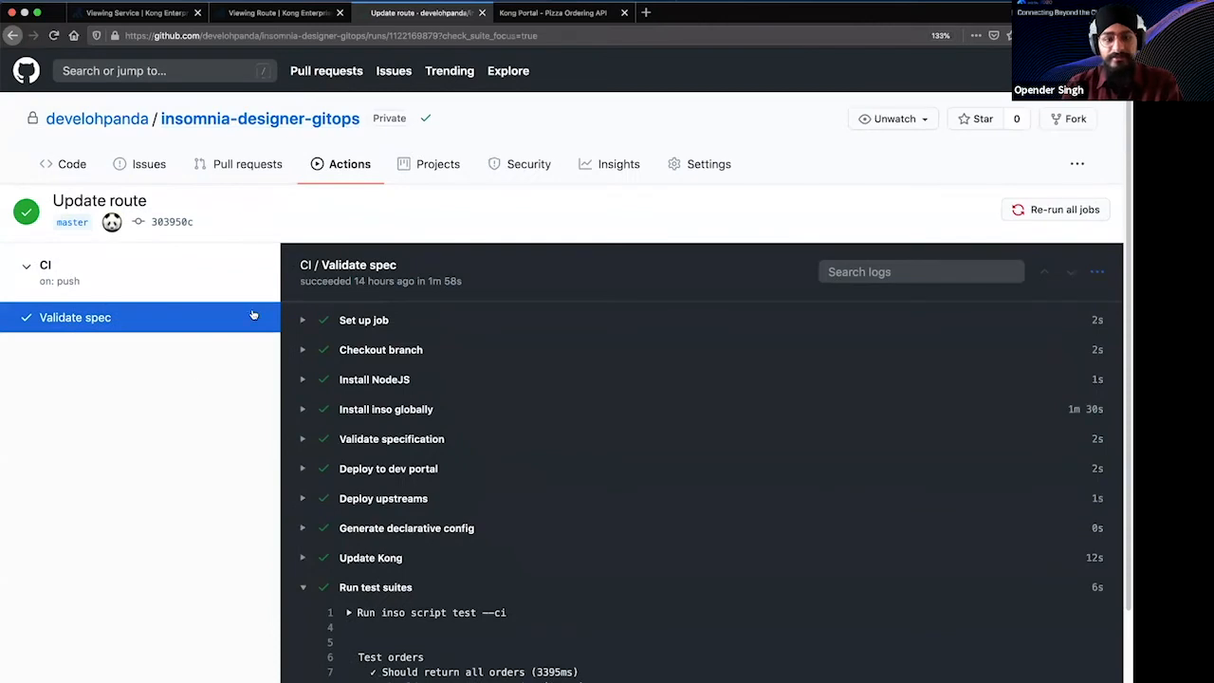
pyautogui.scroll(-3)
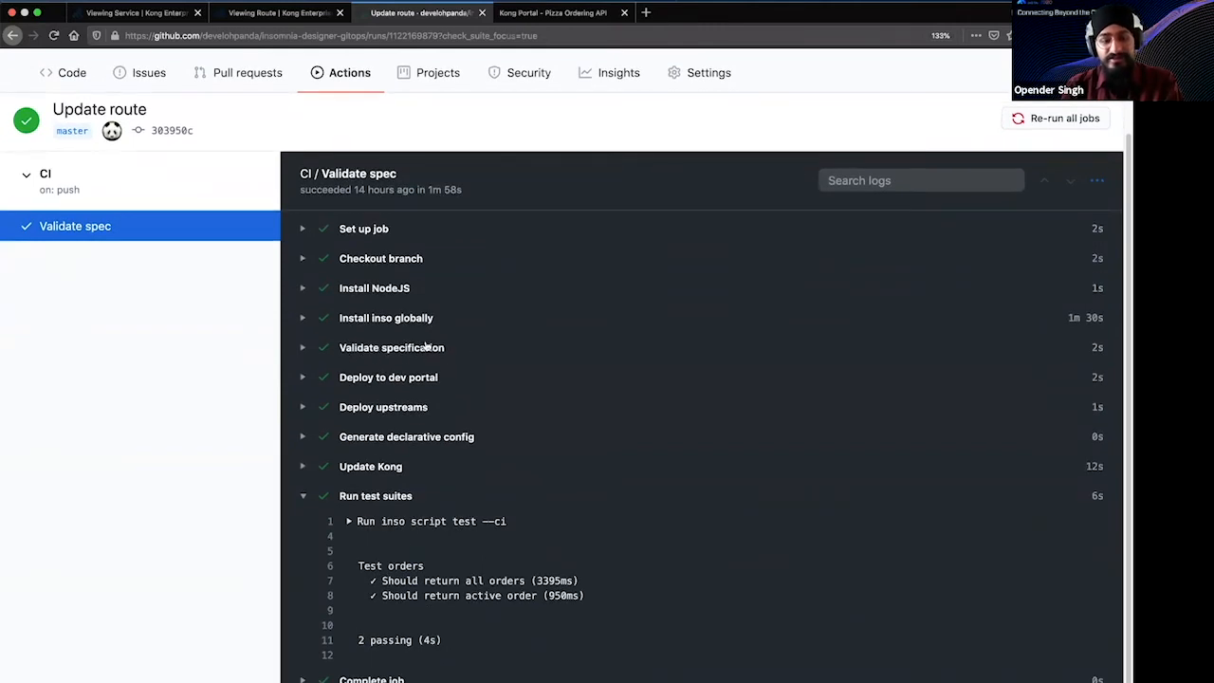
pyautogui.moveTo(408, 353)
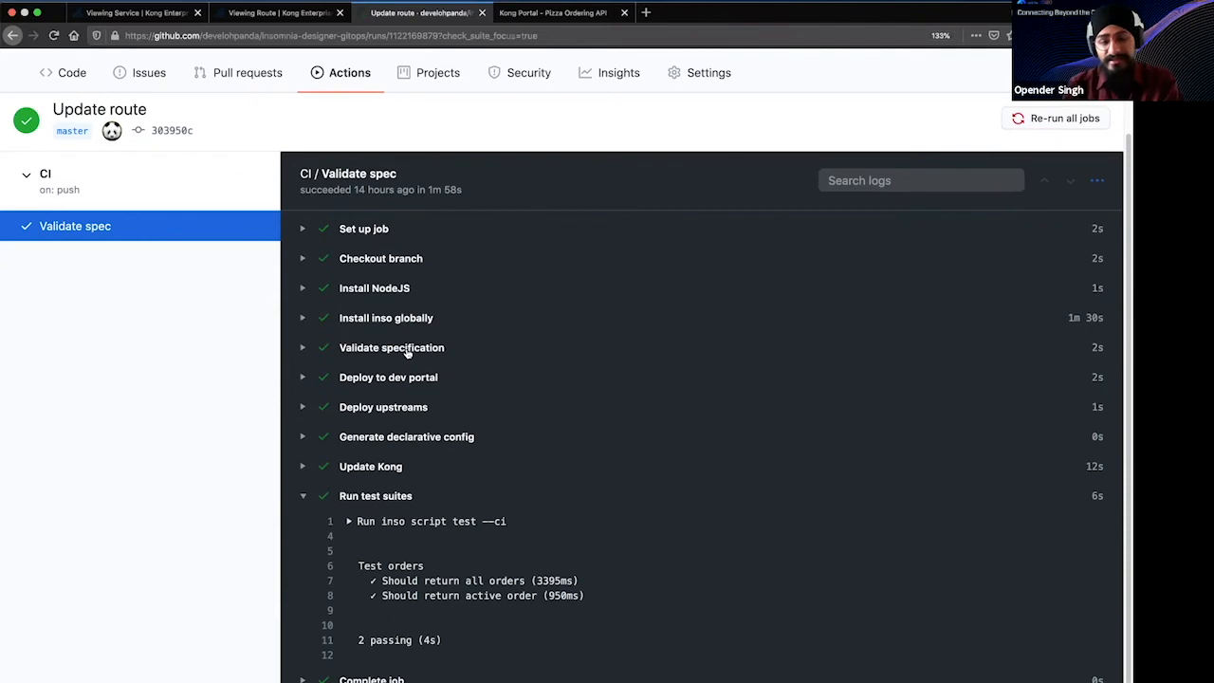
pyautogui.moveTo(432, 359)
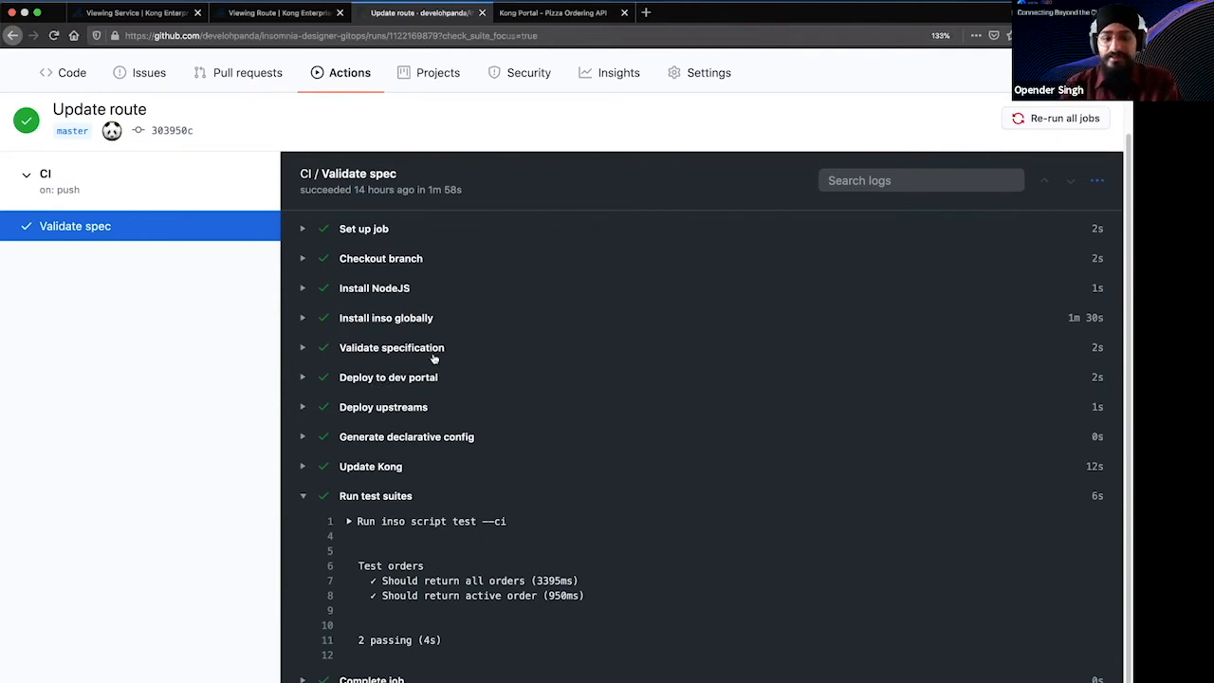
pyautogui.moveTo(440, 376)
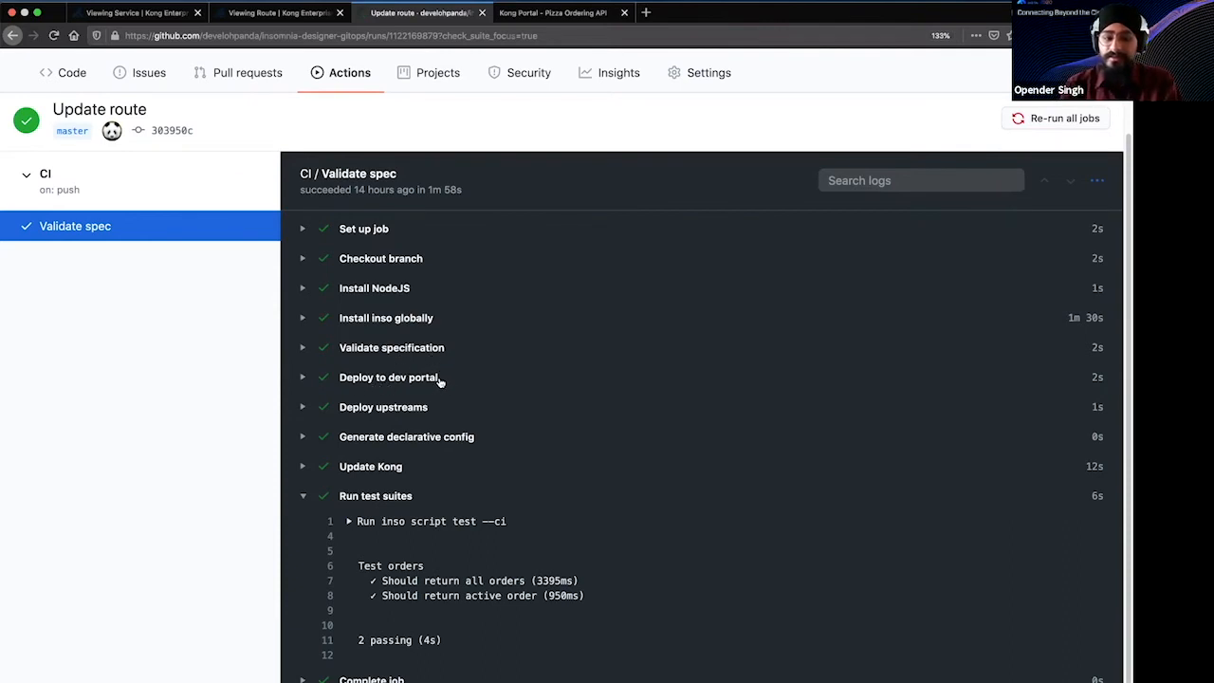
pyautogui.moveTo(437, 410)
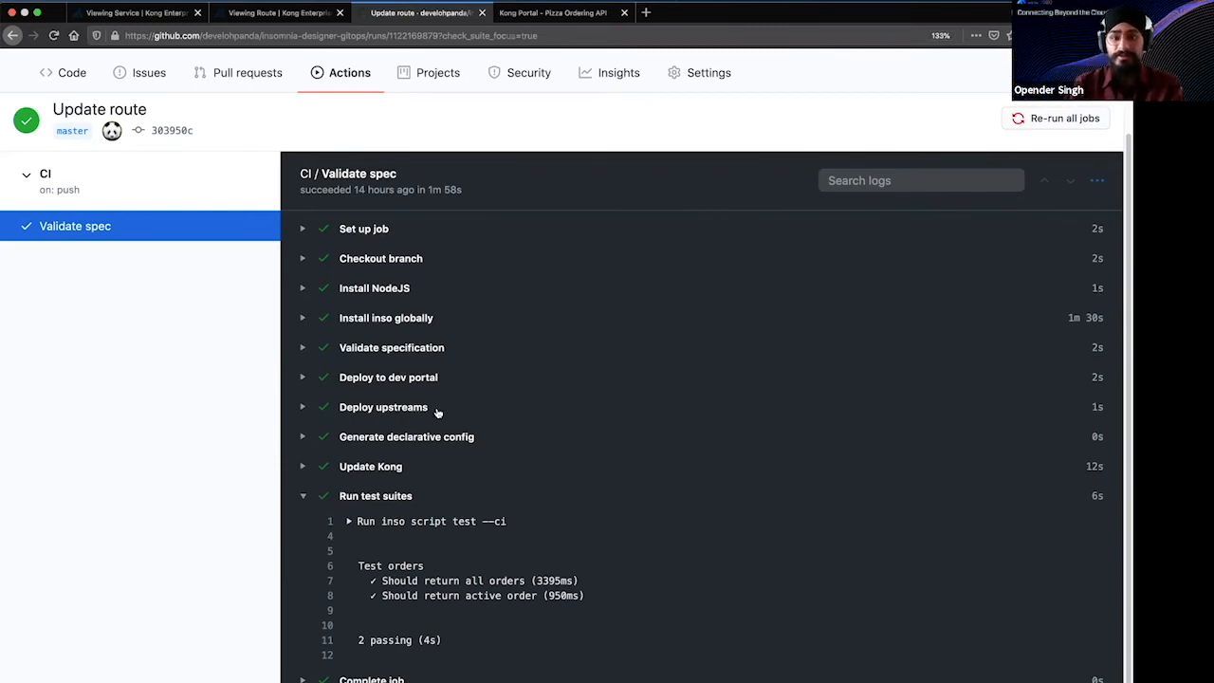
pyautogui.moveTo(437, 443)
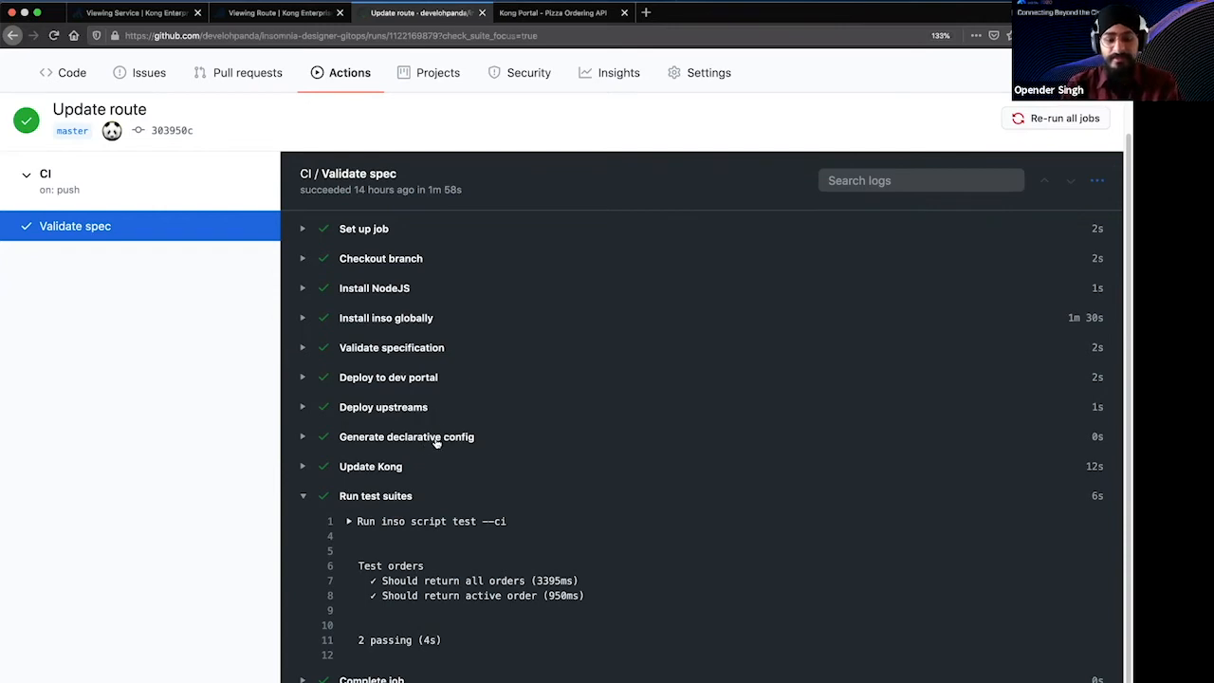
pyautogui.moveTo(409, 467)
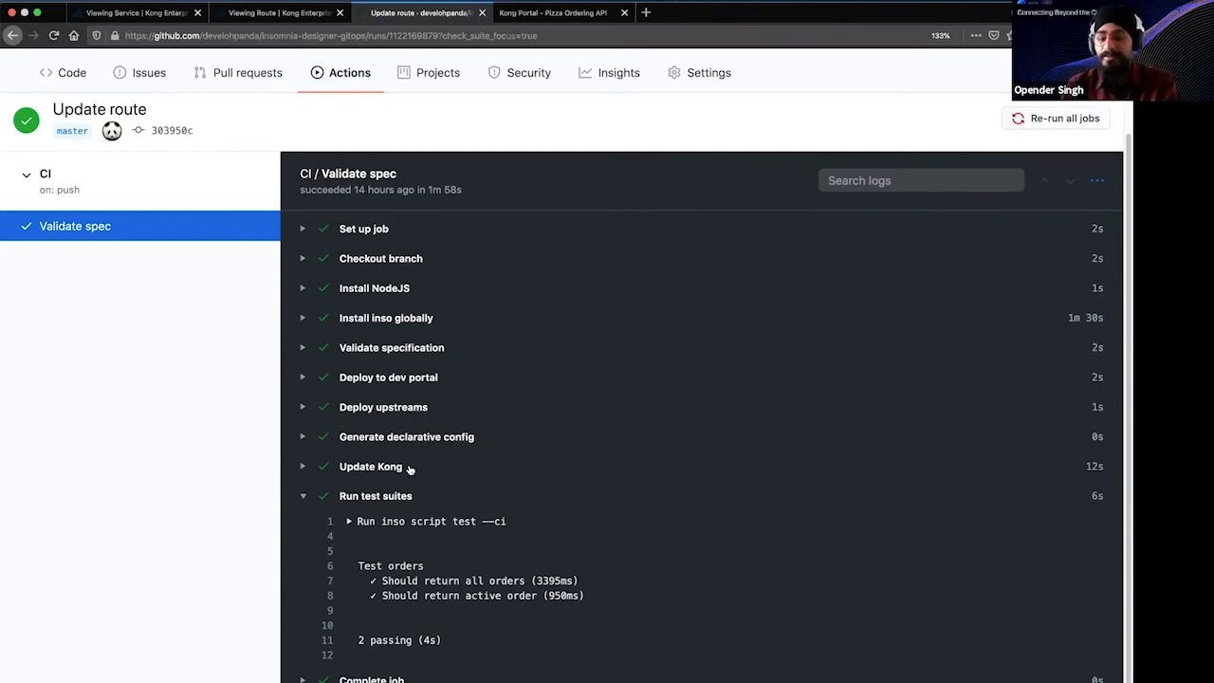
pyautogui.moveTo(470, 524)
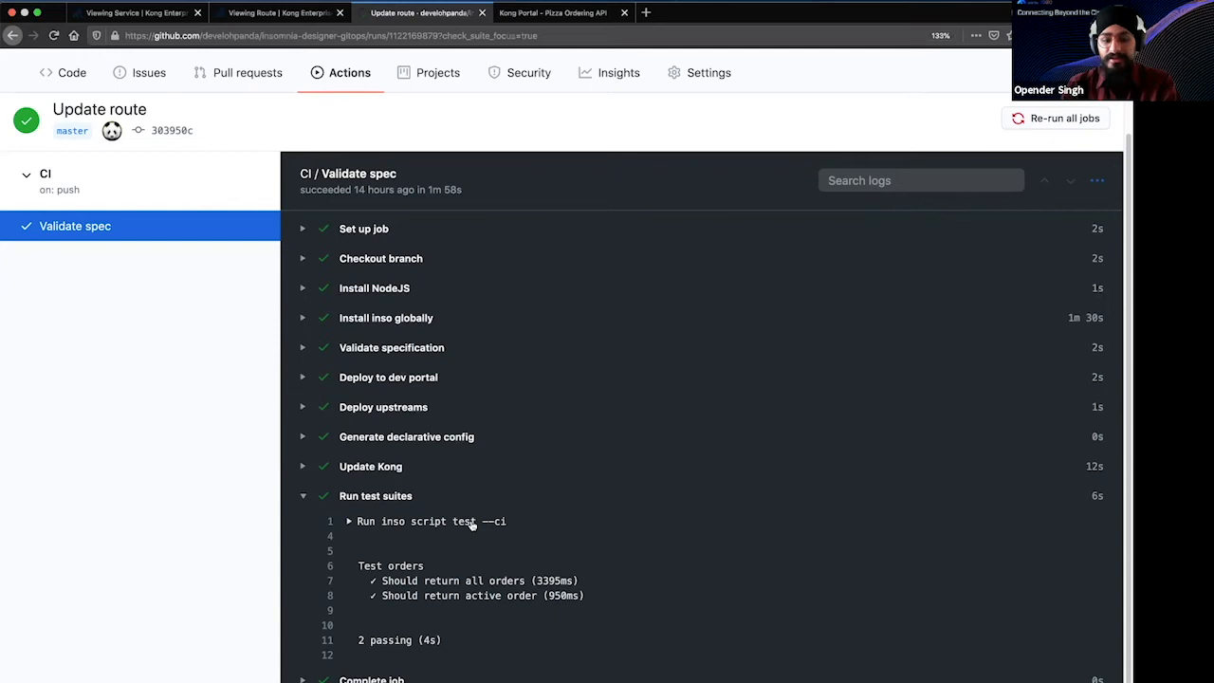
pyautogui.moveTo(471, 524)
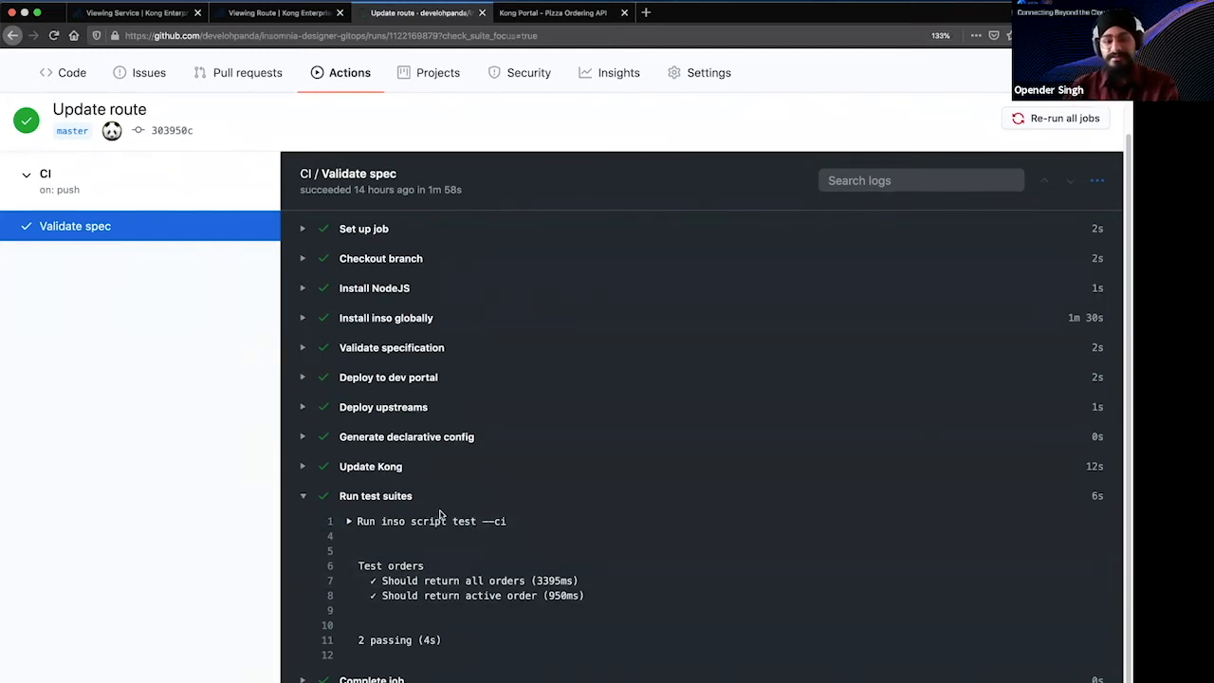
pyautogui.moveTo(645, 581)
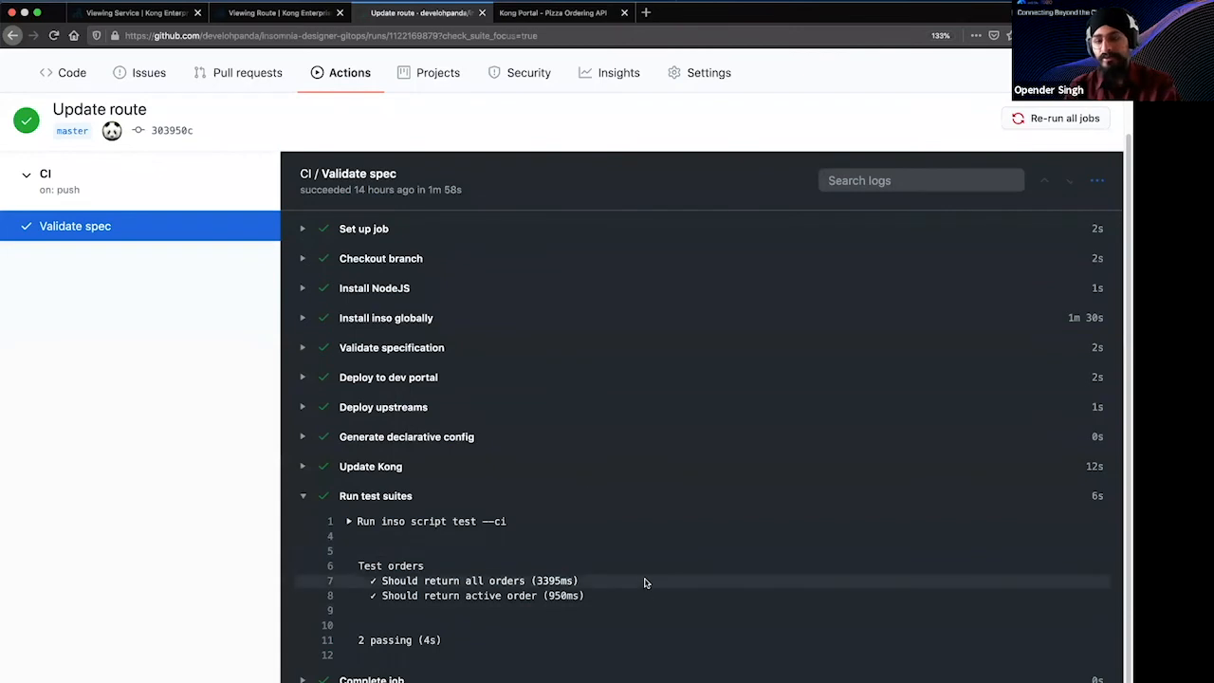
pyautogui.moveTo(649, 556)
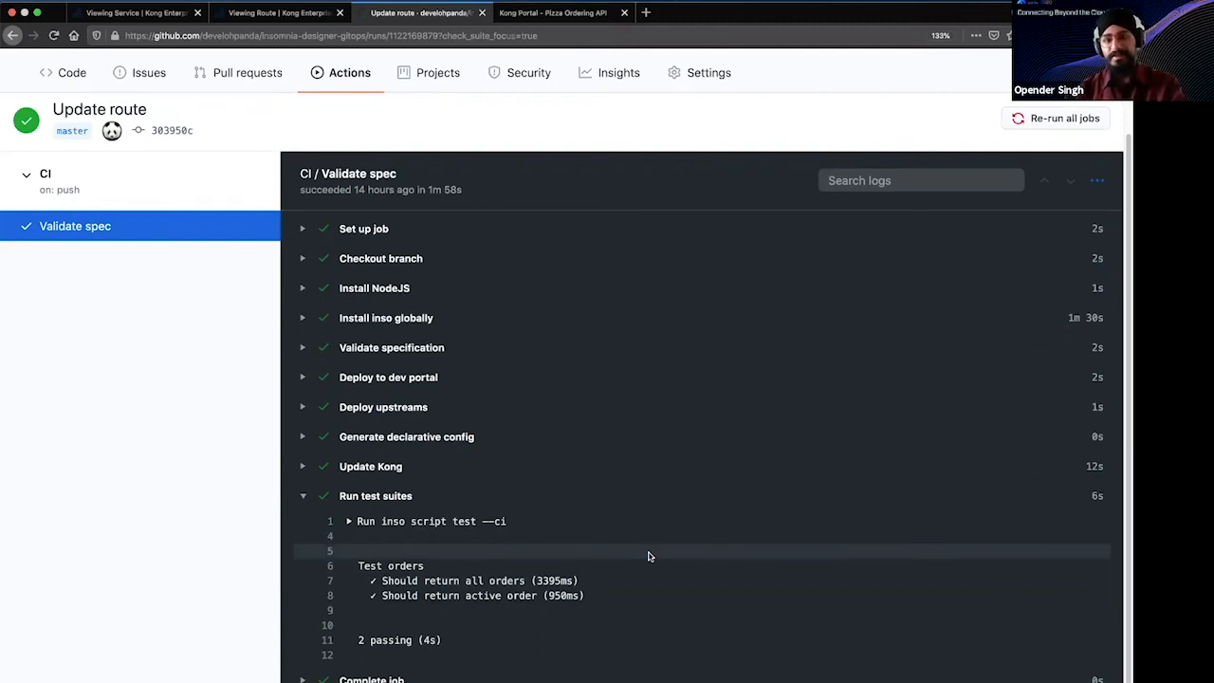
pyautogui.moveTo(535, 442)
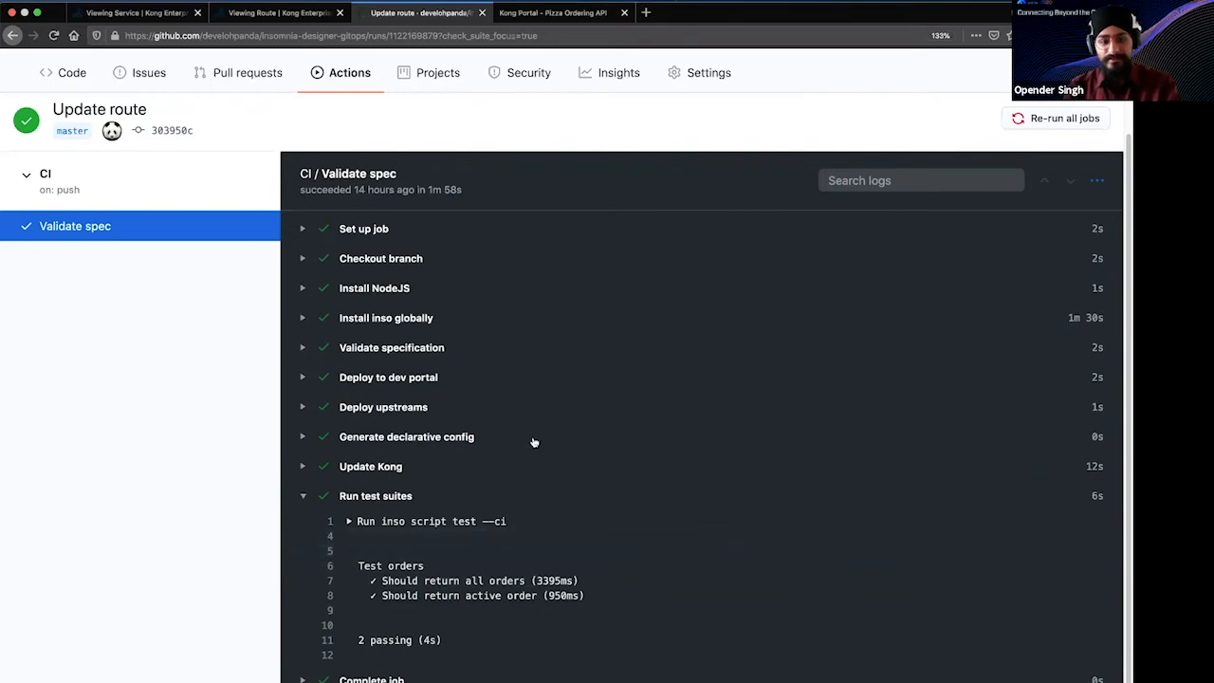
pyautogui.moveTo(800, 457)
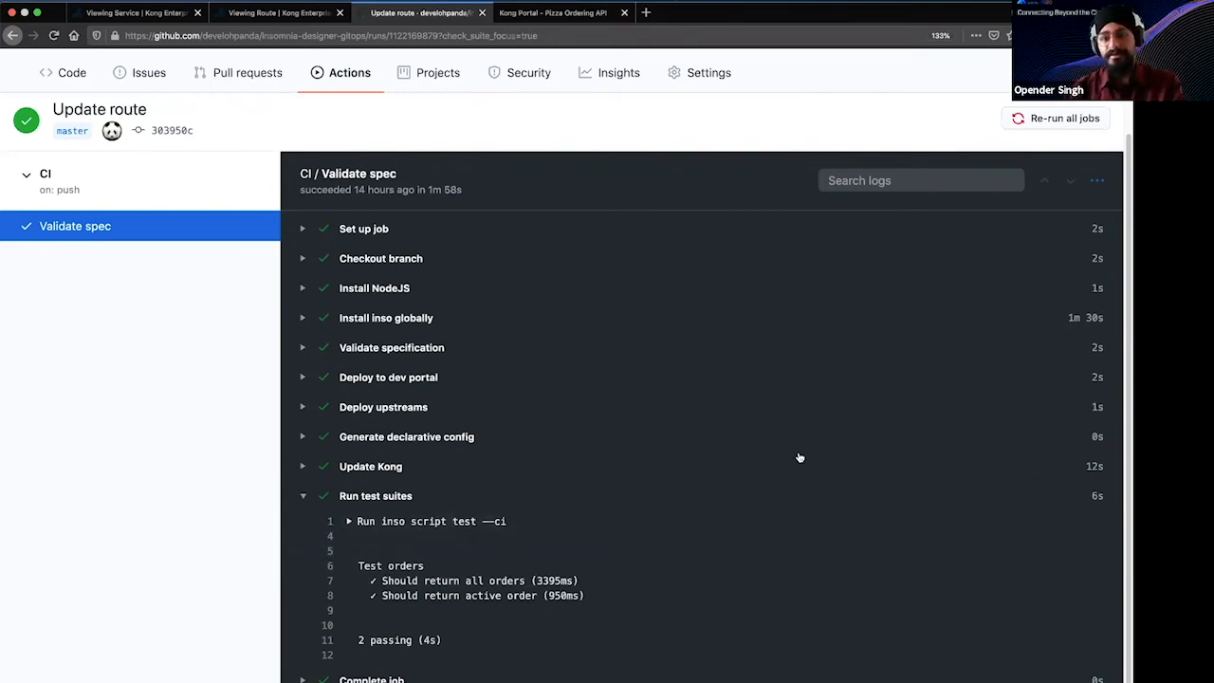
pyautogui.moveTo(832, 457)
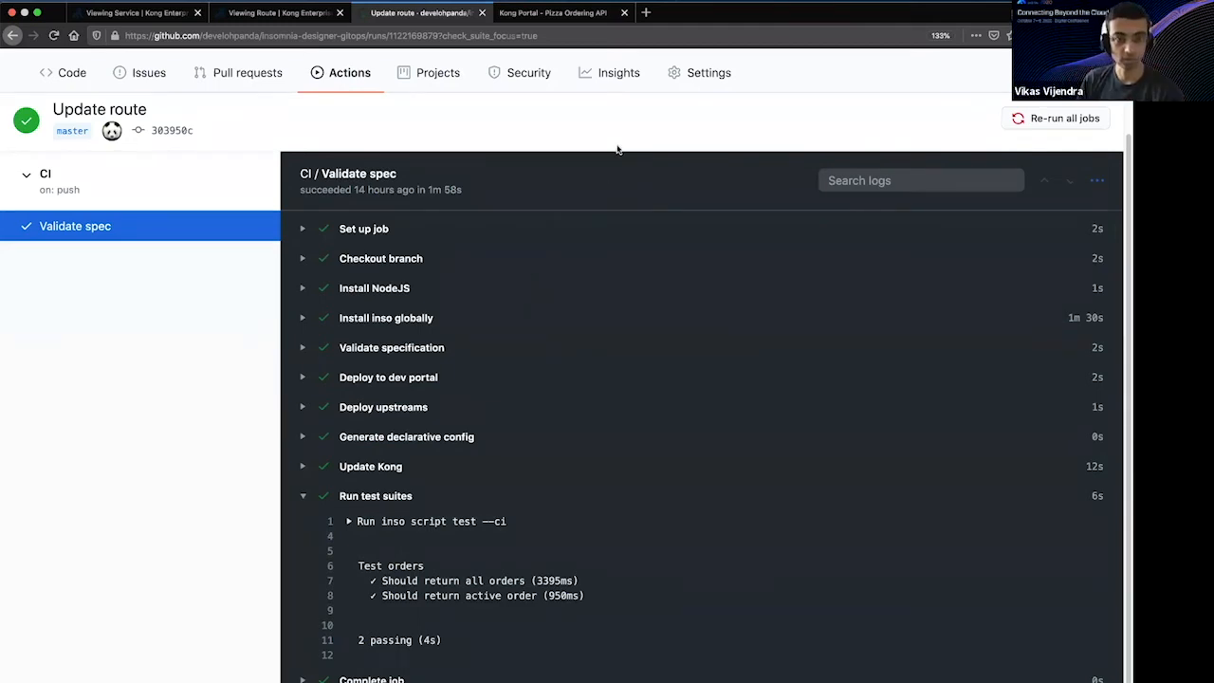
pyautogui.moveTo(600, 144)
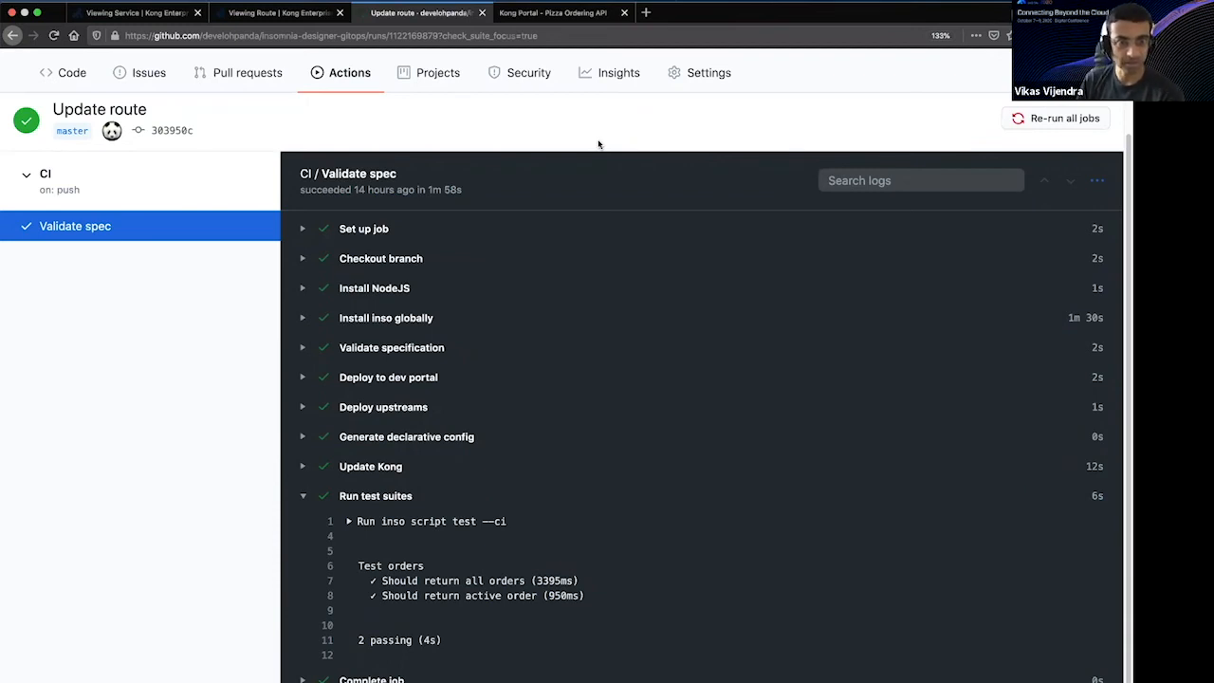
pyautogui.moveTo(378, 380)
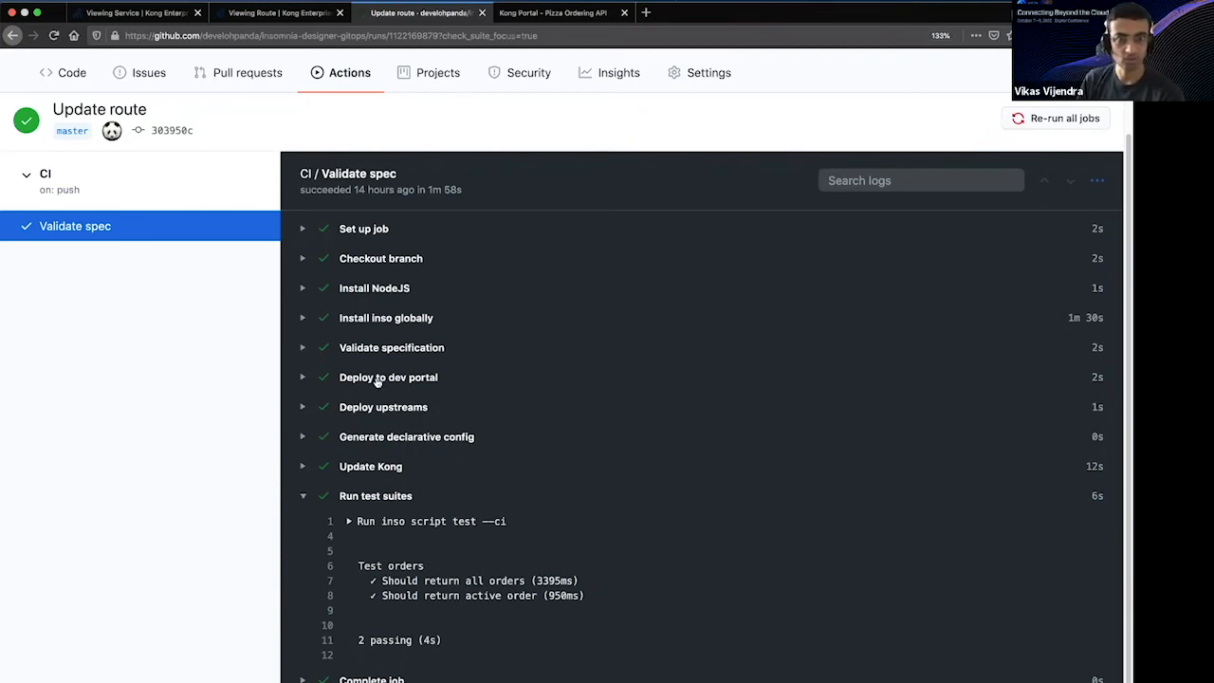
pyautogui.moveTo(442, 379)
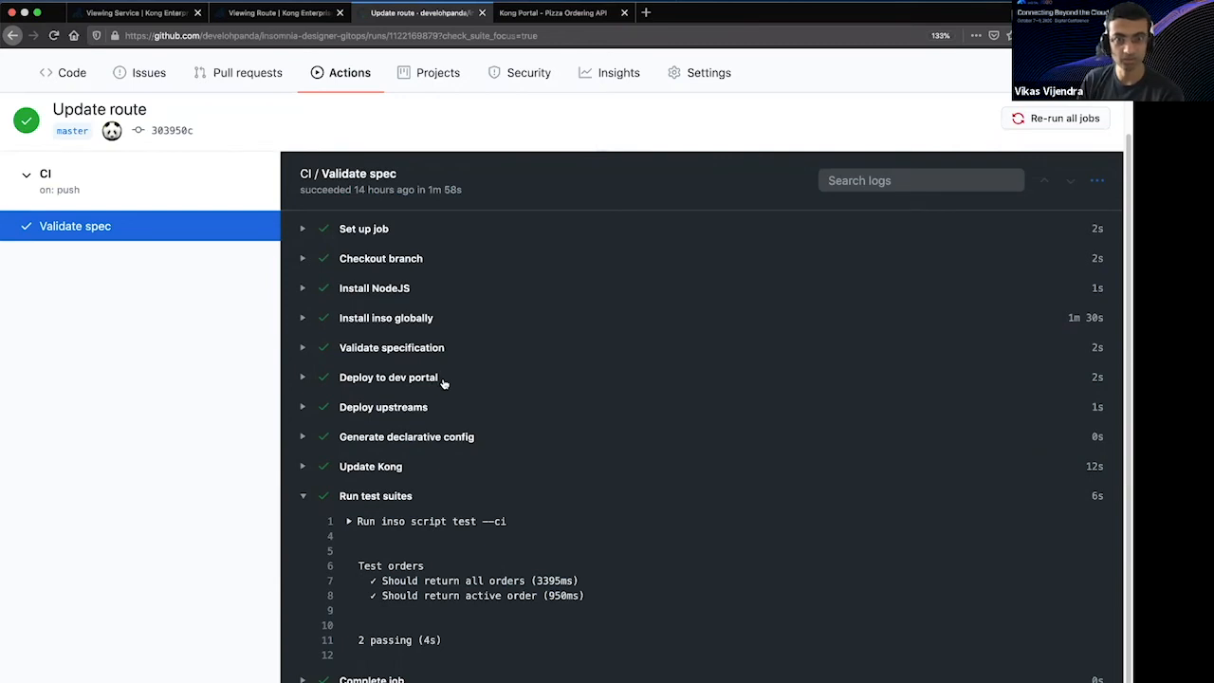
pyautogui.moveTo(516, 303)
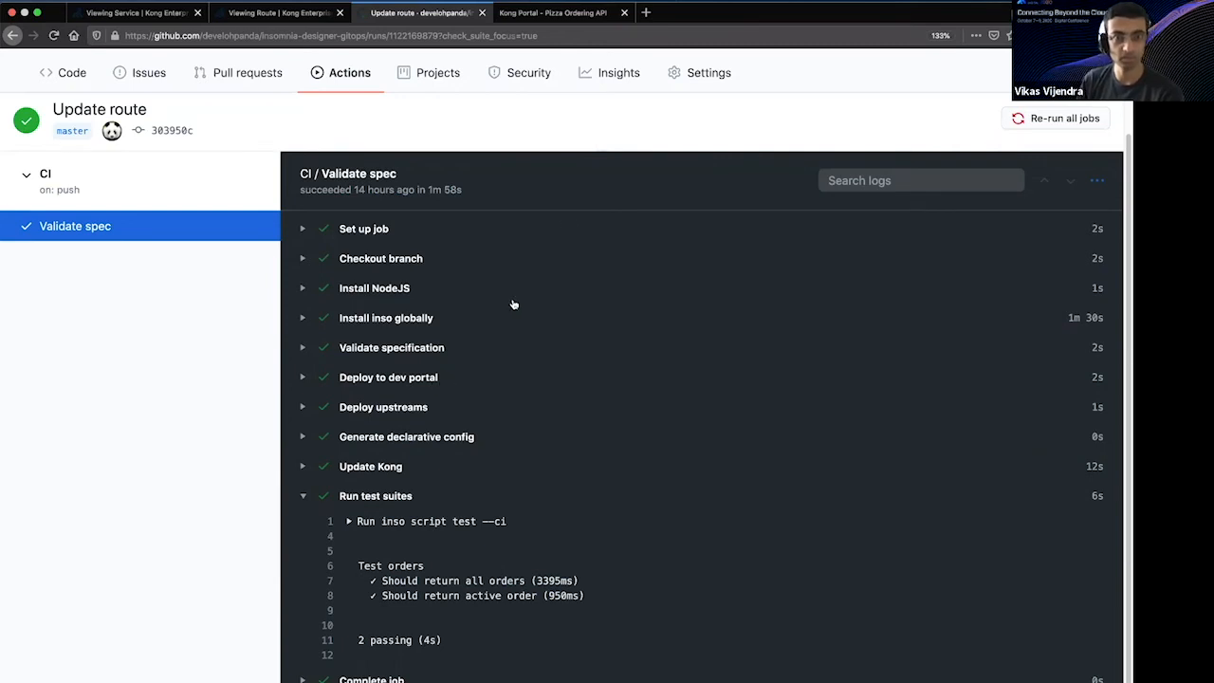
pyautogui.moveTo(579, 319)
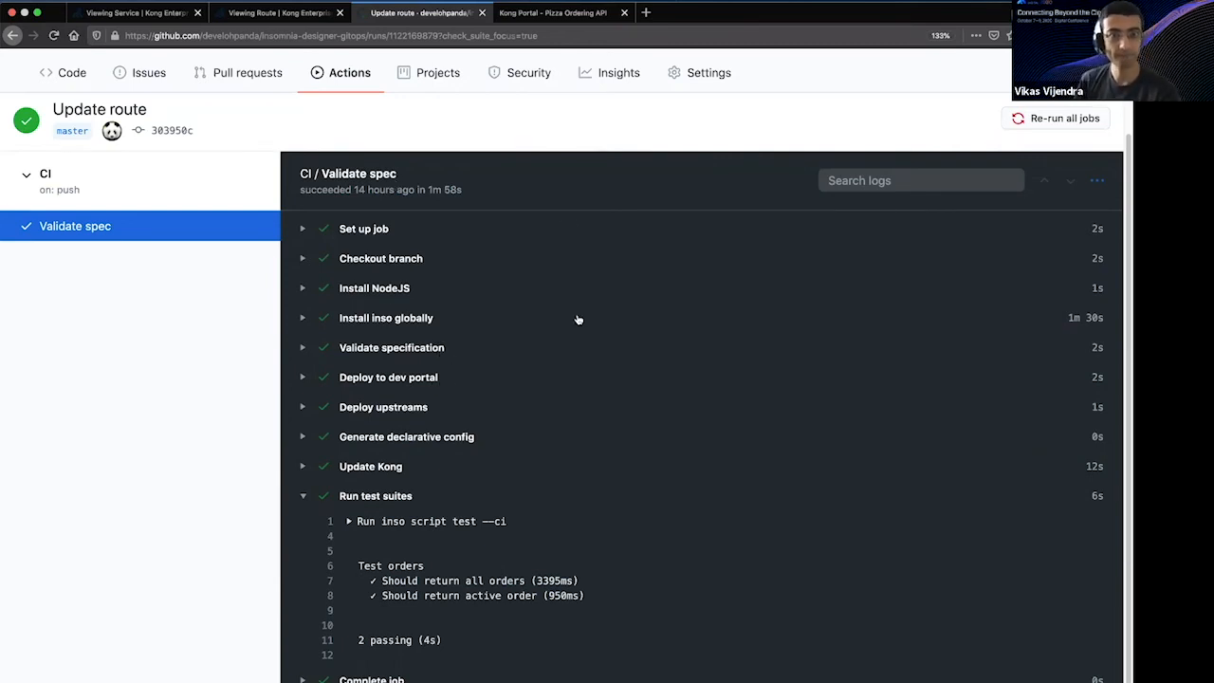
# Show the portal home page listing Pizza Ordering API, Swagger Petstore and httpbin.org
pyautogui.click(554, 11)
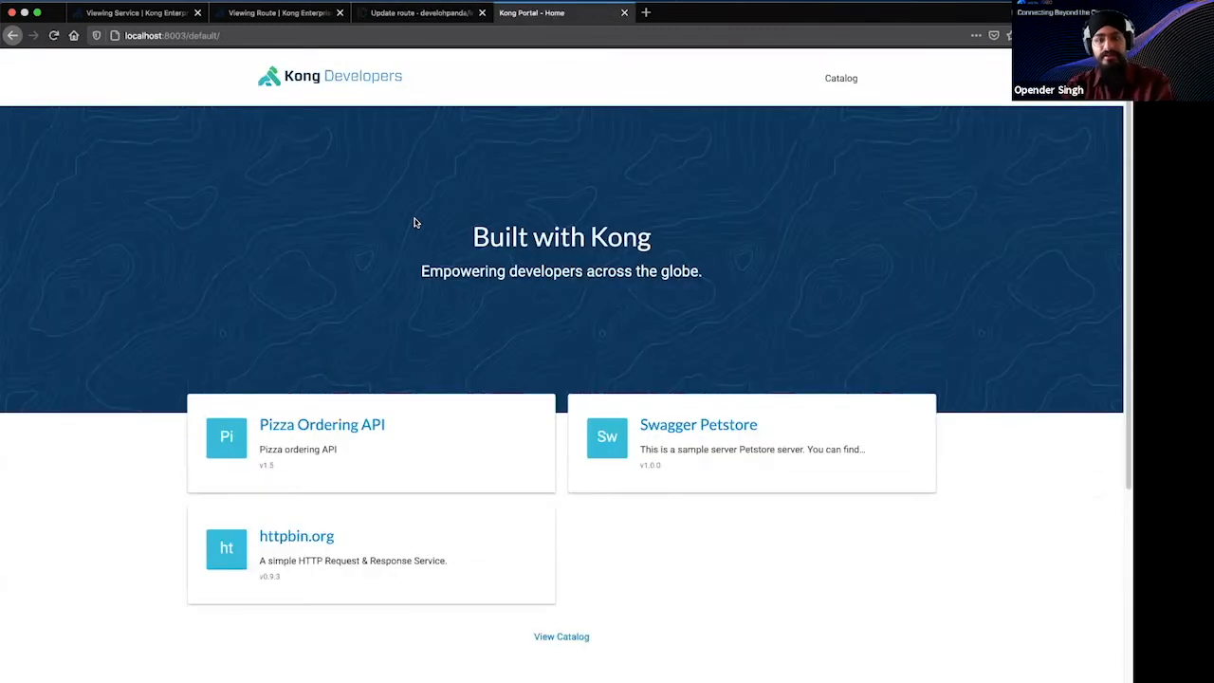
pyautogui.moveTo(356, 237)
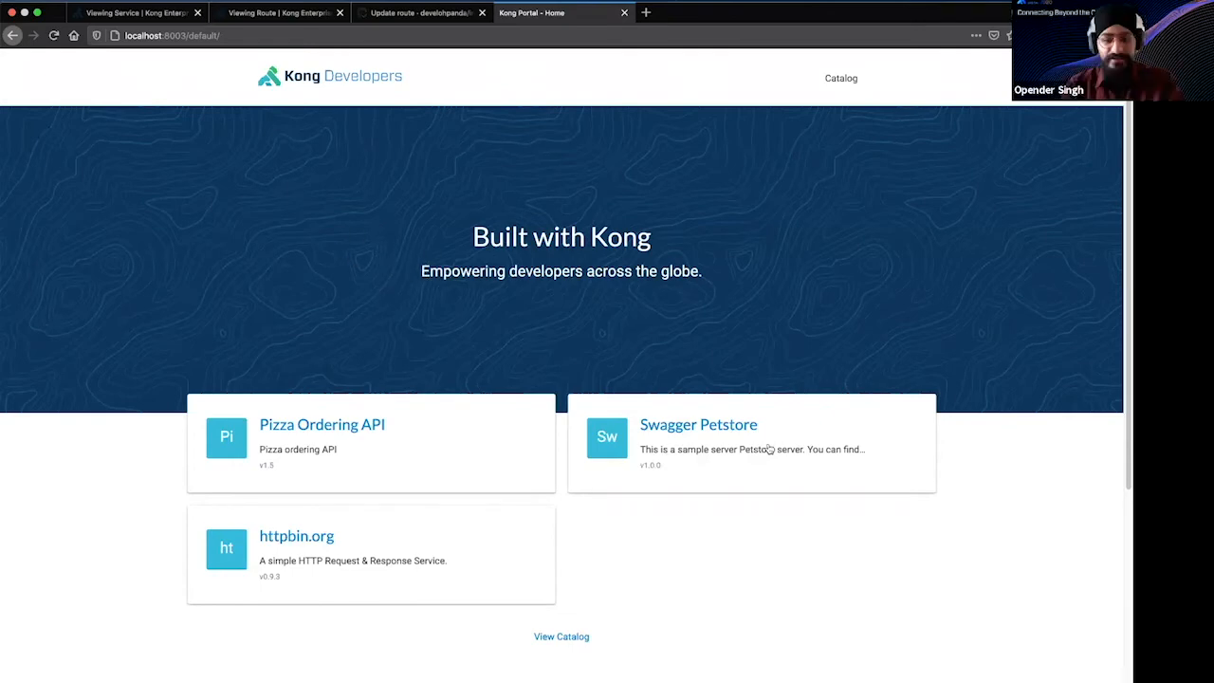
pyautogui.moveTo(288, 429)
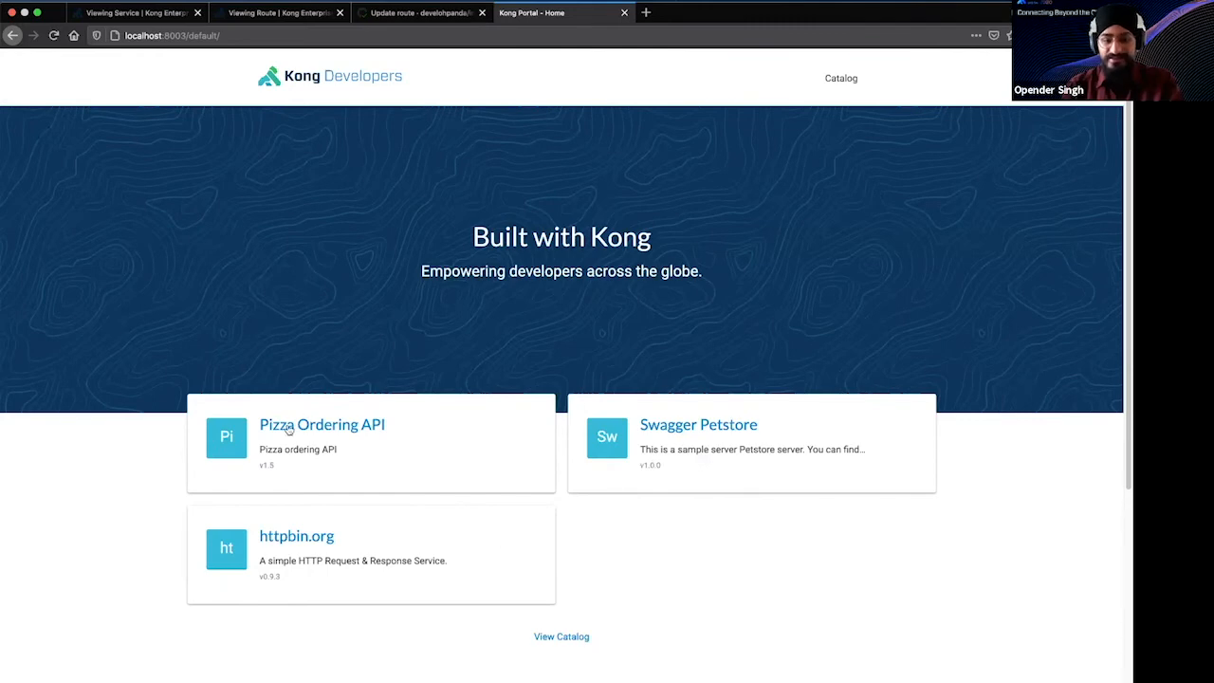
# Open the Pizza Ordering API card to view its fetch-all-orders and active-order endpoint docs
pyautogui.click(323, 425)
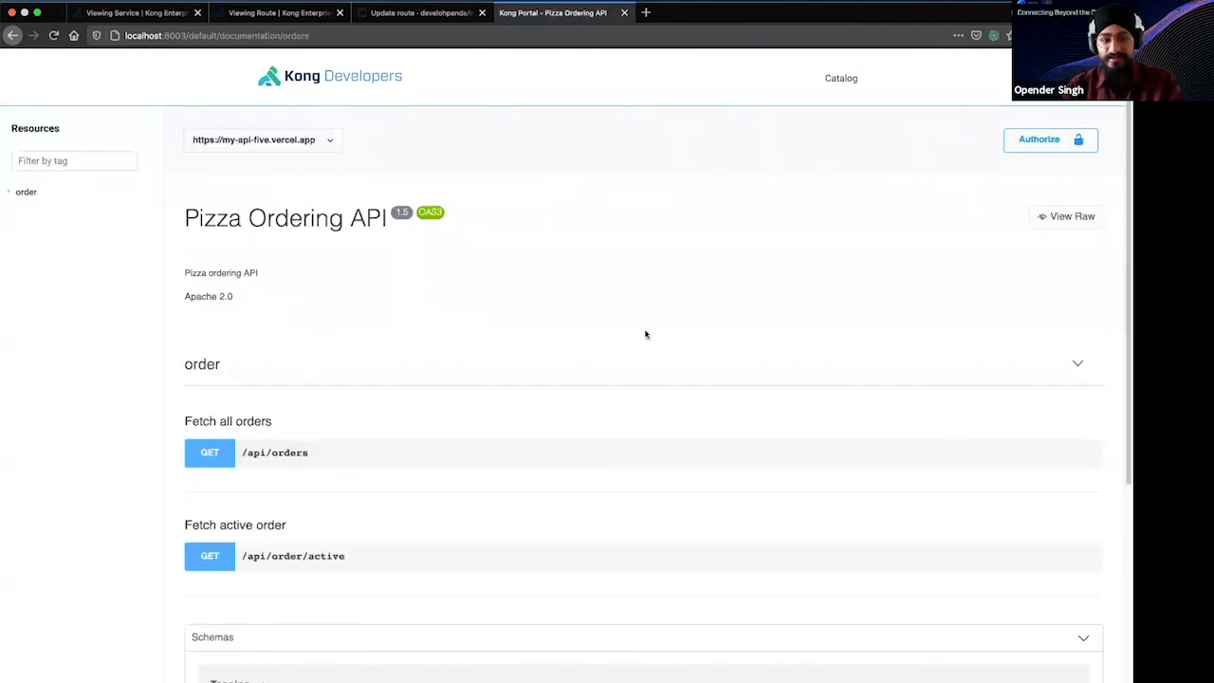
pyautogui.moveTo(532, 351)
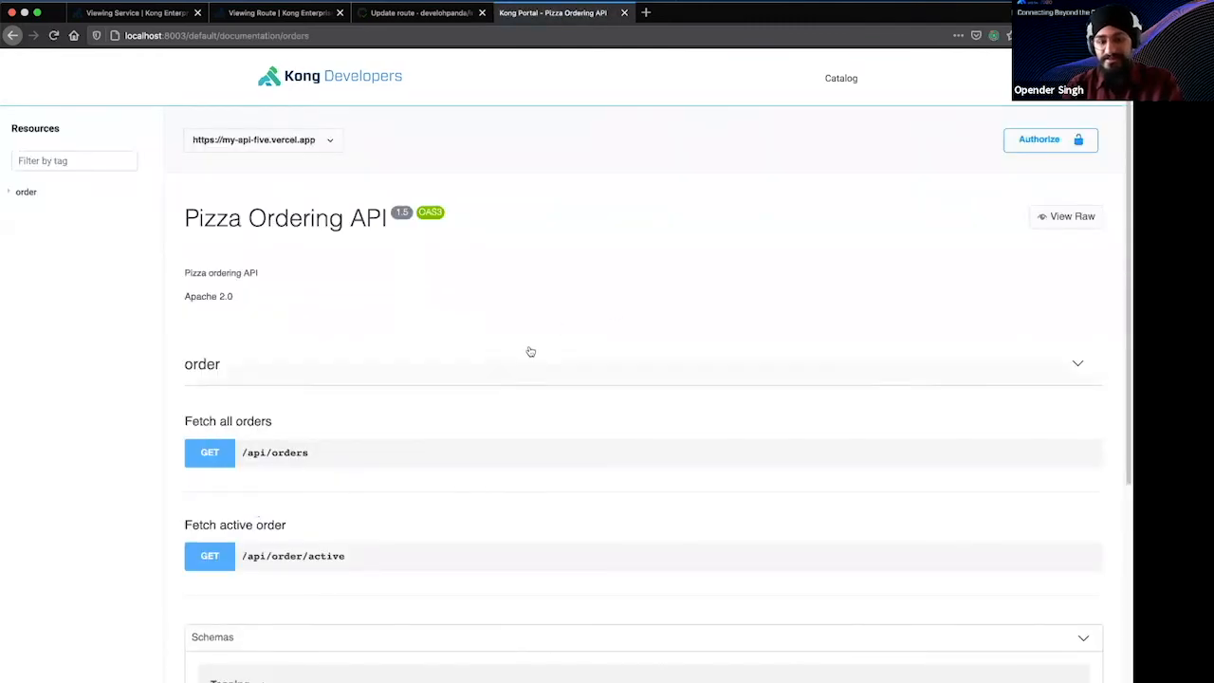
pyautogui.moveTo(375, 270)
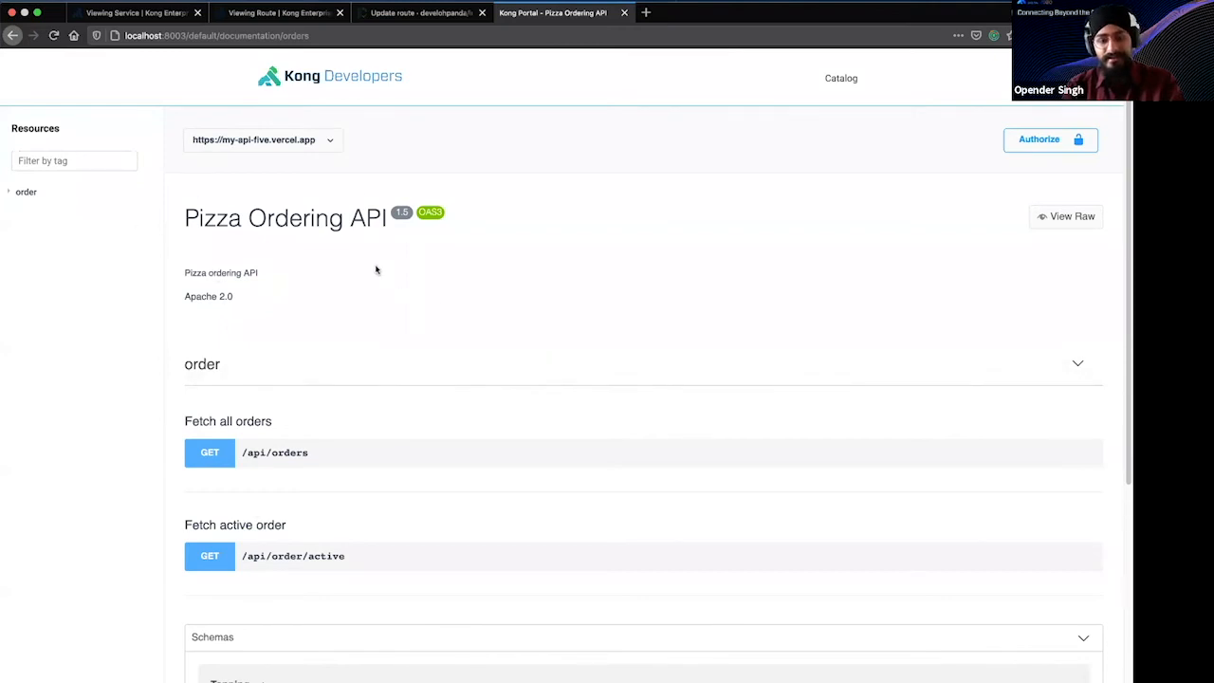
pyautogui.moveTo(605, 280)
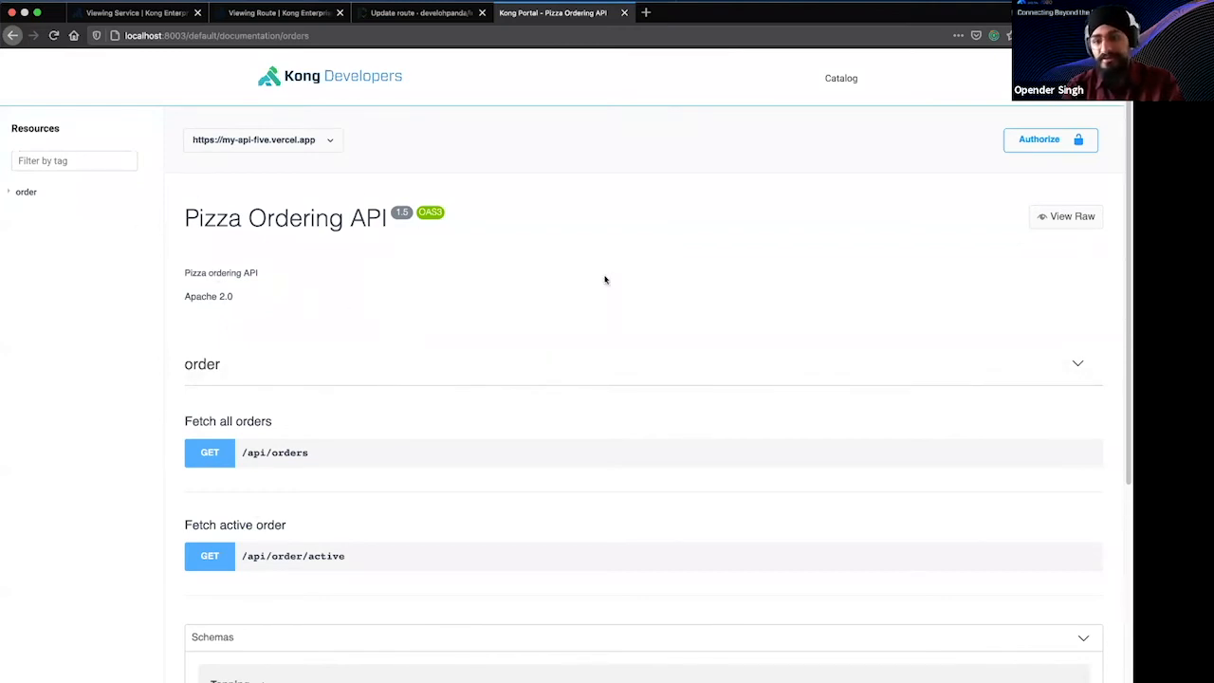
pyautogui.moveTo(546, 239)
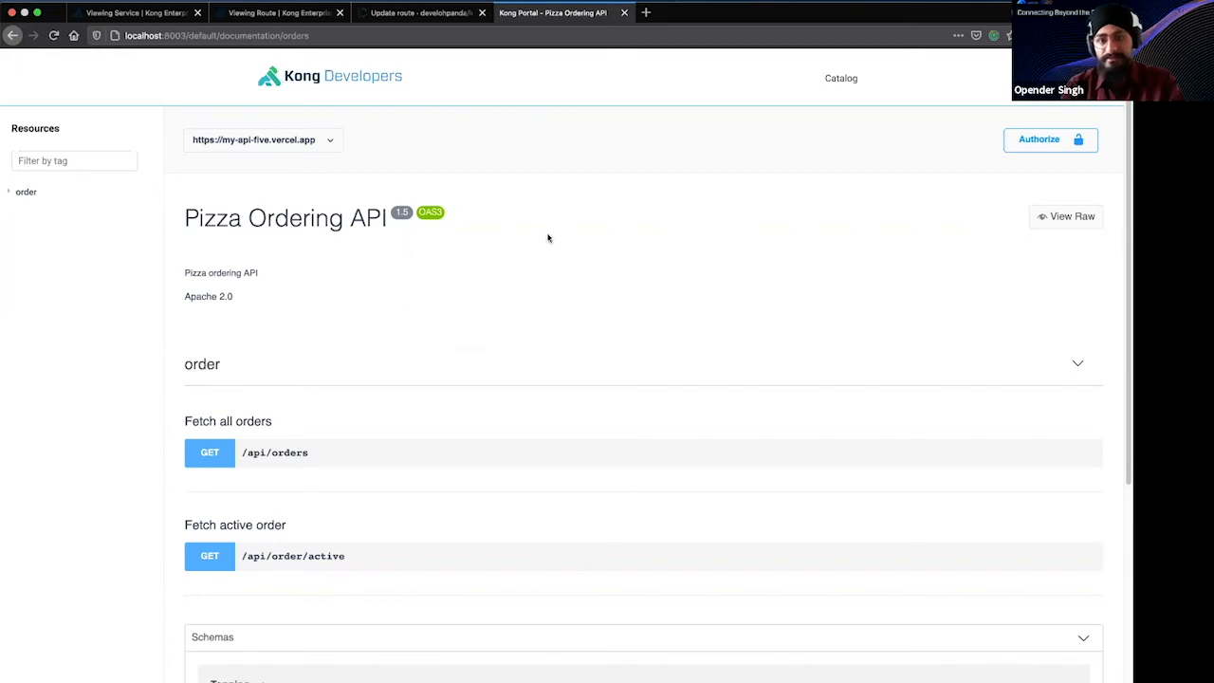